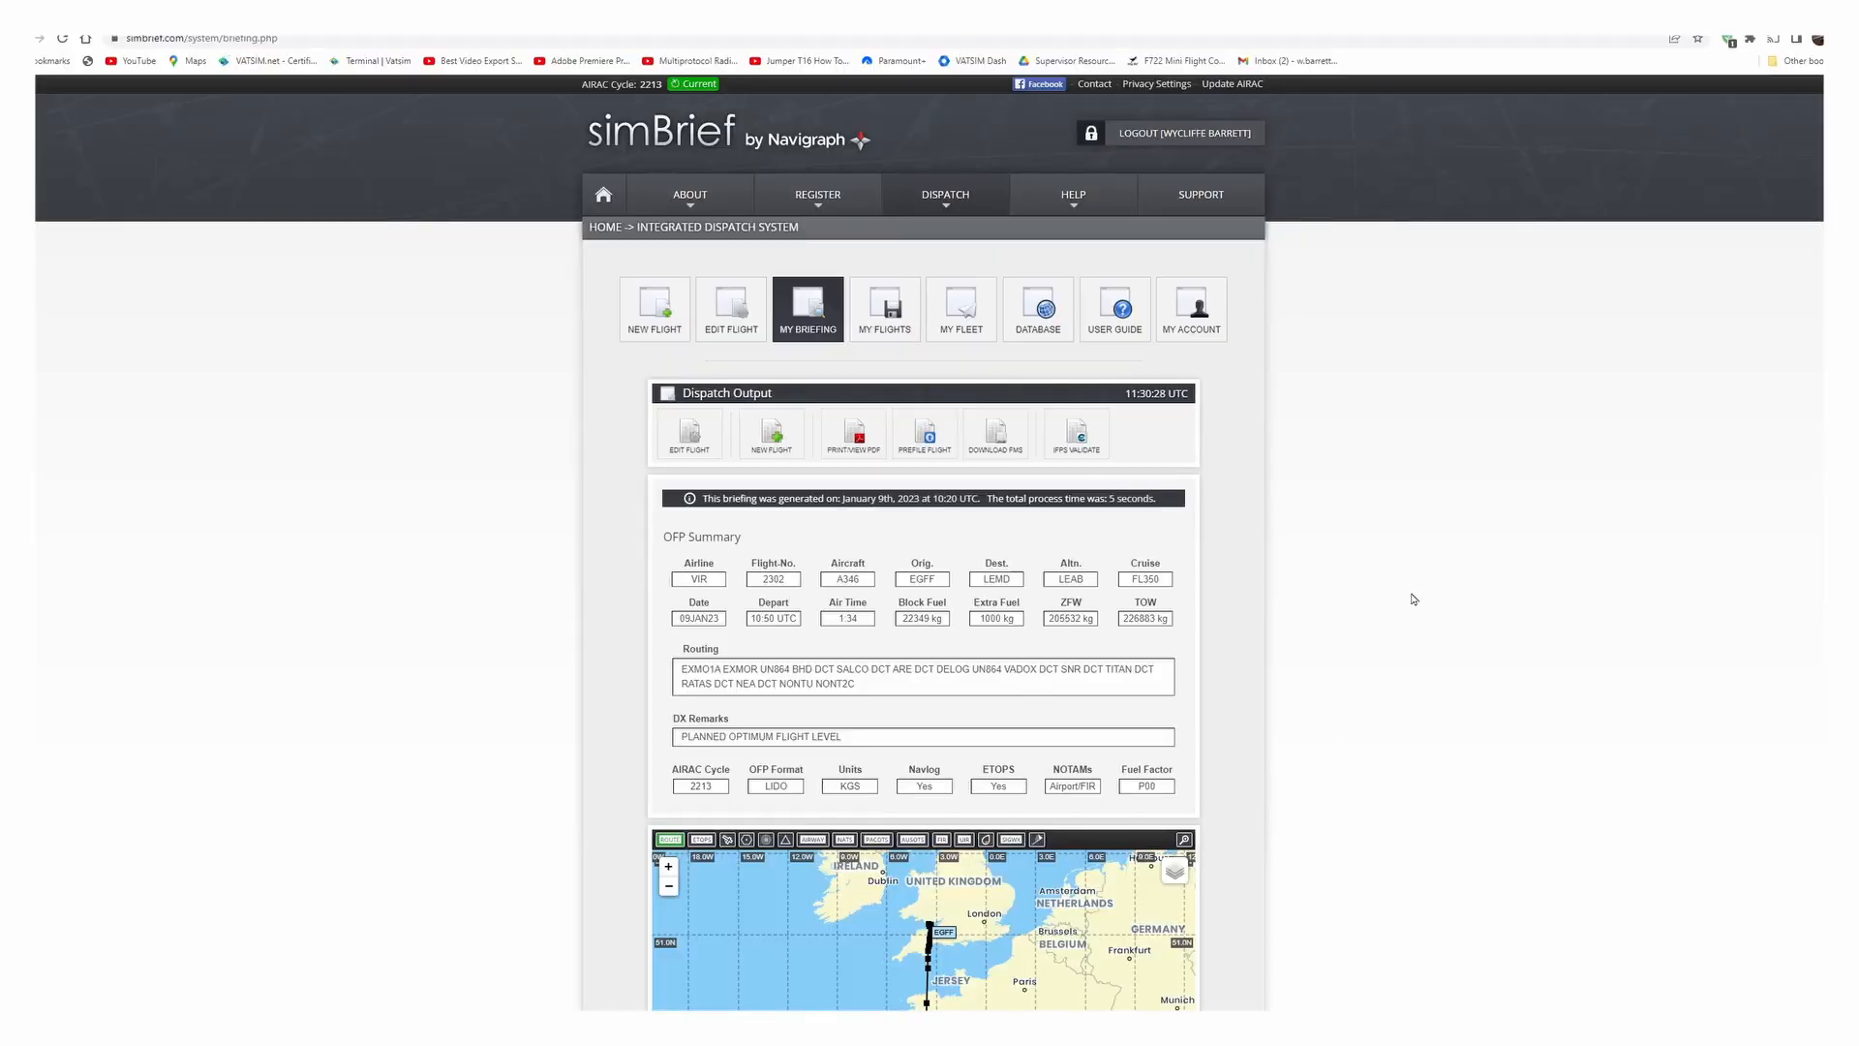
mouse_move(1092, 546)
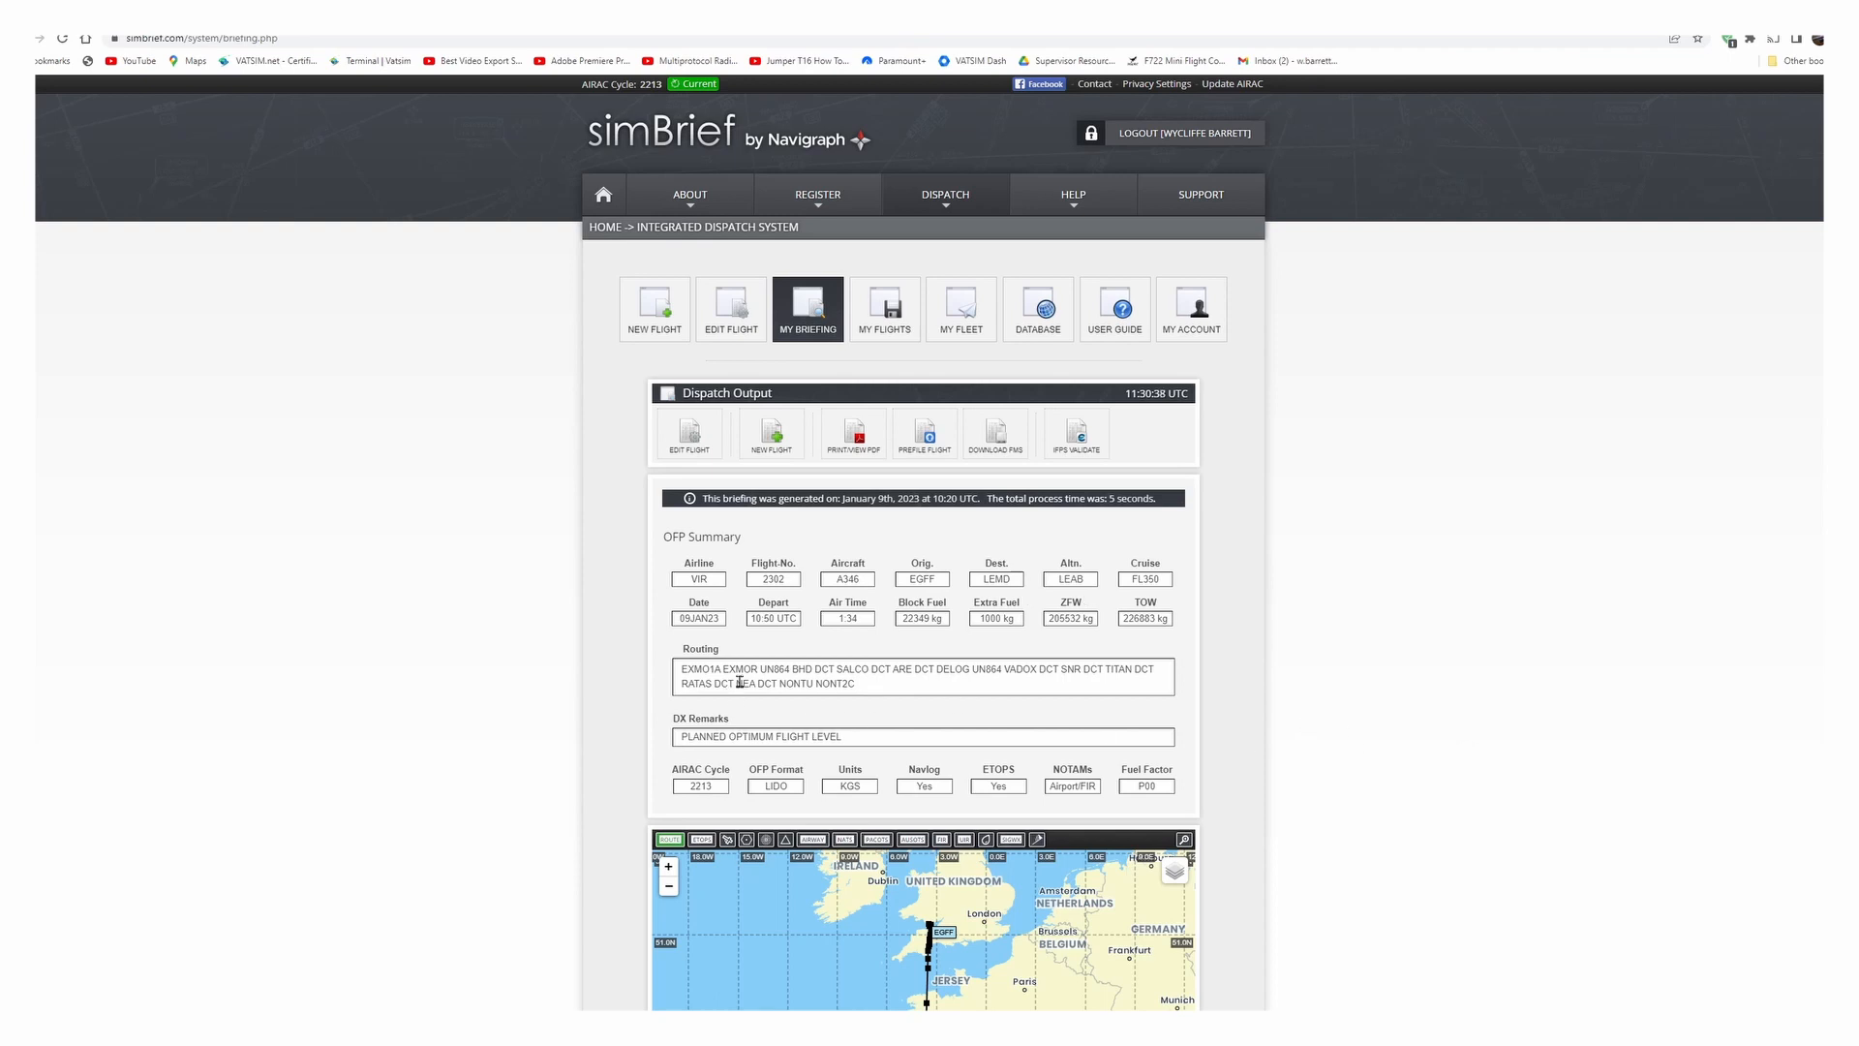
Scroll the briefing past the route map through the OFP fuel, routing, navlog, winds and ATC sections
scroll("down", 3)
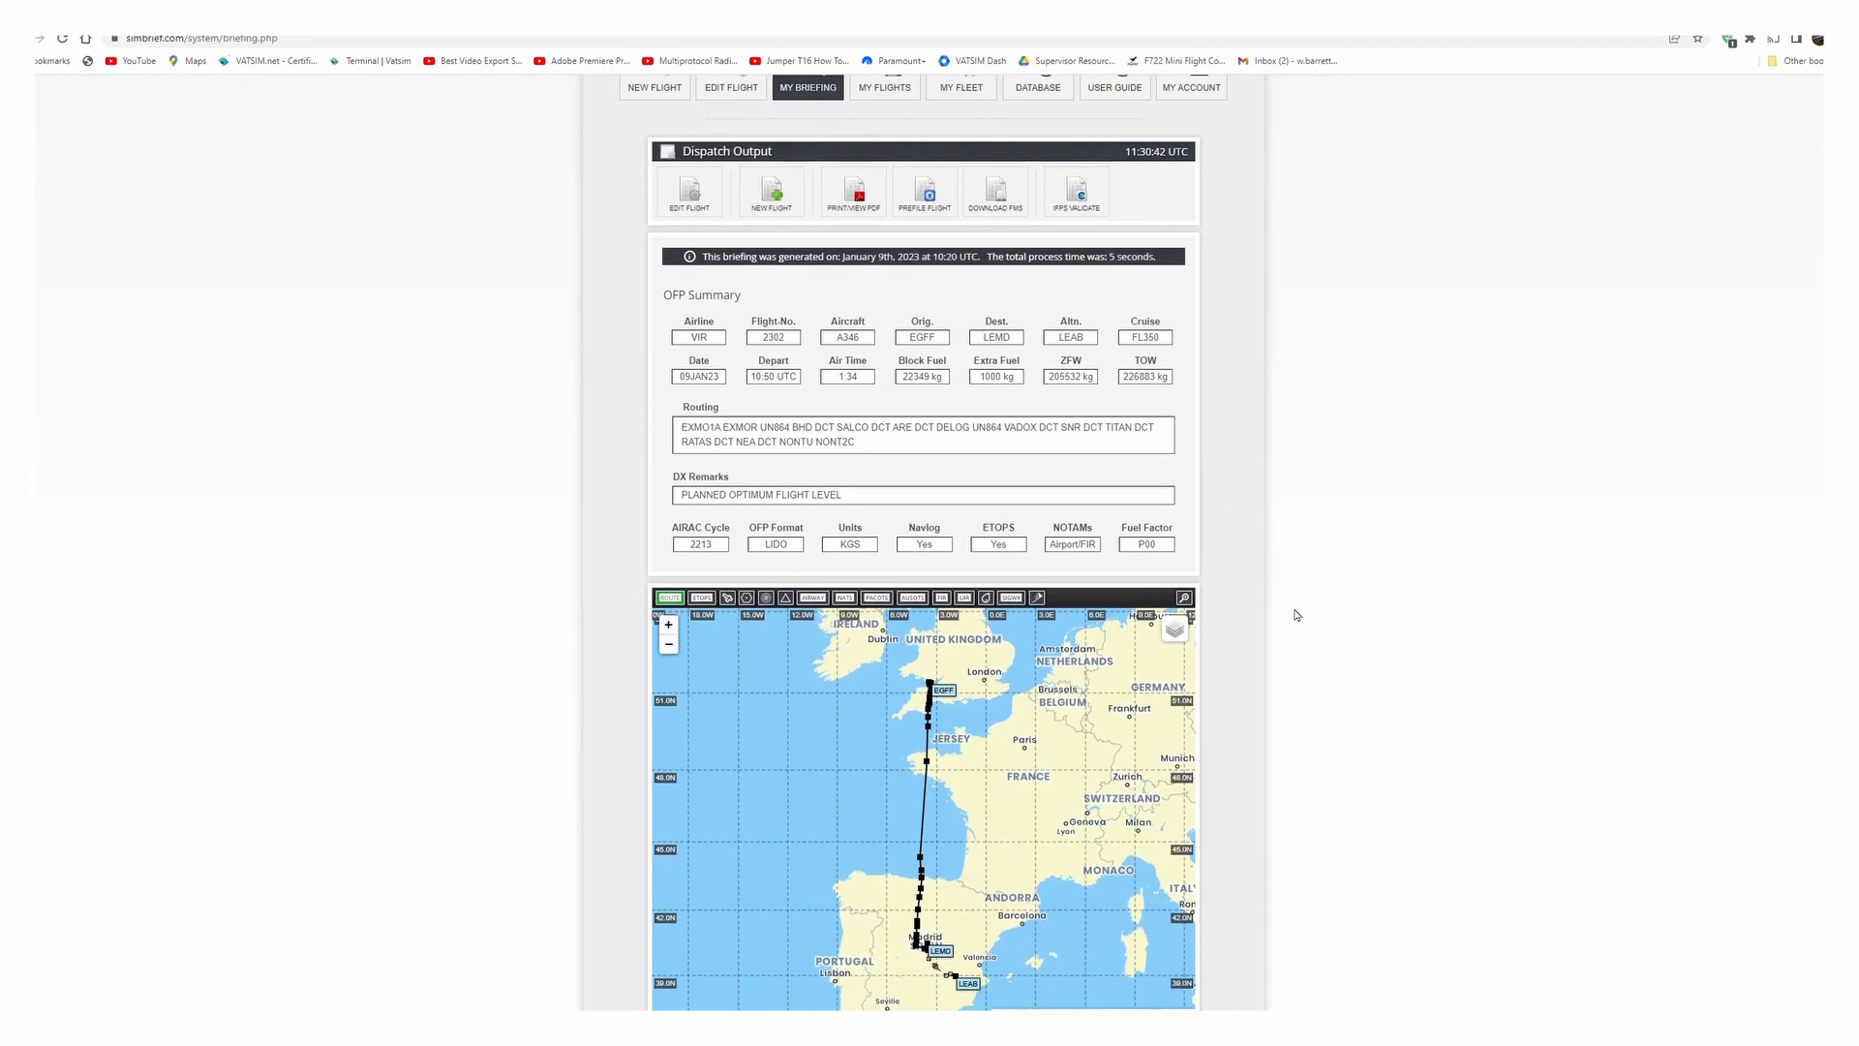
scroll("down", 3)
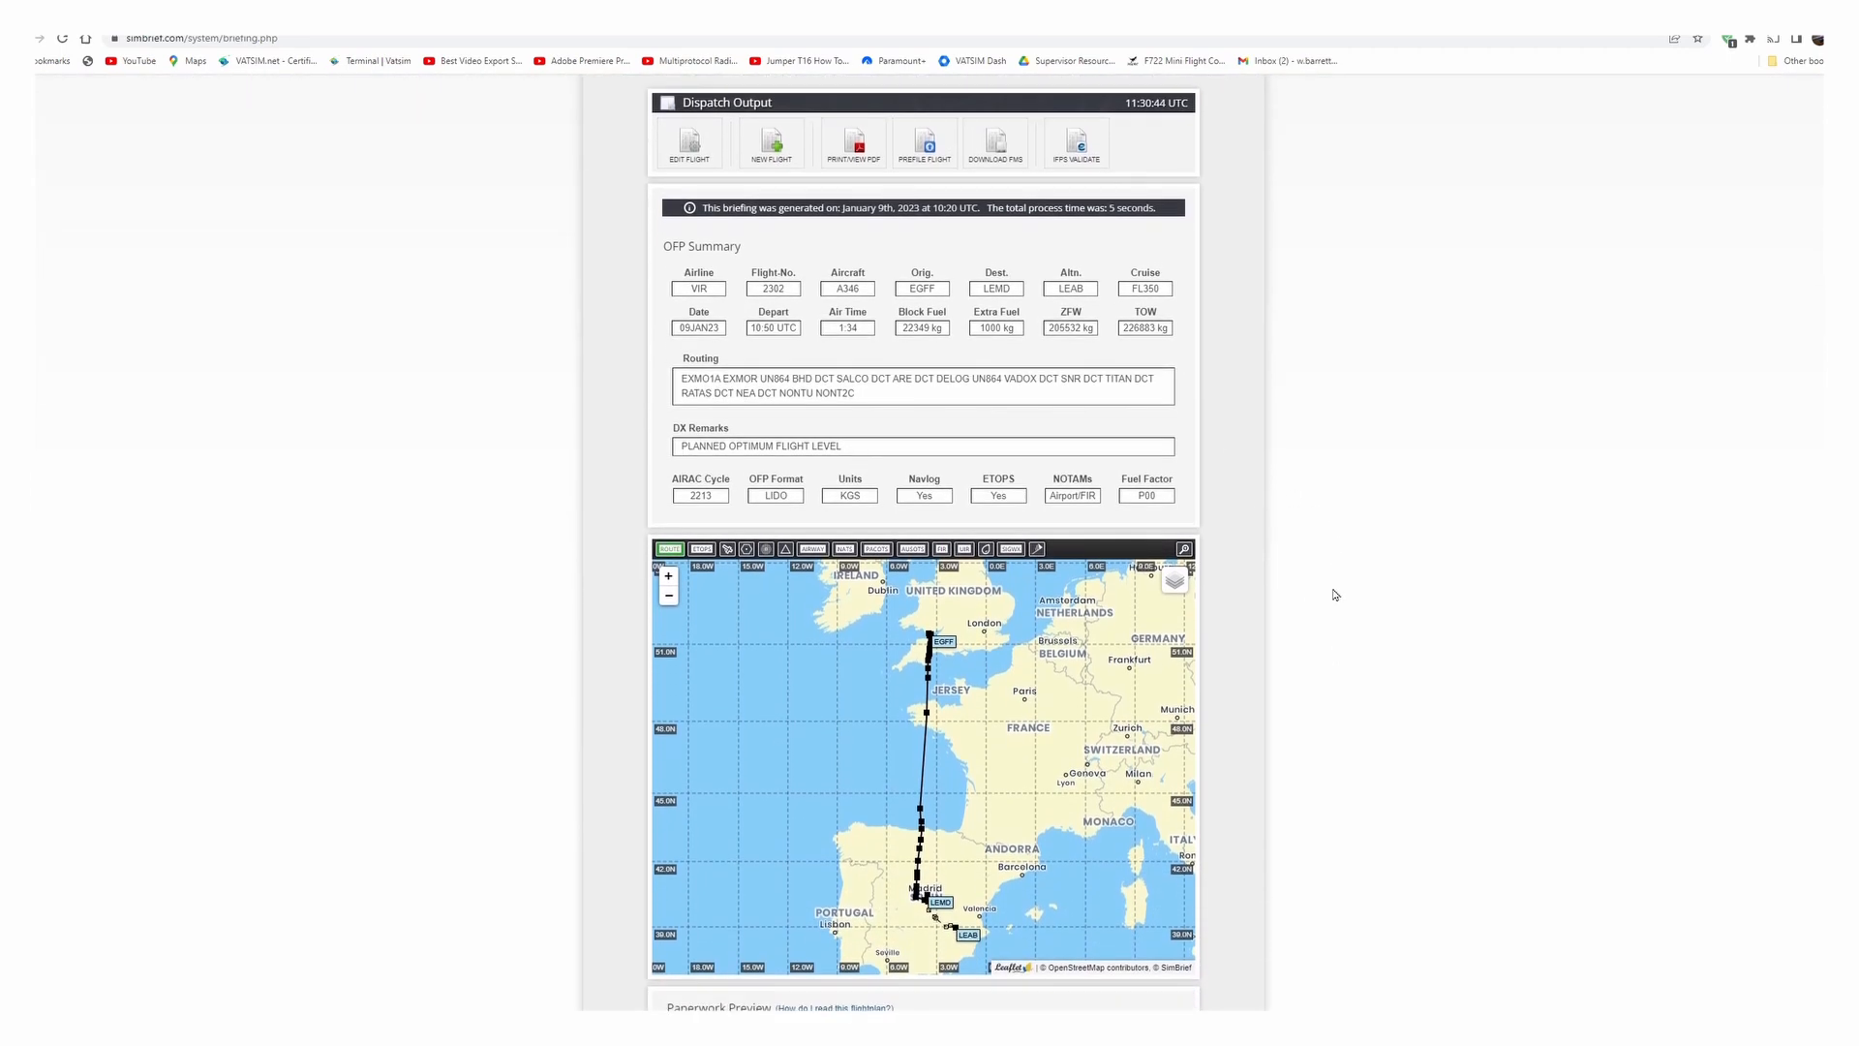
scroll("down", 3)
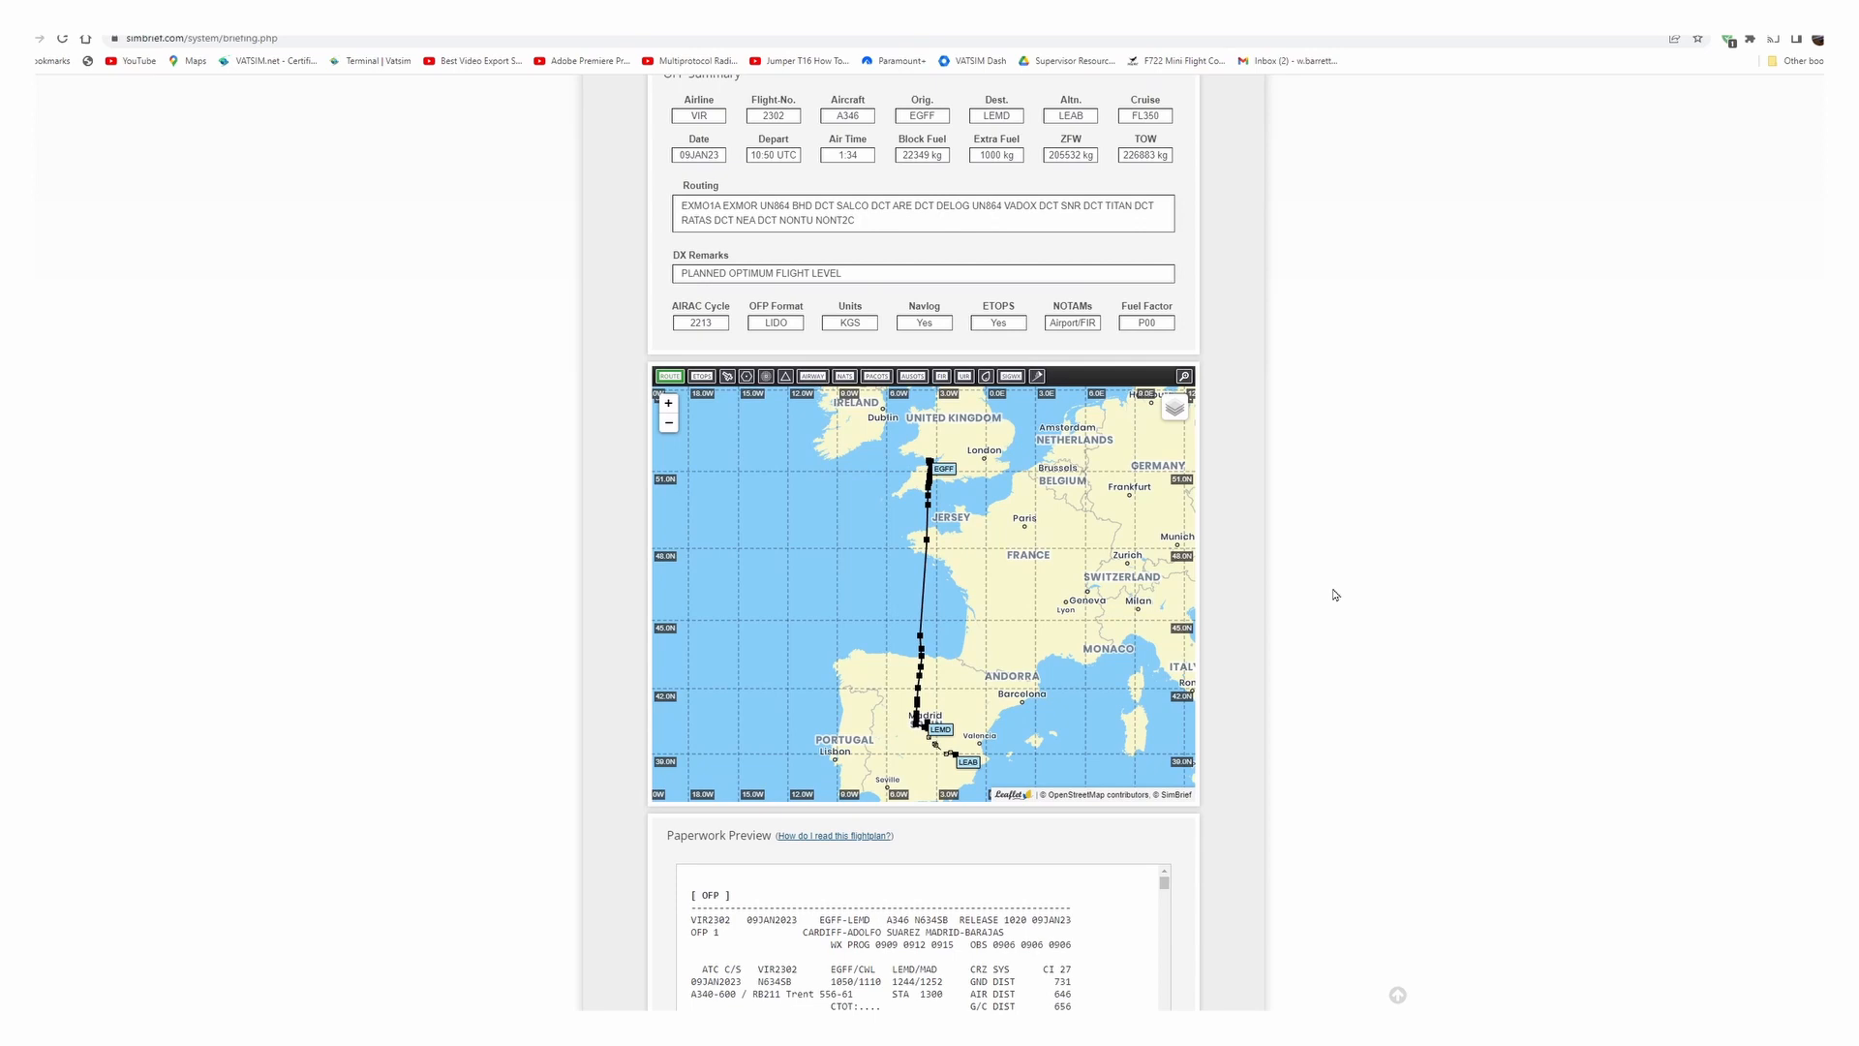
scroll("down", 3)
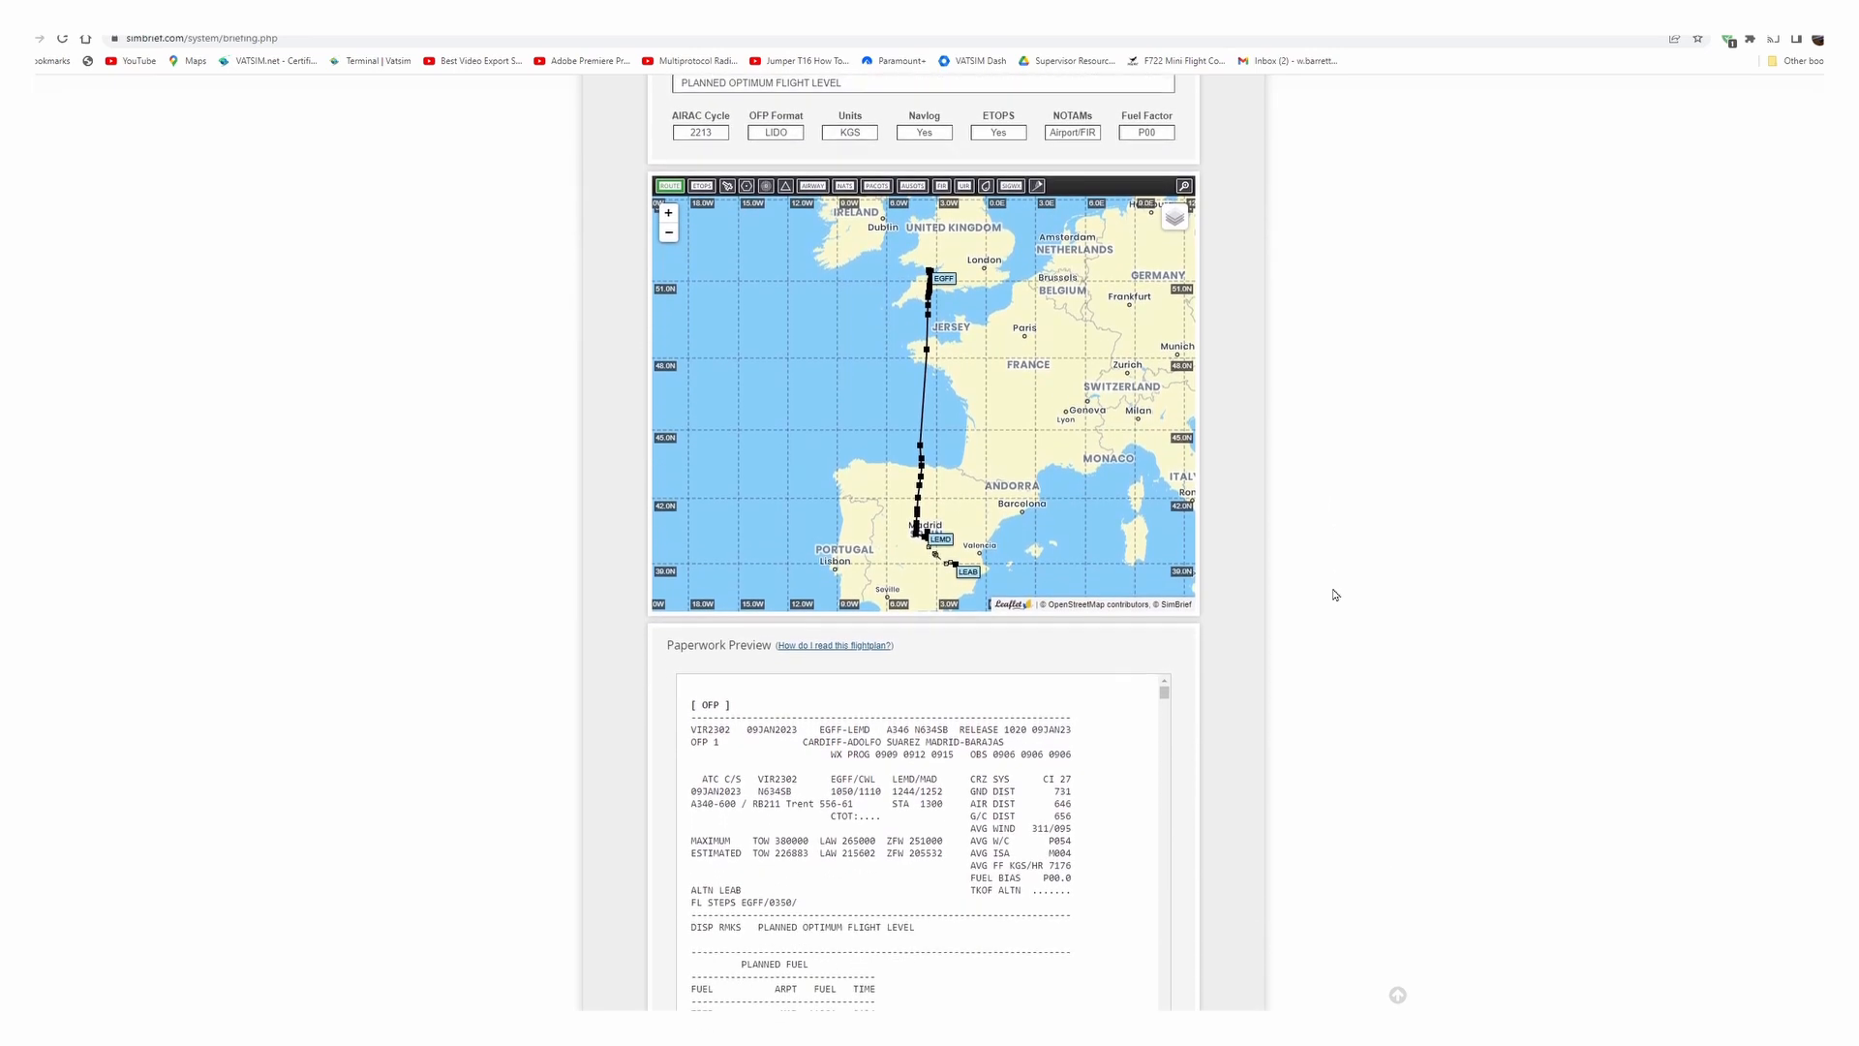
scroll("down", 3)
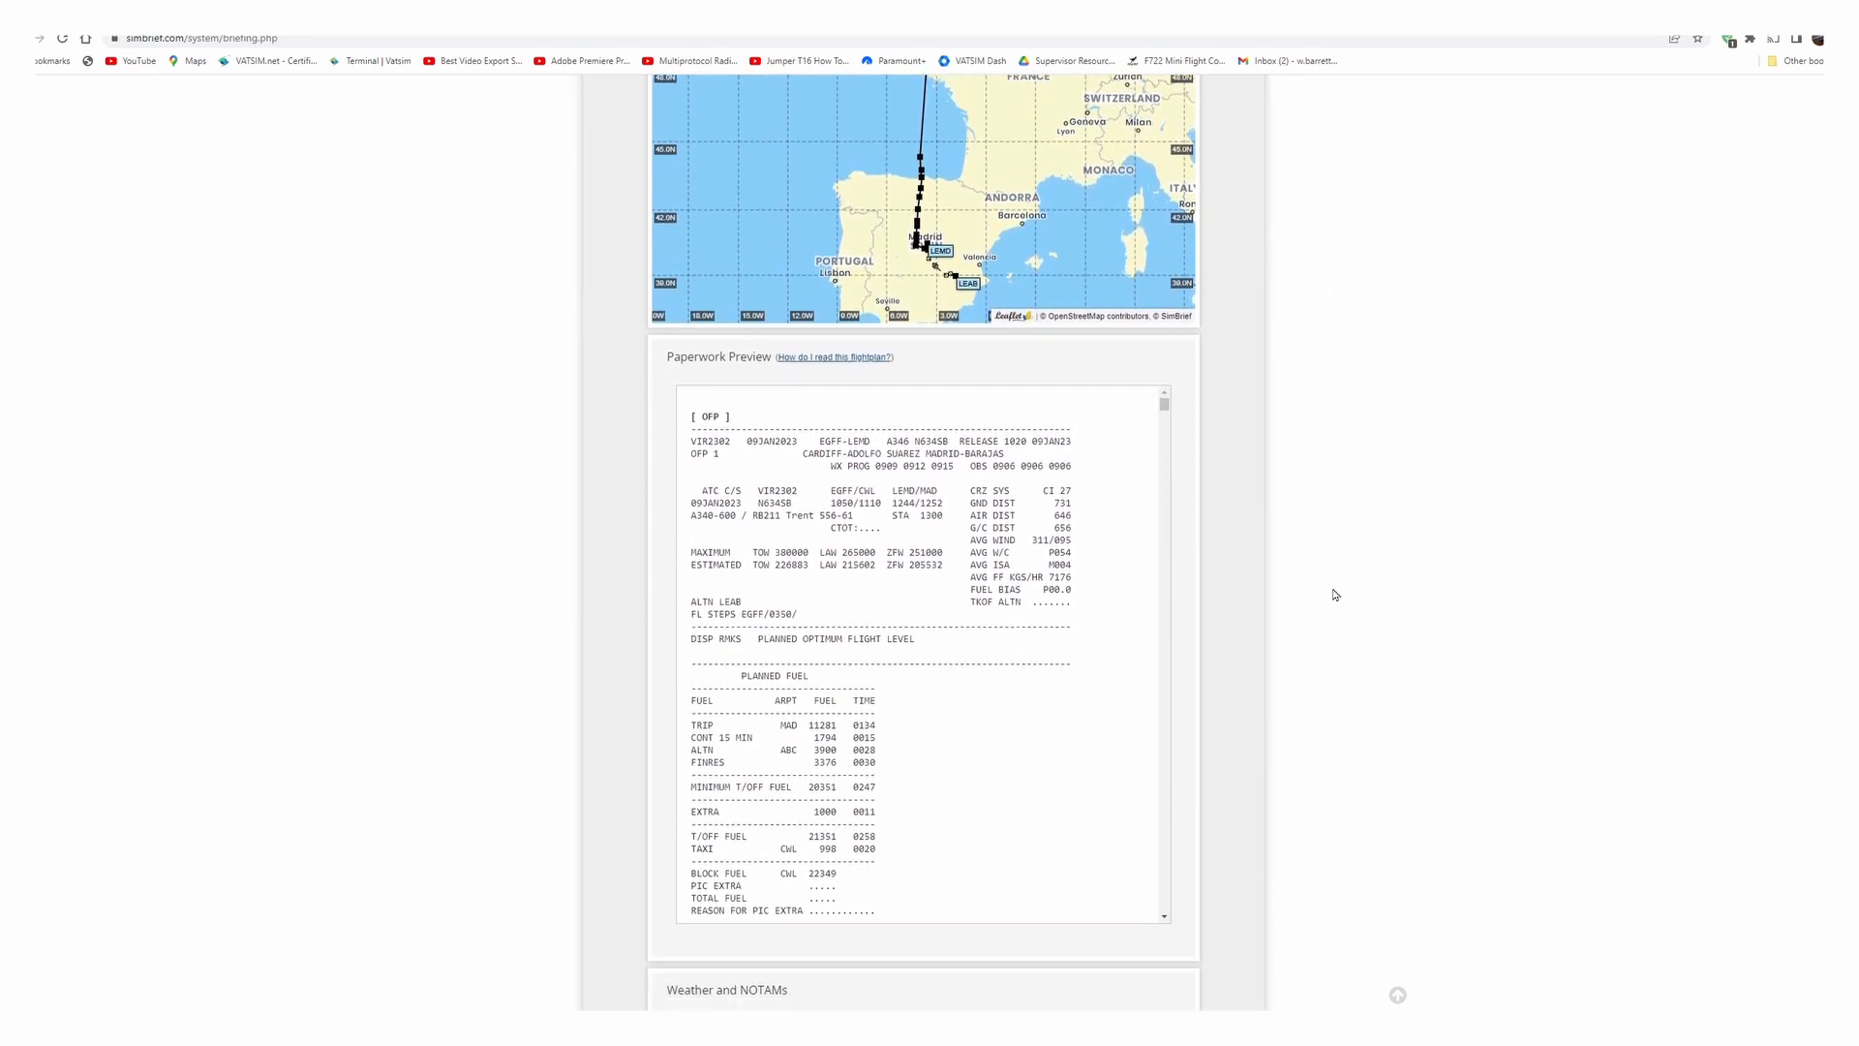
scroll("down", 3)
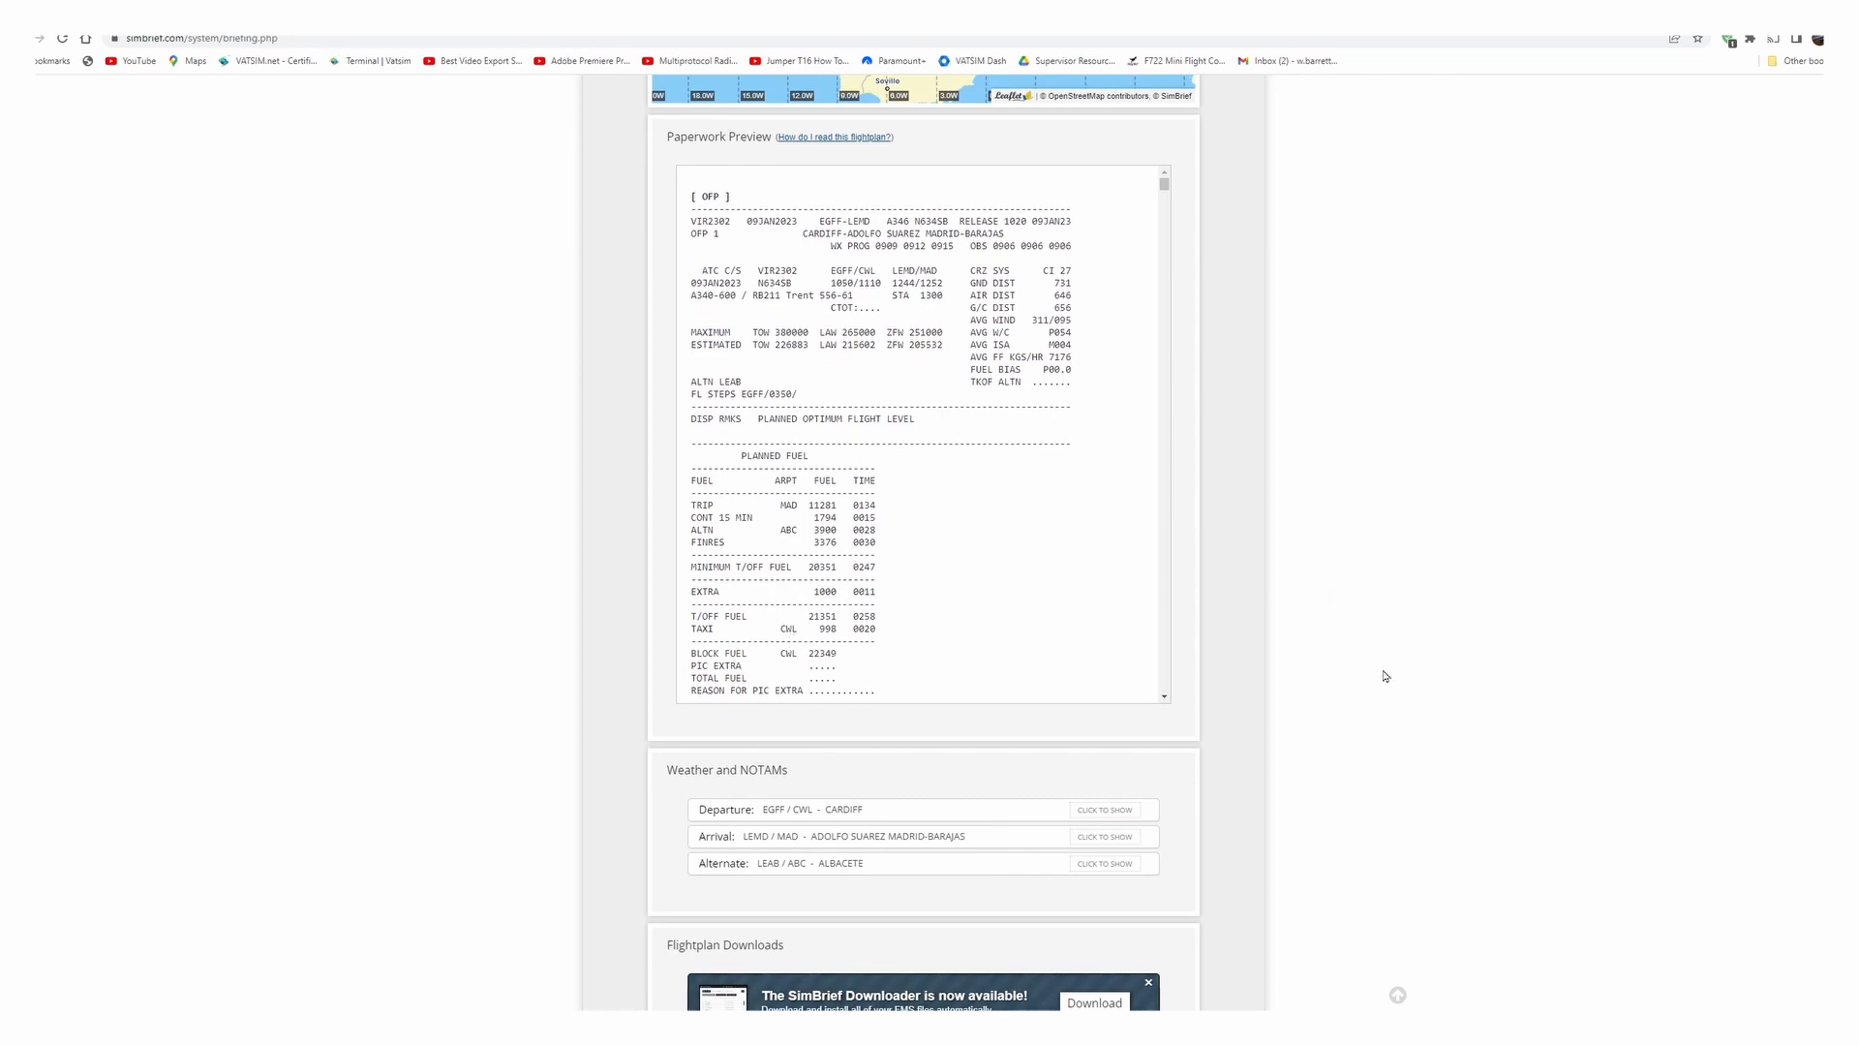
scroll("down", 3)
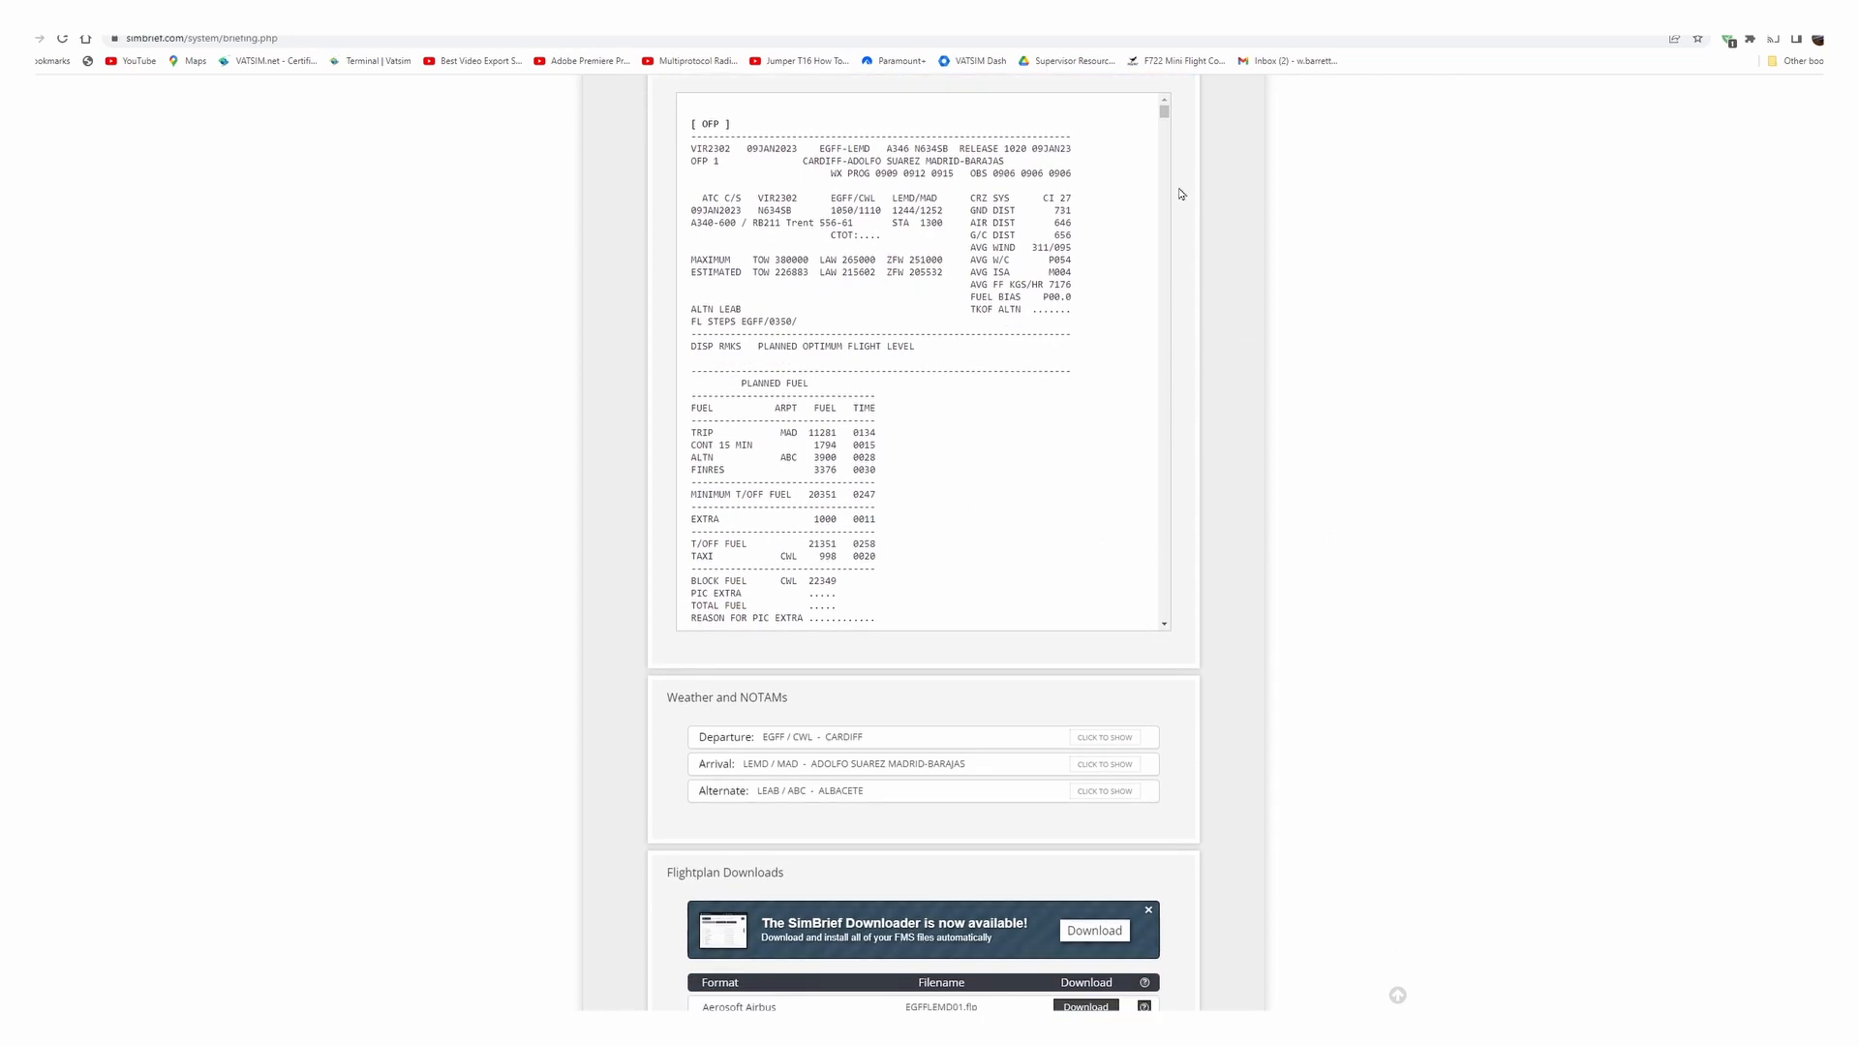
scroll("down", 3)
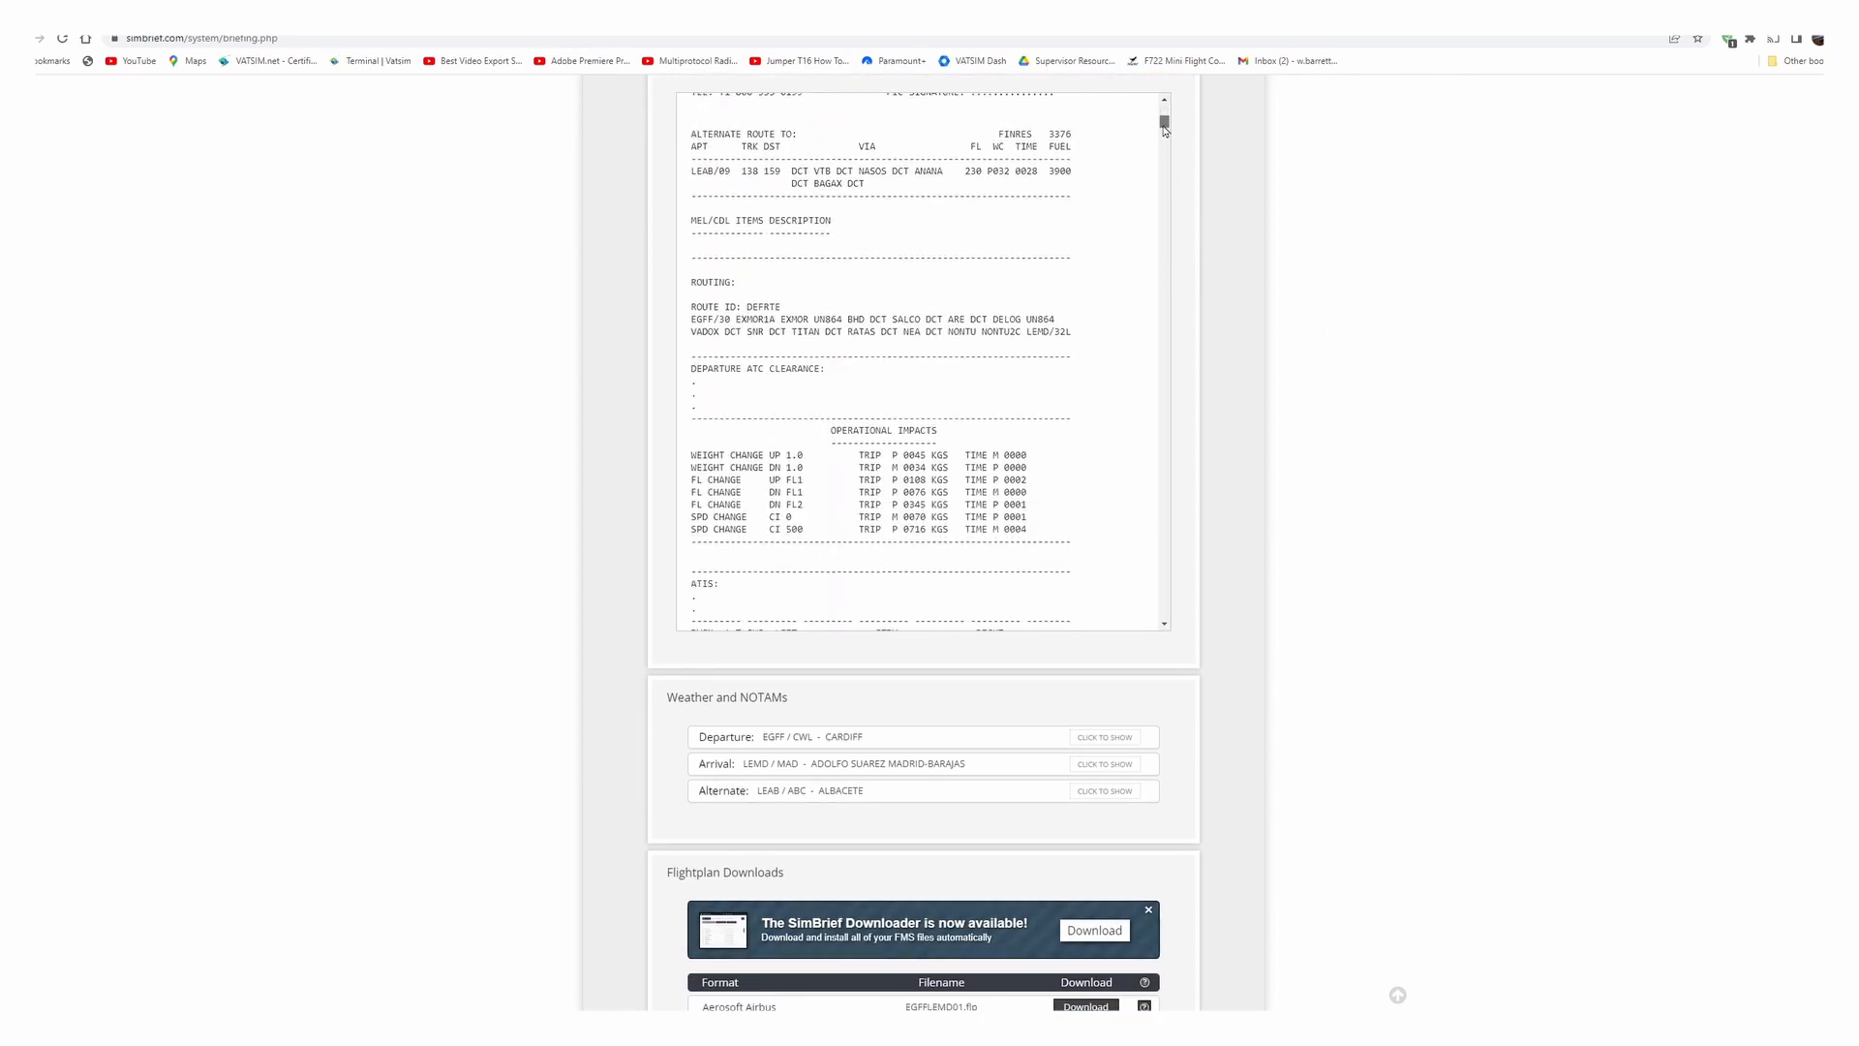
scroll("down", 3)
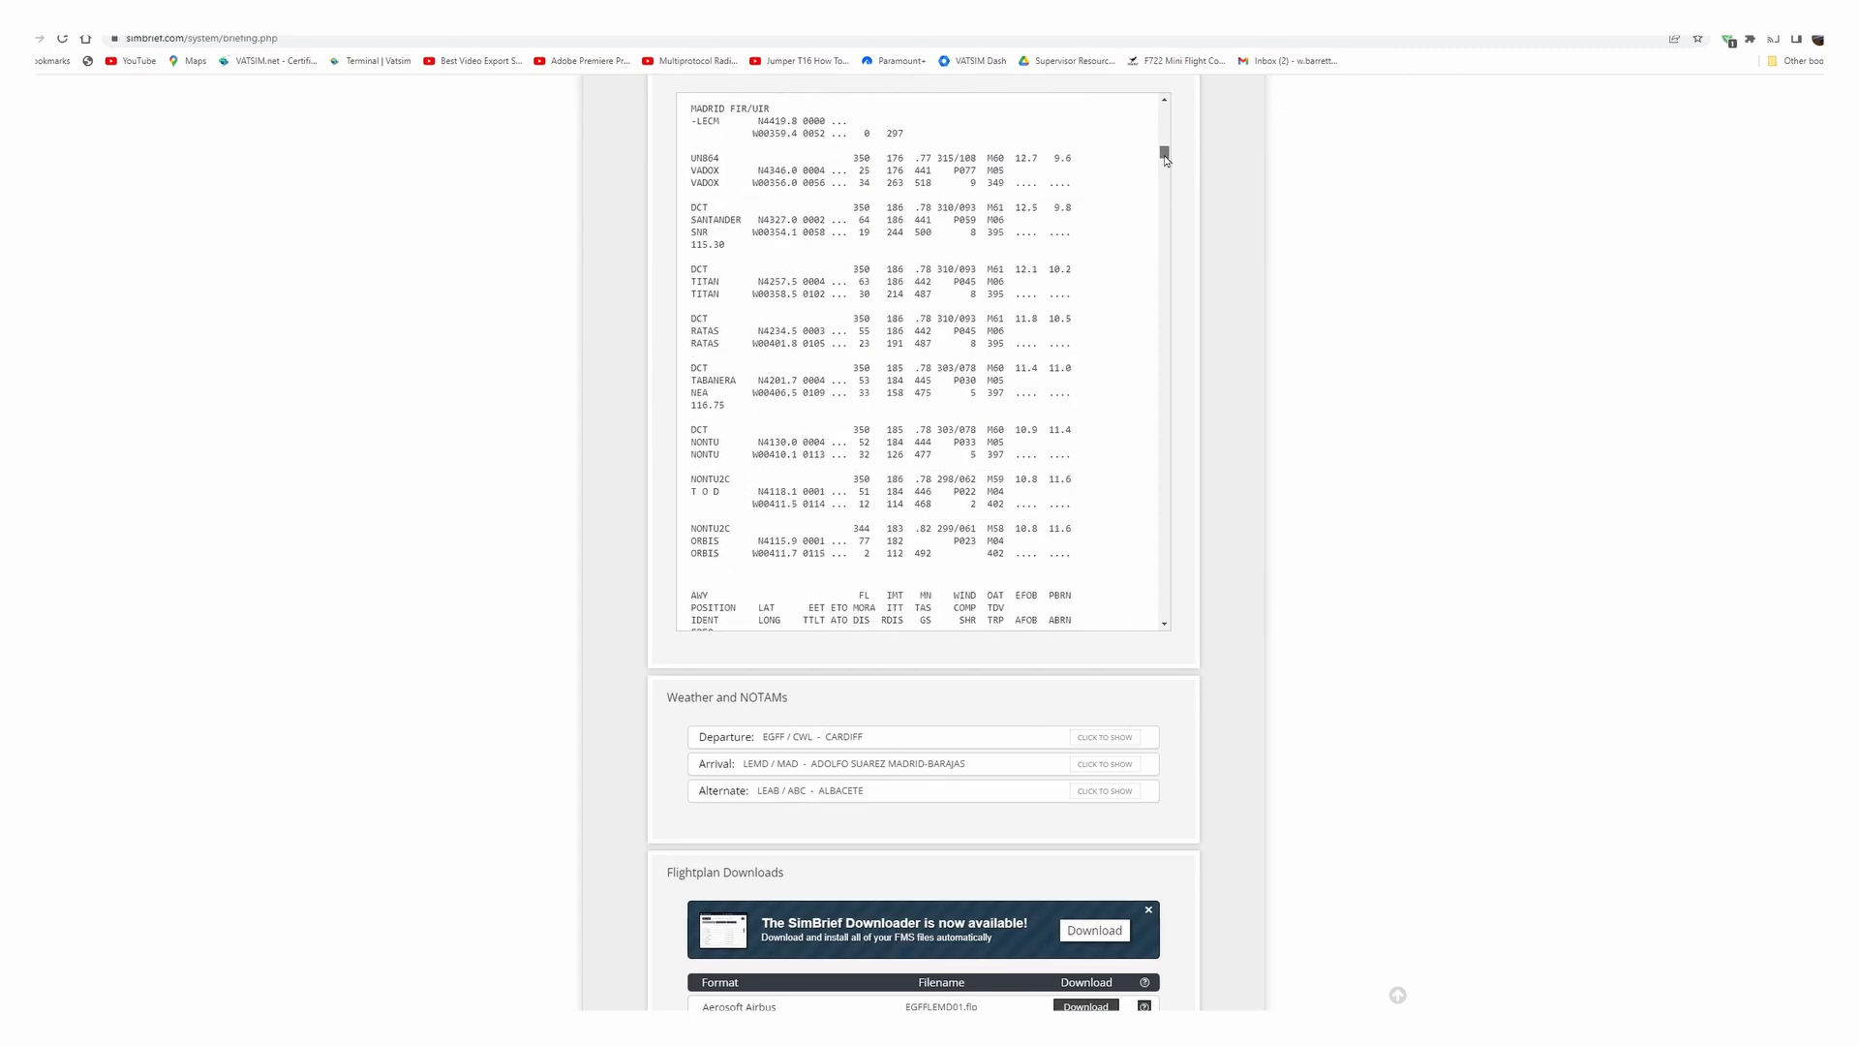
scroll("down", 3)
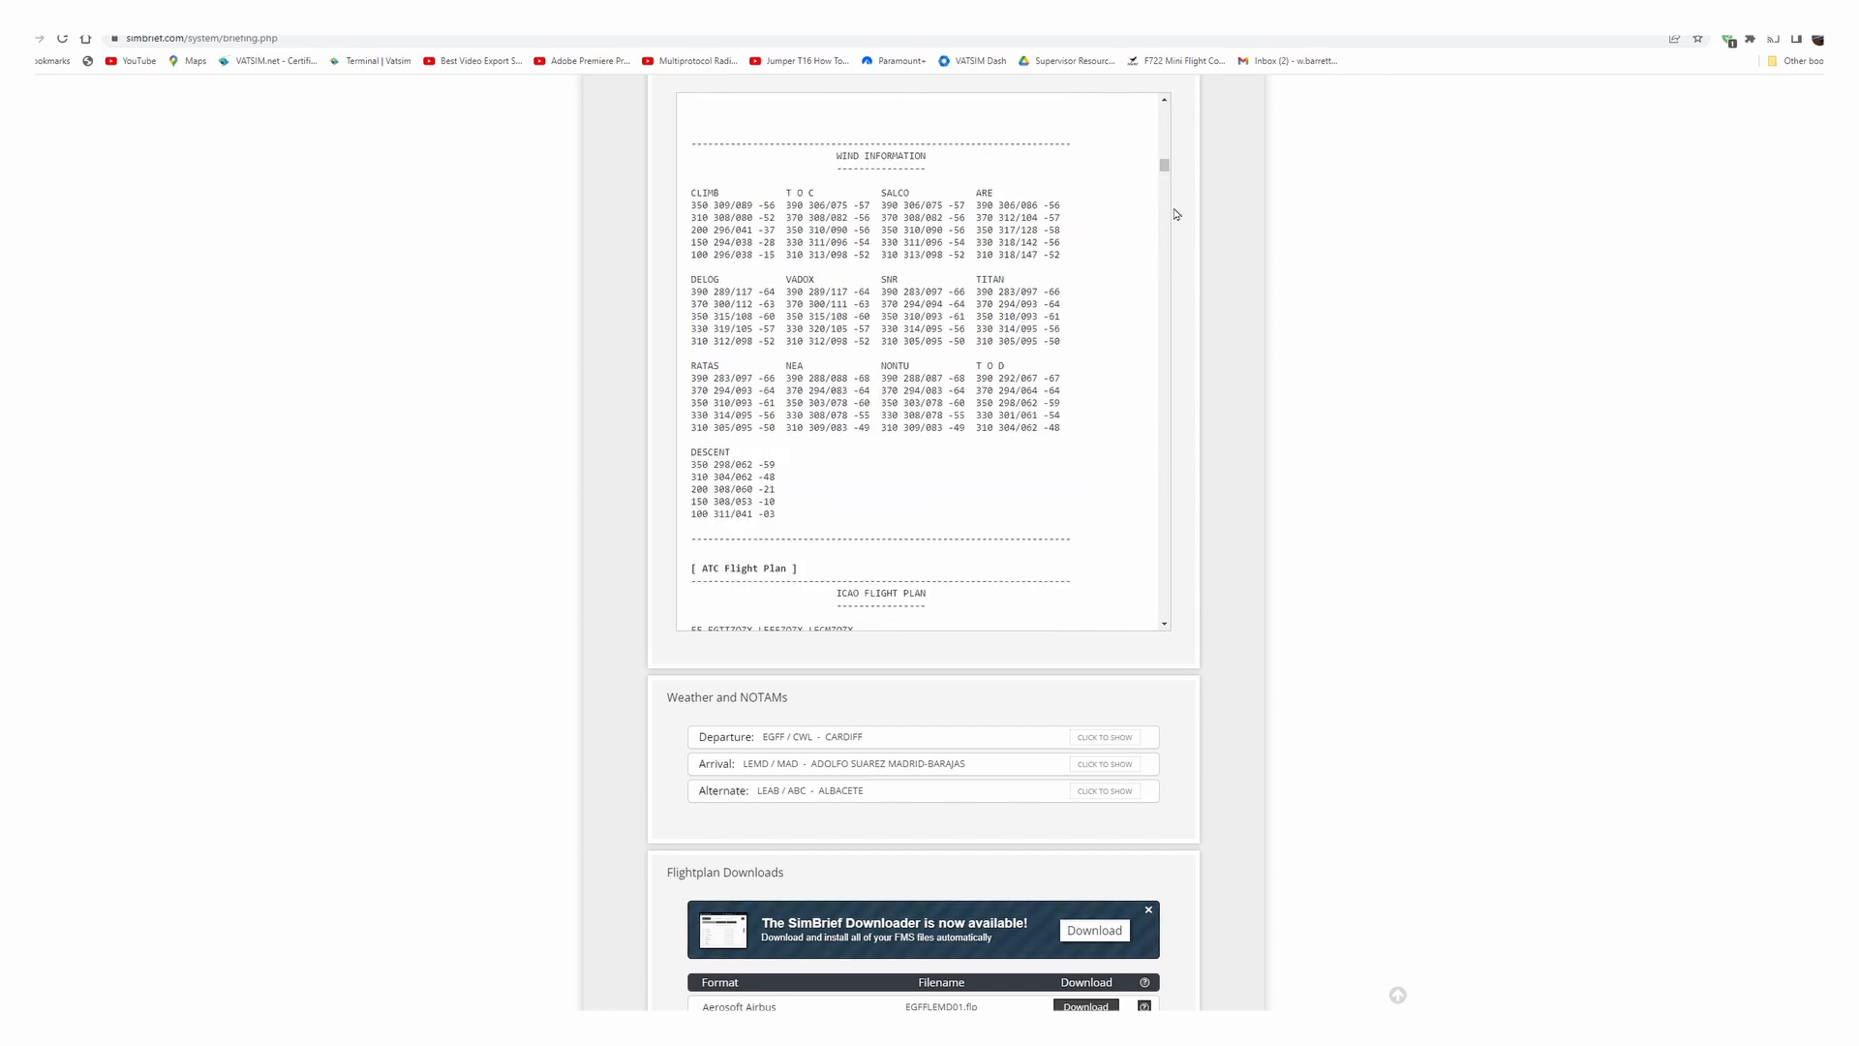
scroll("down", 3)
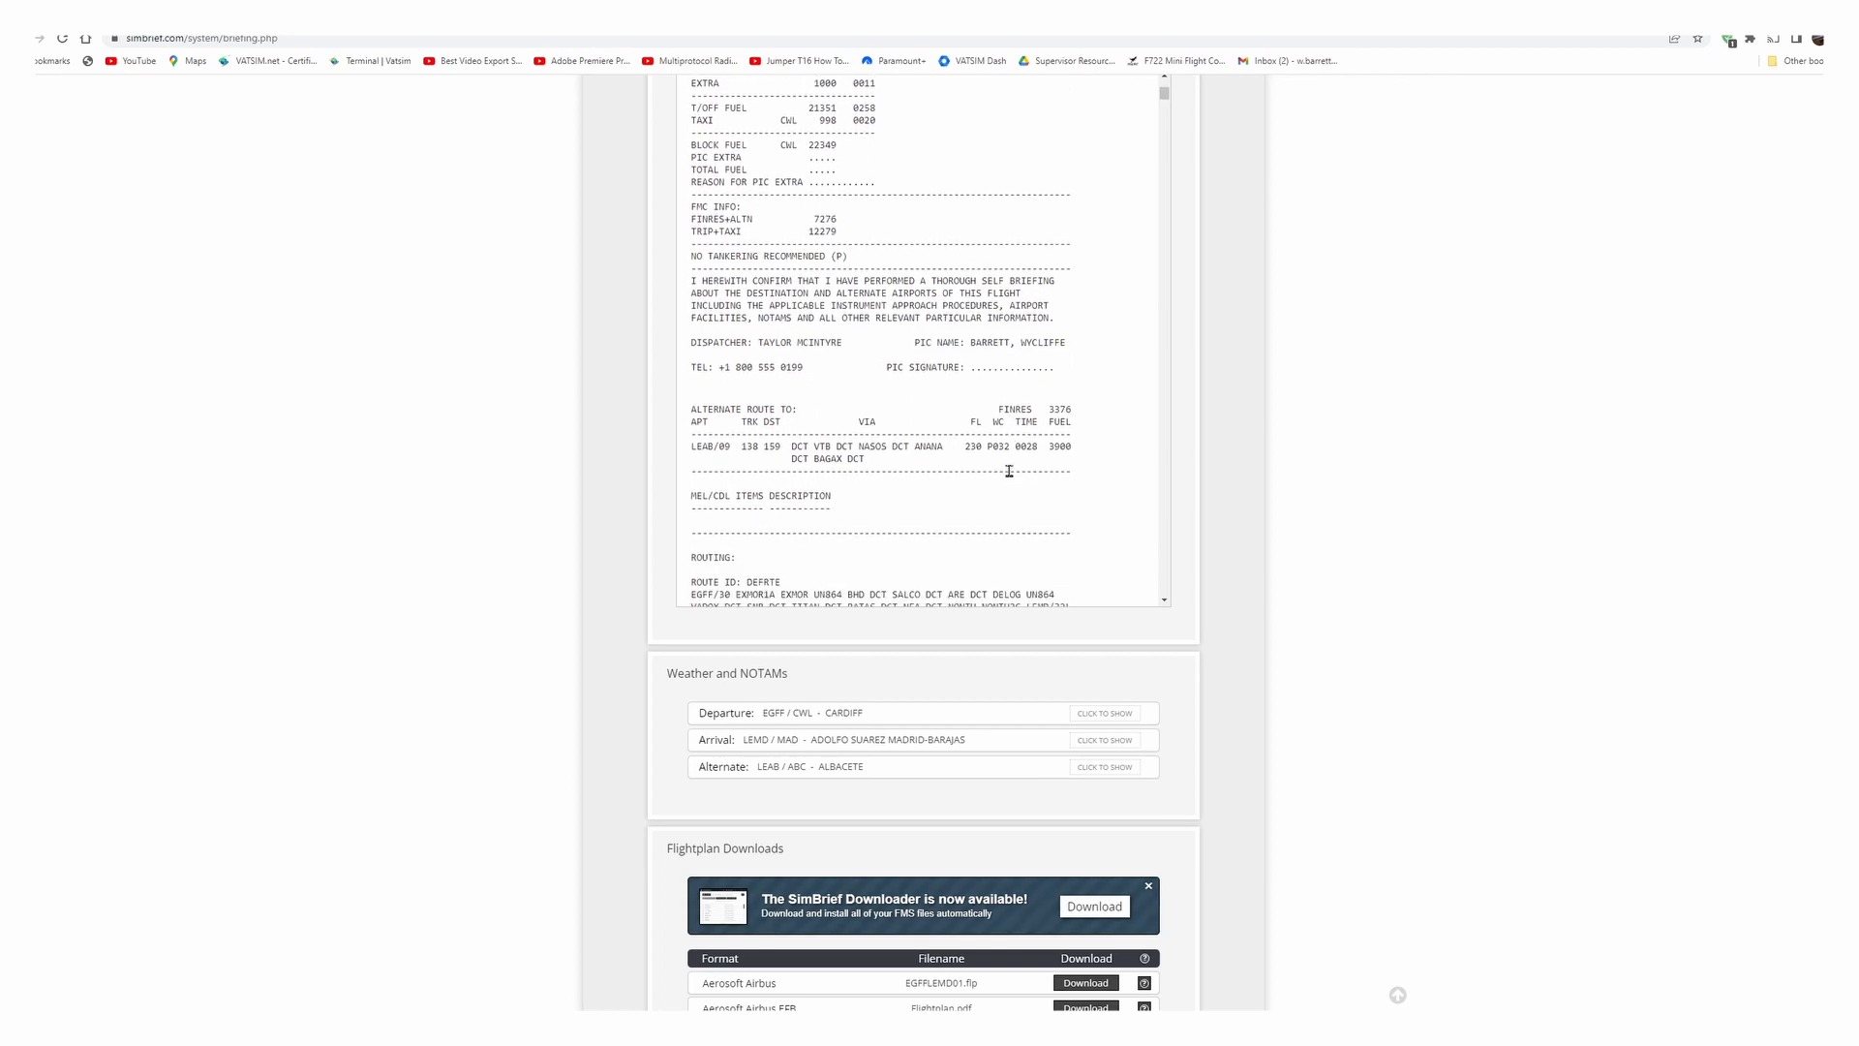
scroll("down", 3)
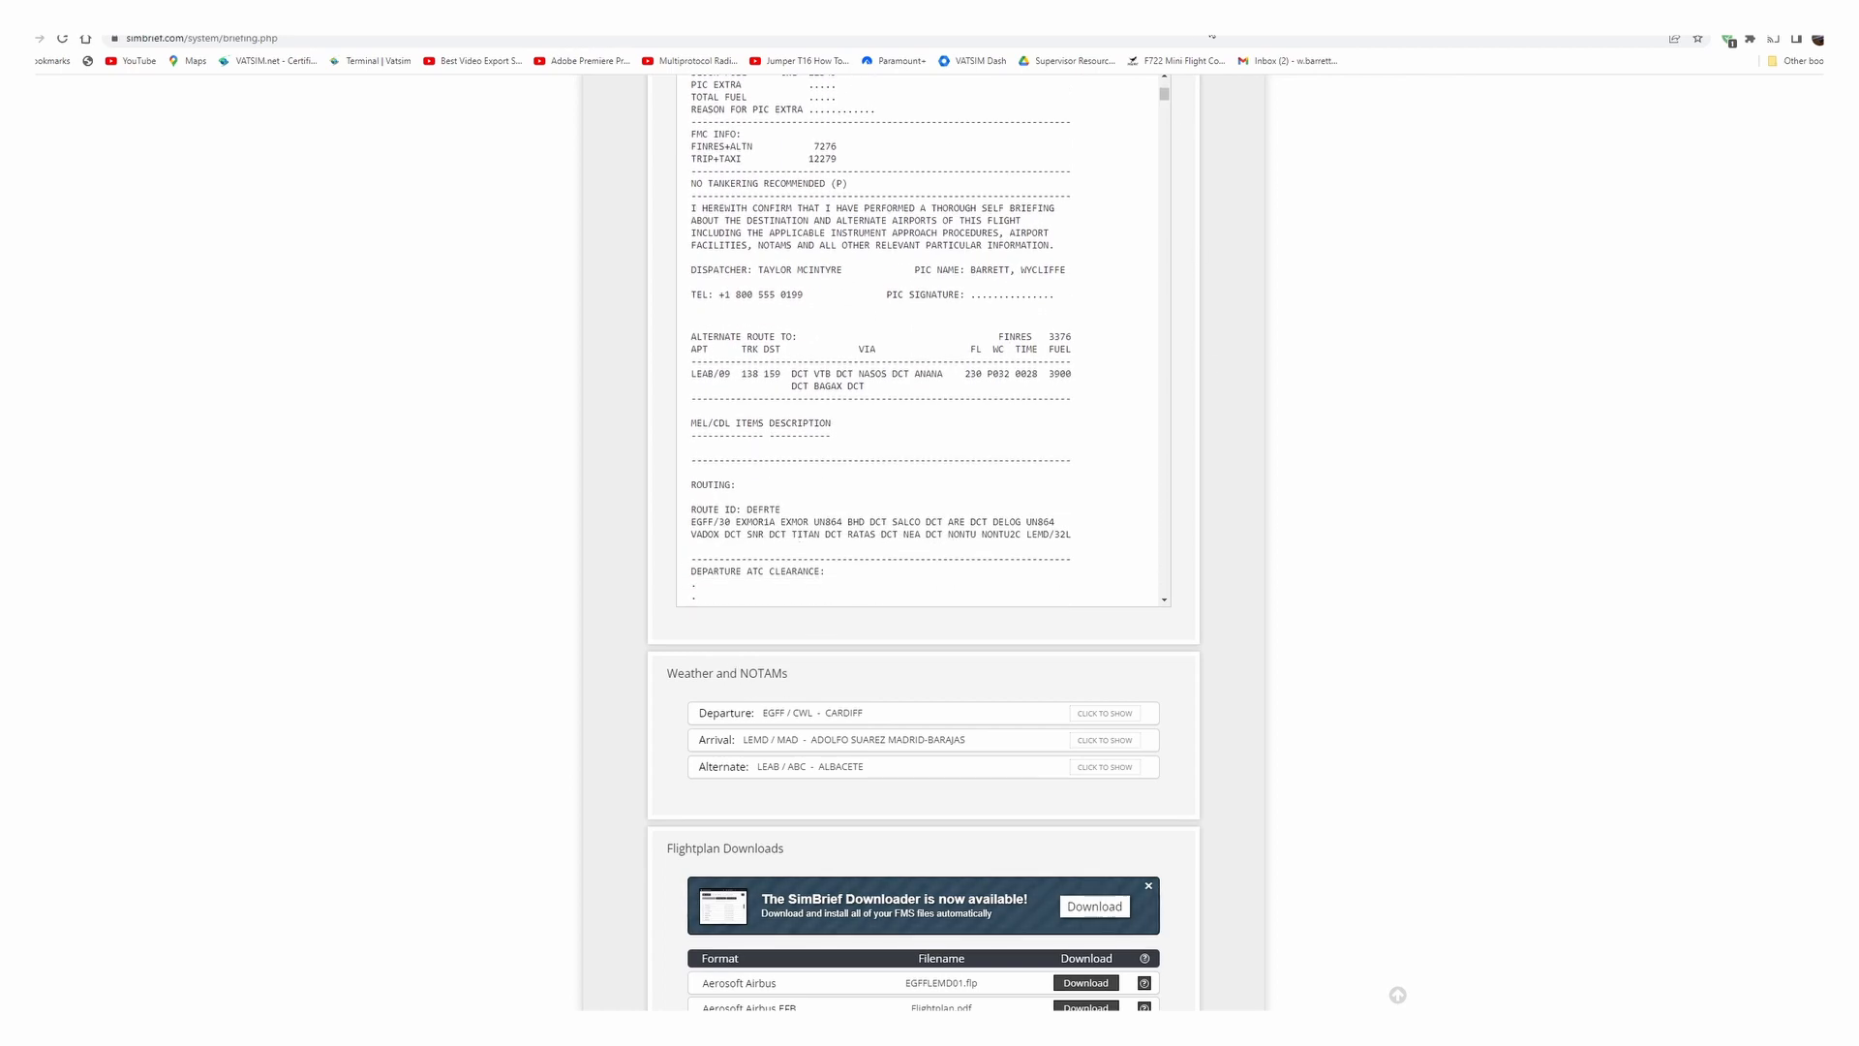
mouse_move(1309, 73)
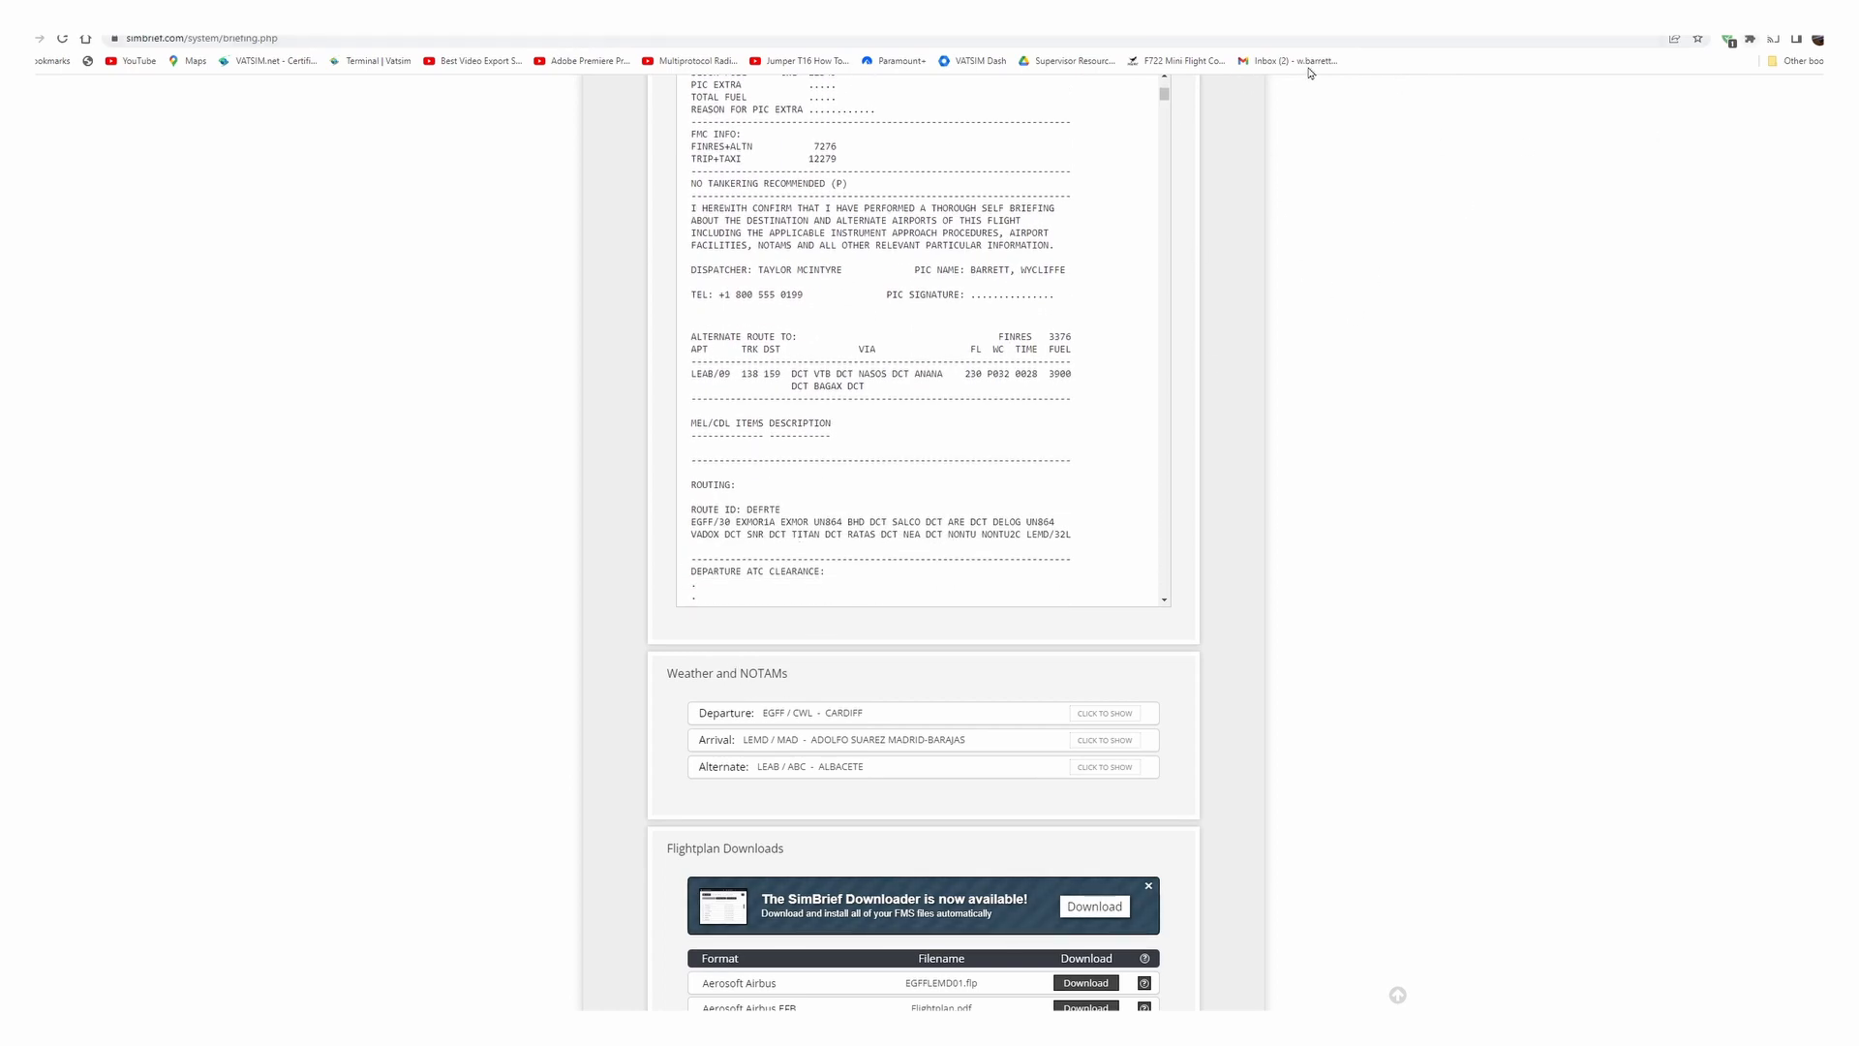
mouse_move(958, 654)
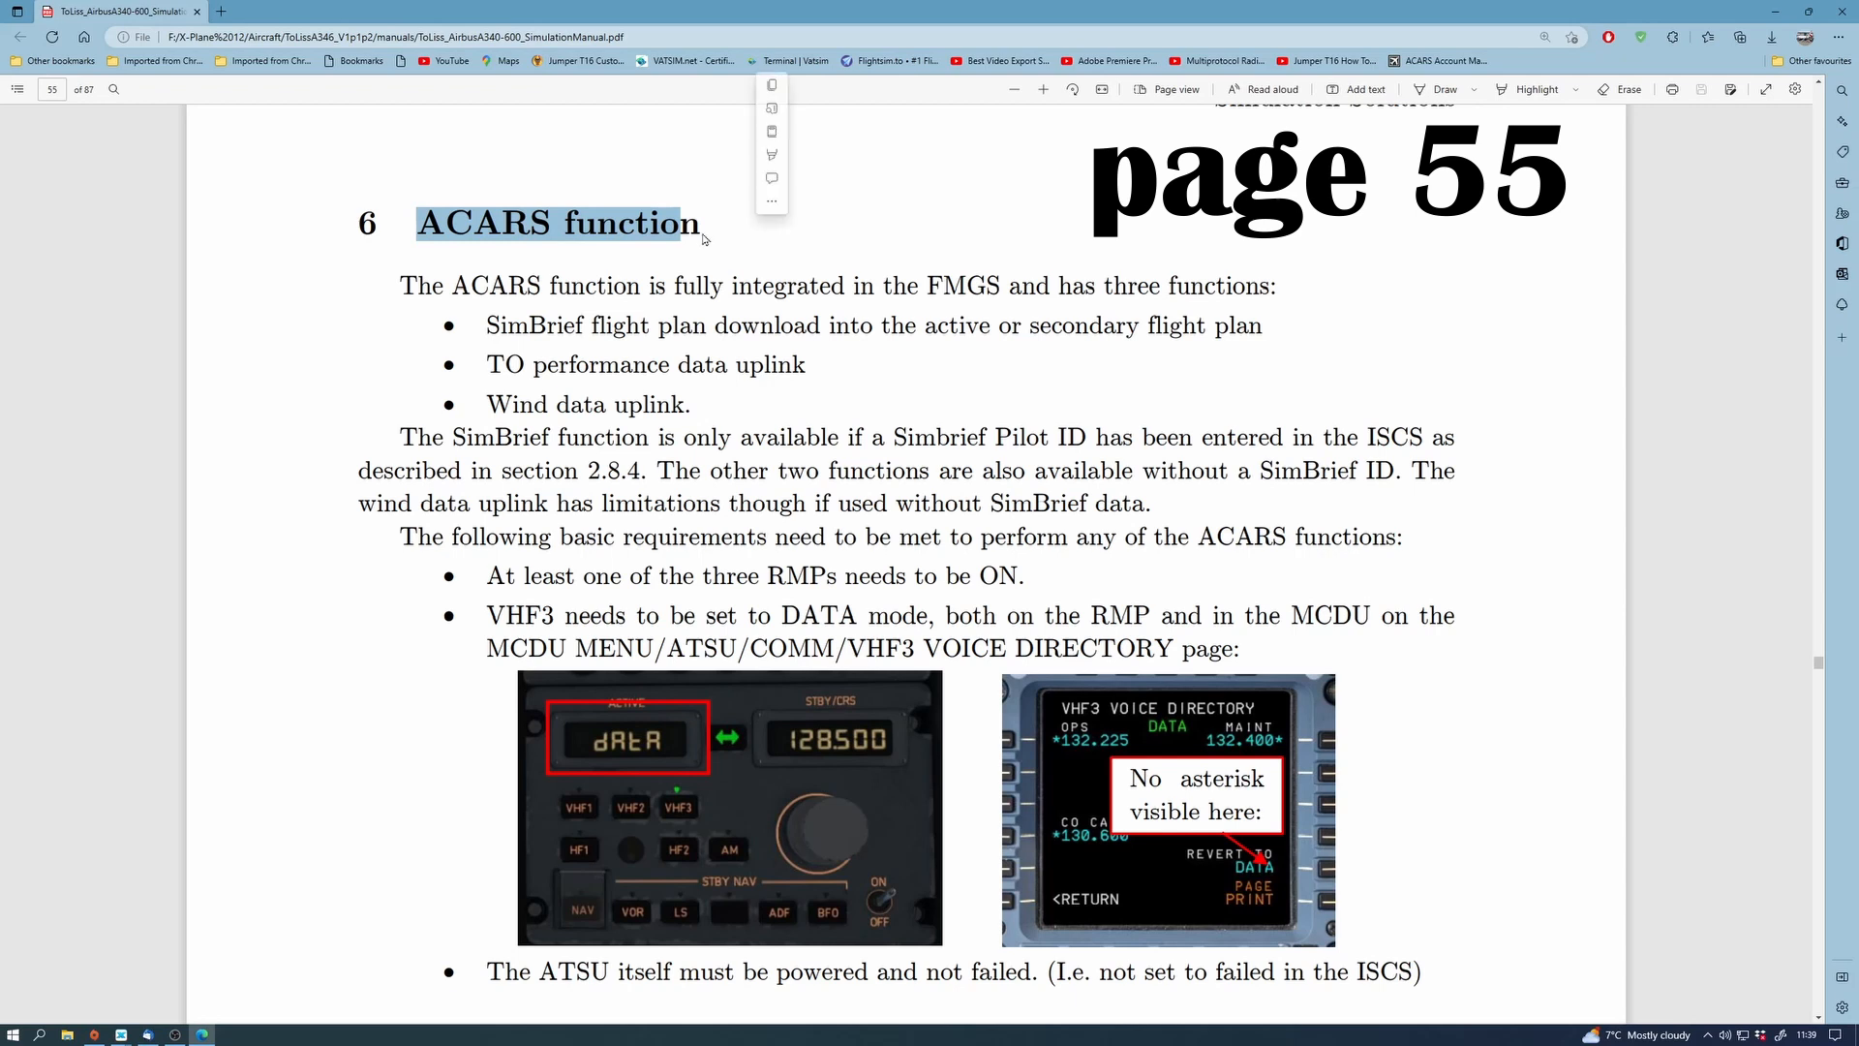
Highlight the ACARS paragraphs on the SimBrief Pilot ID, RMP and VHF3 requirements on page 55
left_click(494, 287)
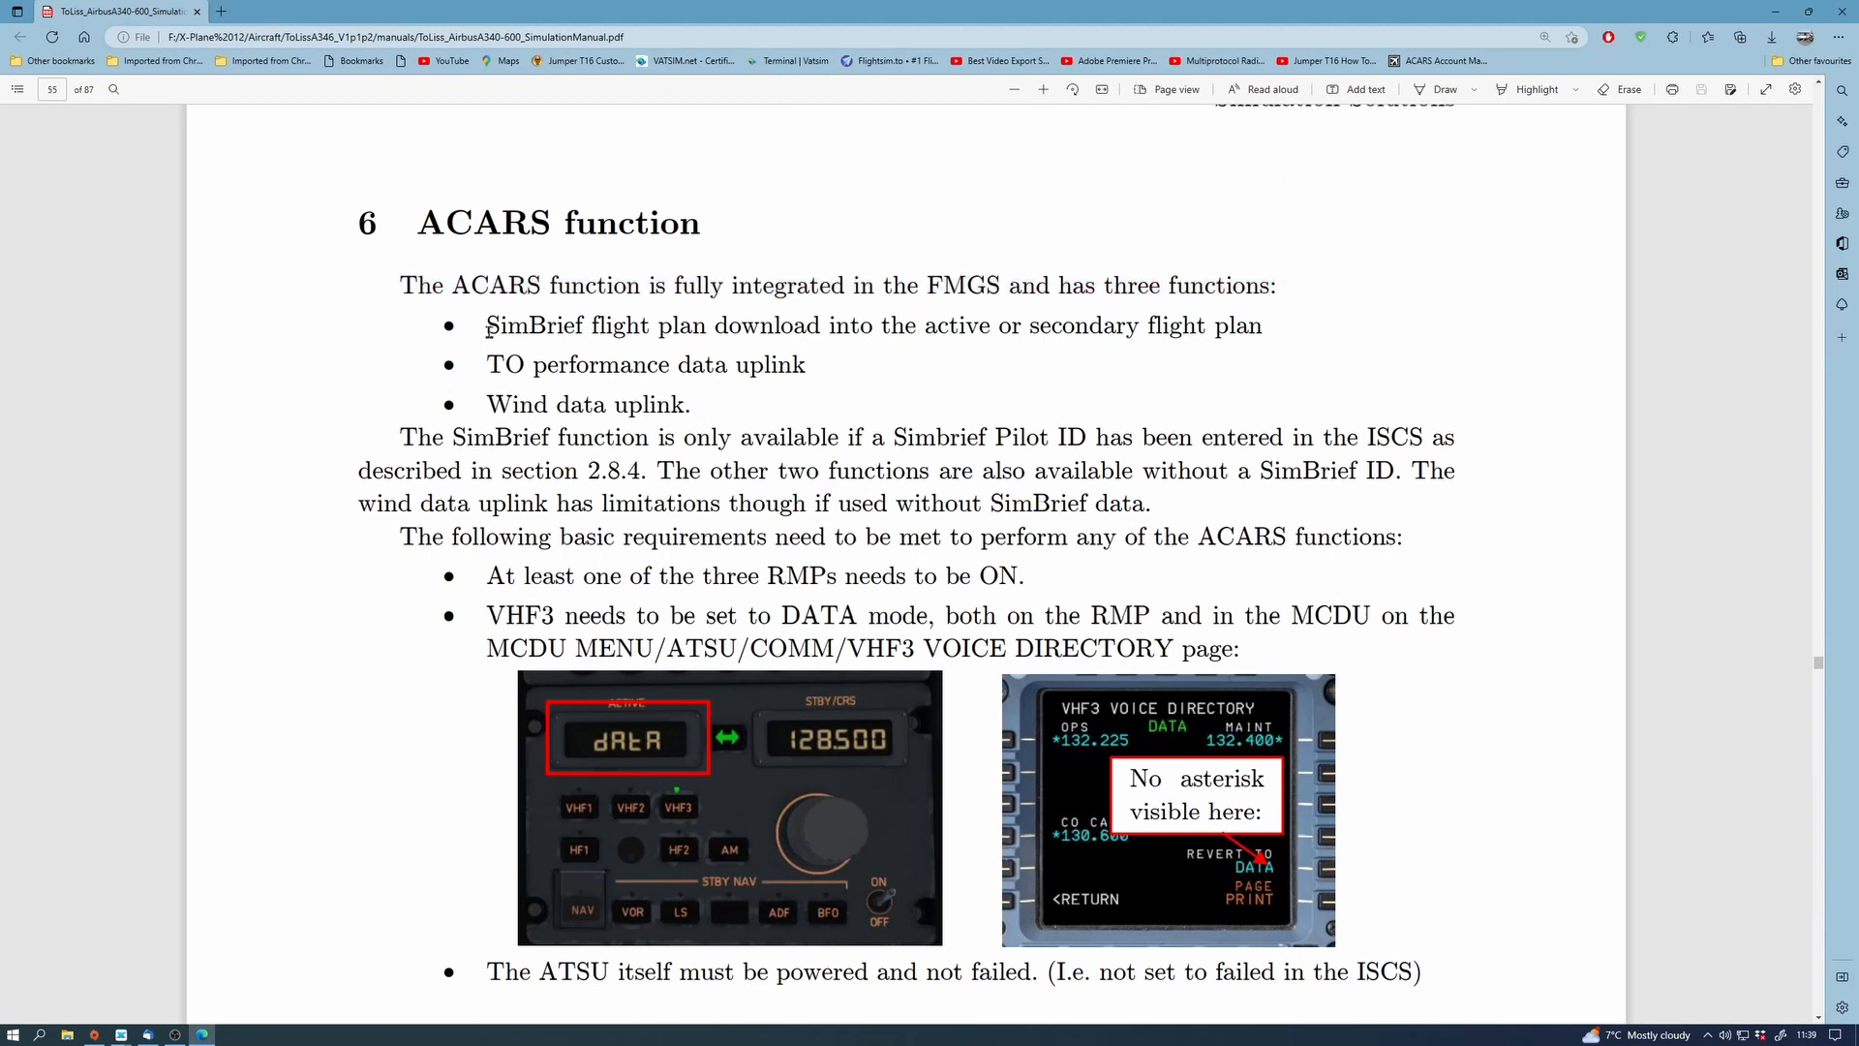
left_click_drag(486, 326, 1073, 325)
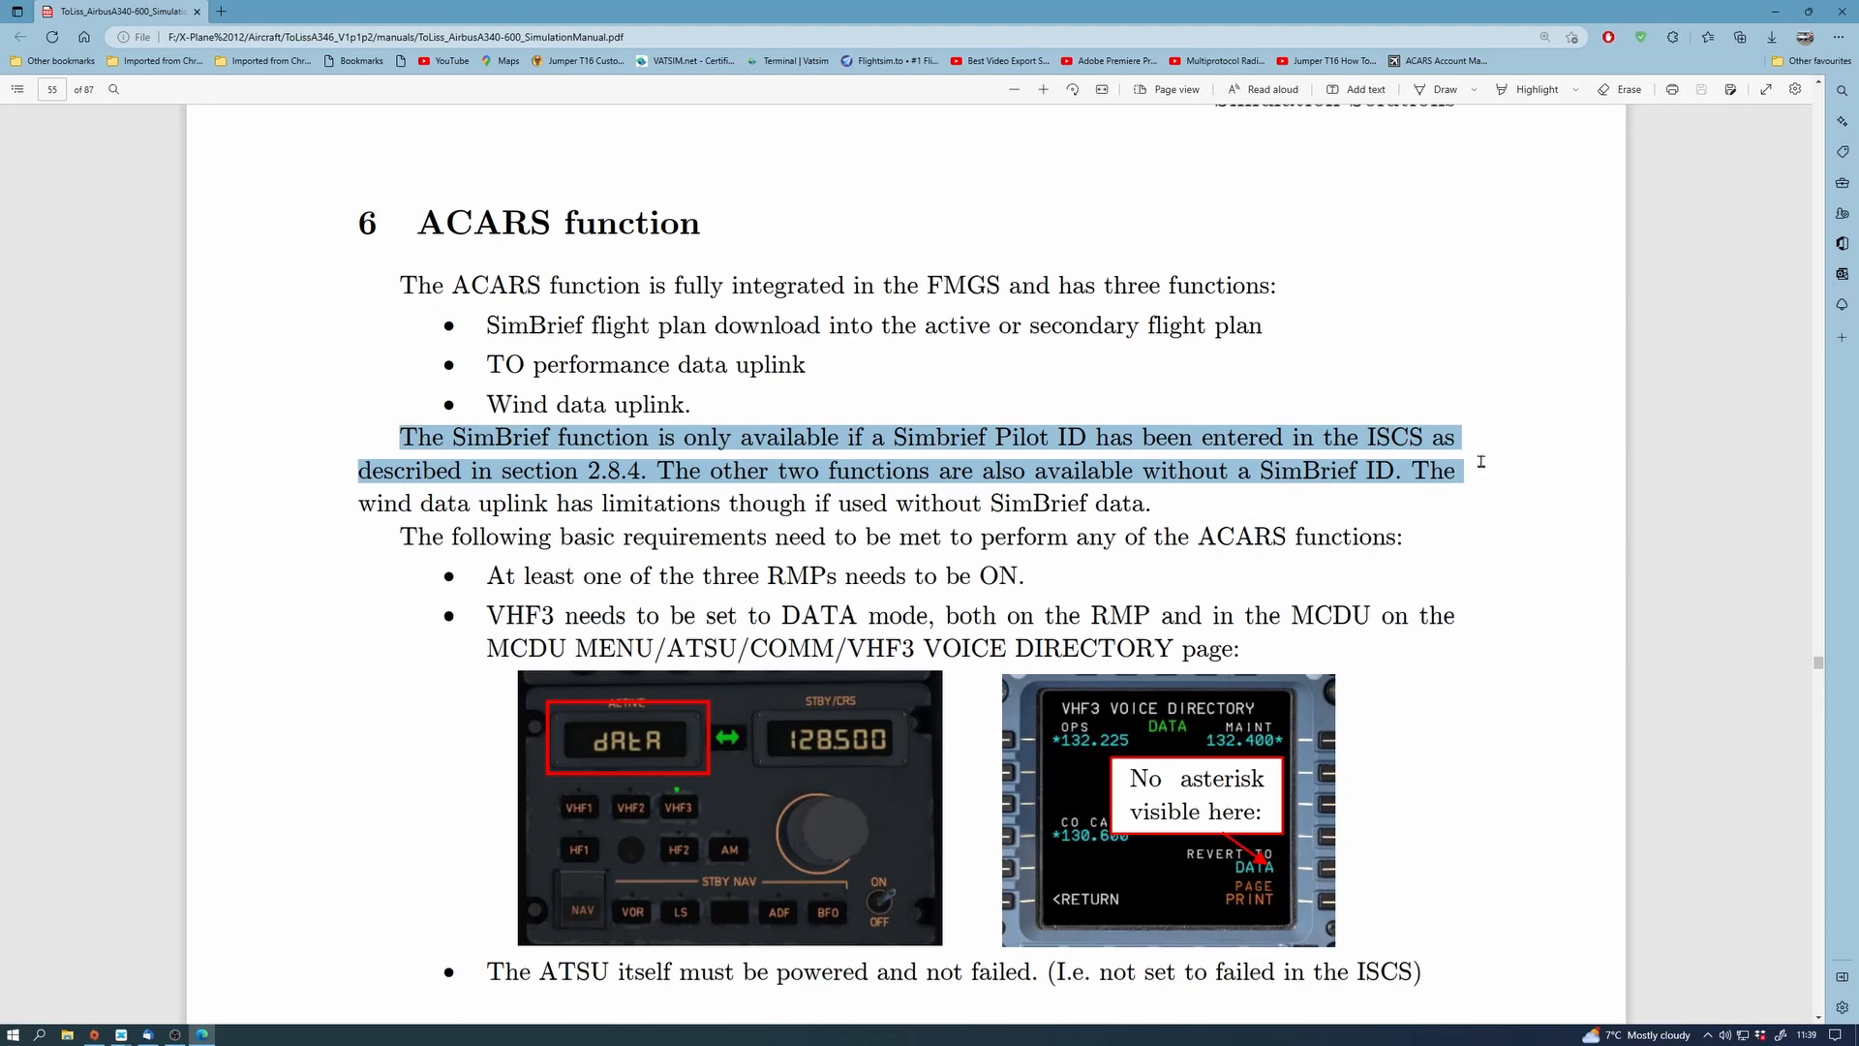
mouse_move(1492, 508)
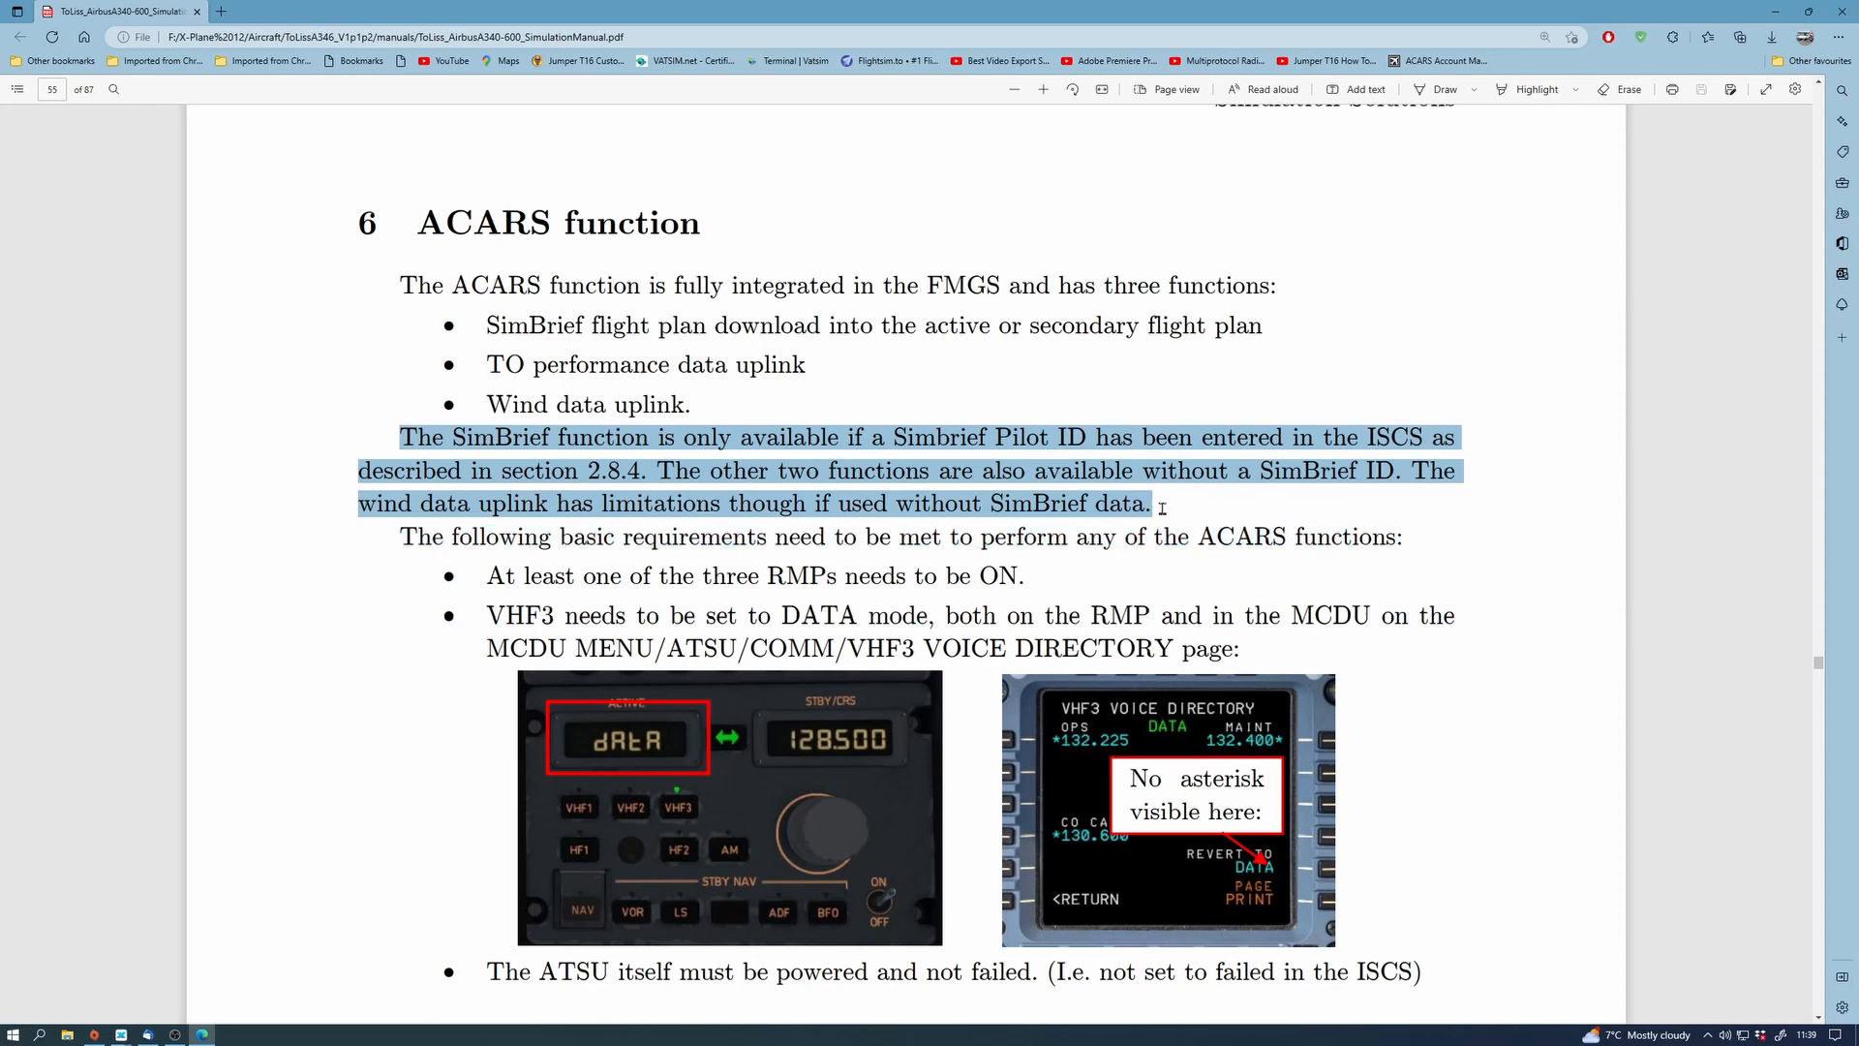
left_click_drag(1162, 503, 1358, 536)
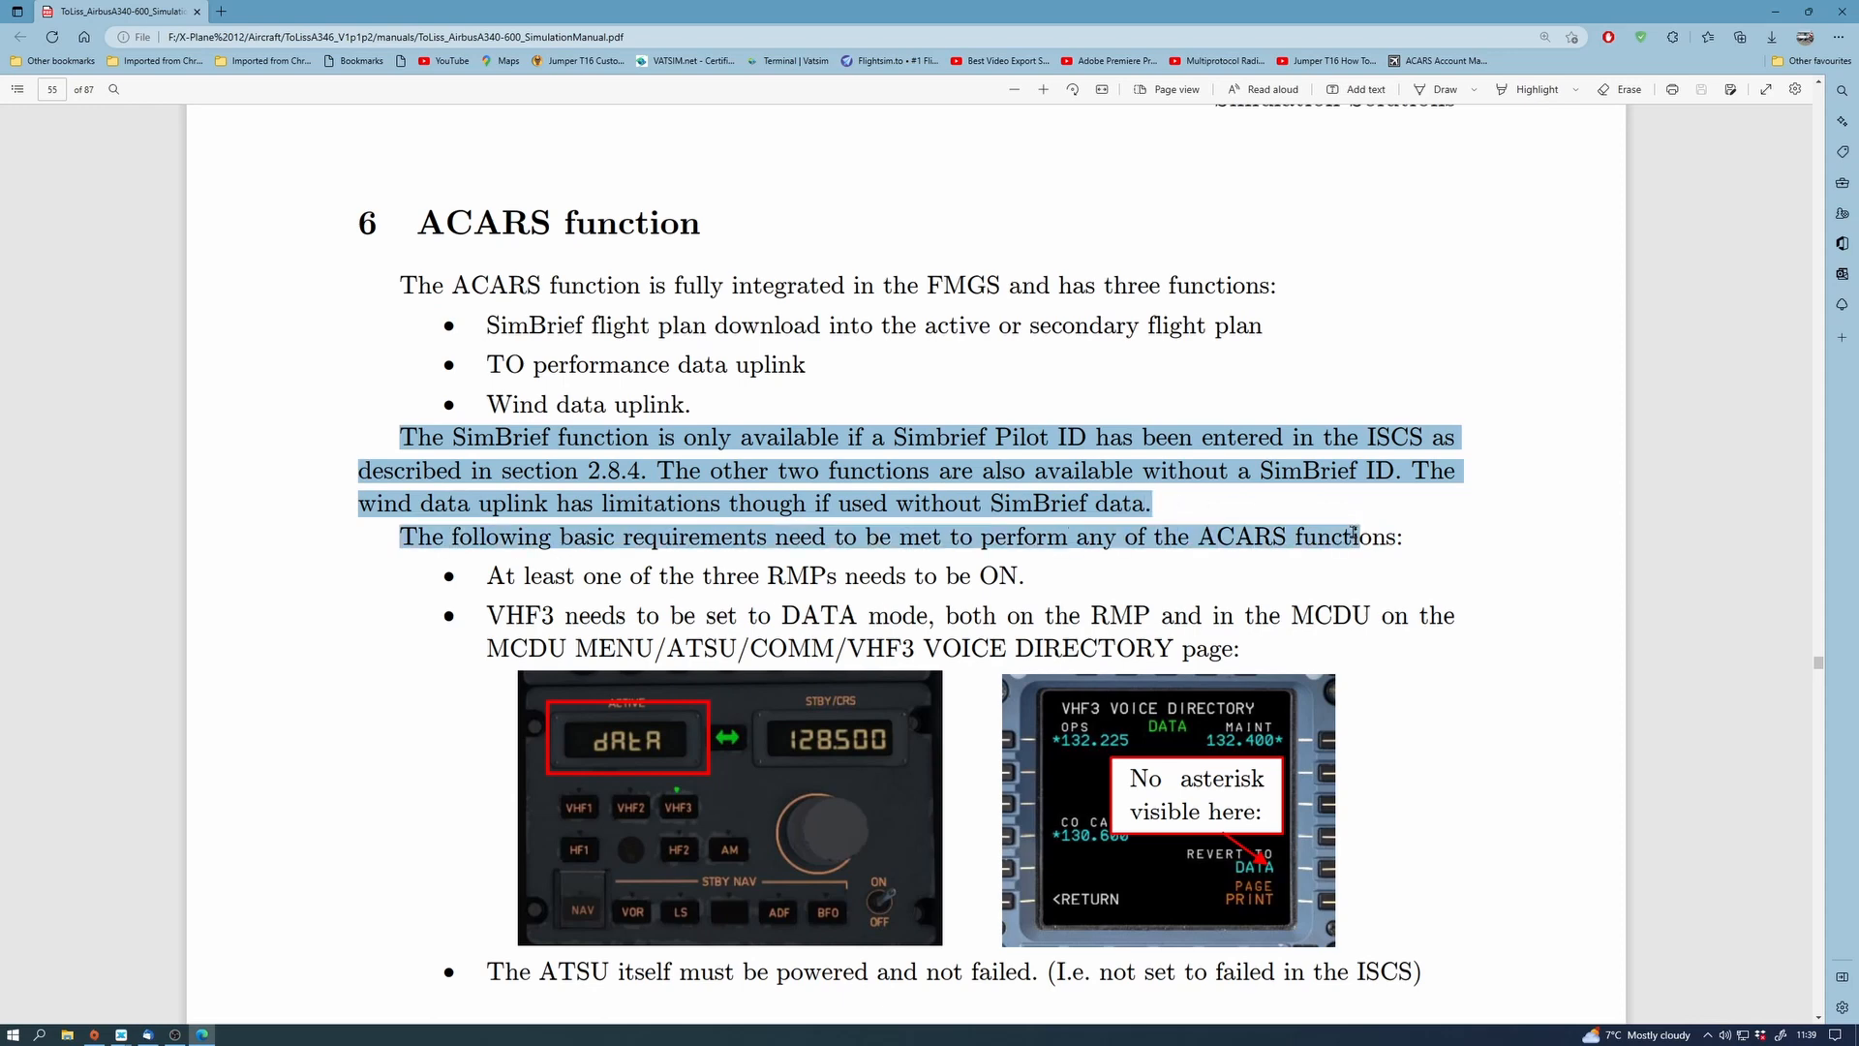
left_click_drag(1356, 536, 1454, 614)
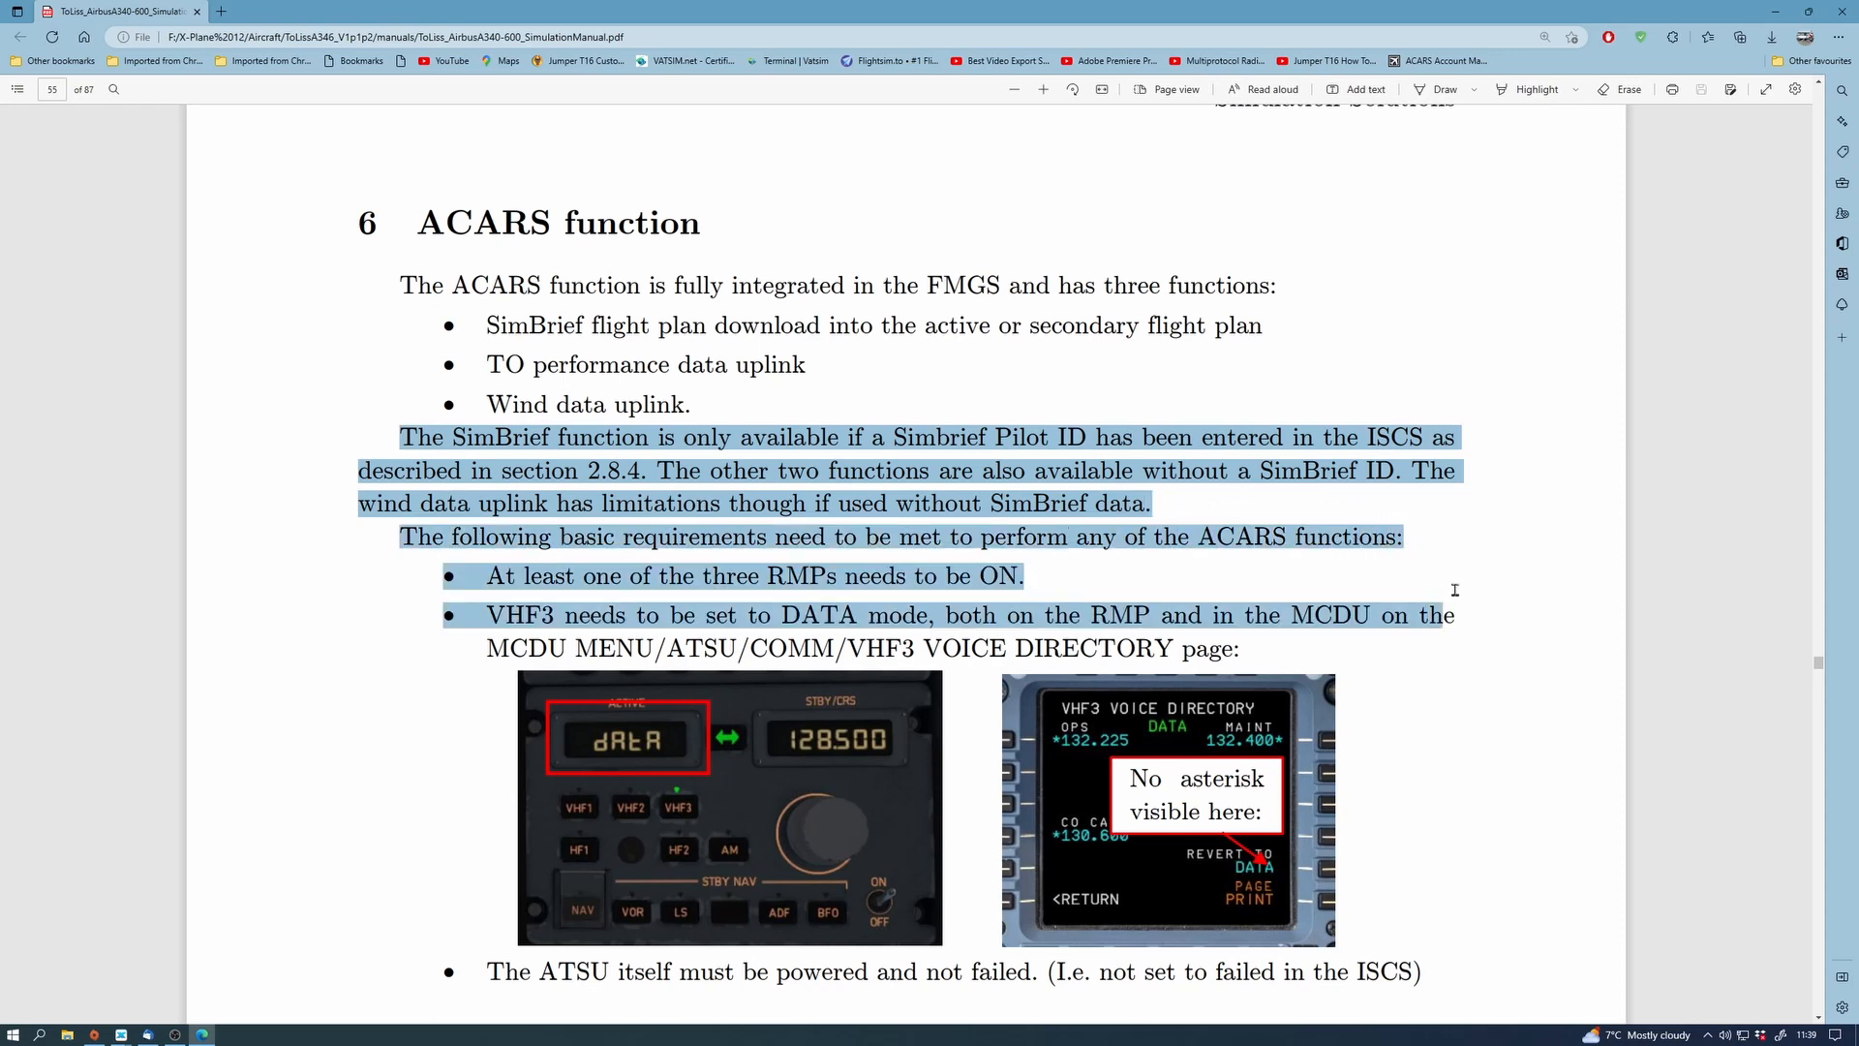
mouse_move(1474, 635)
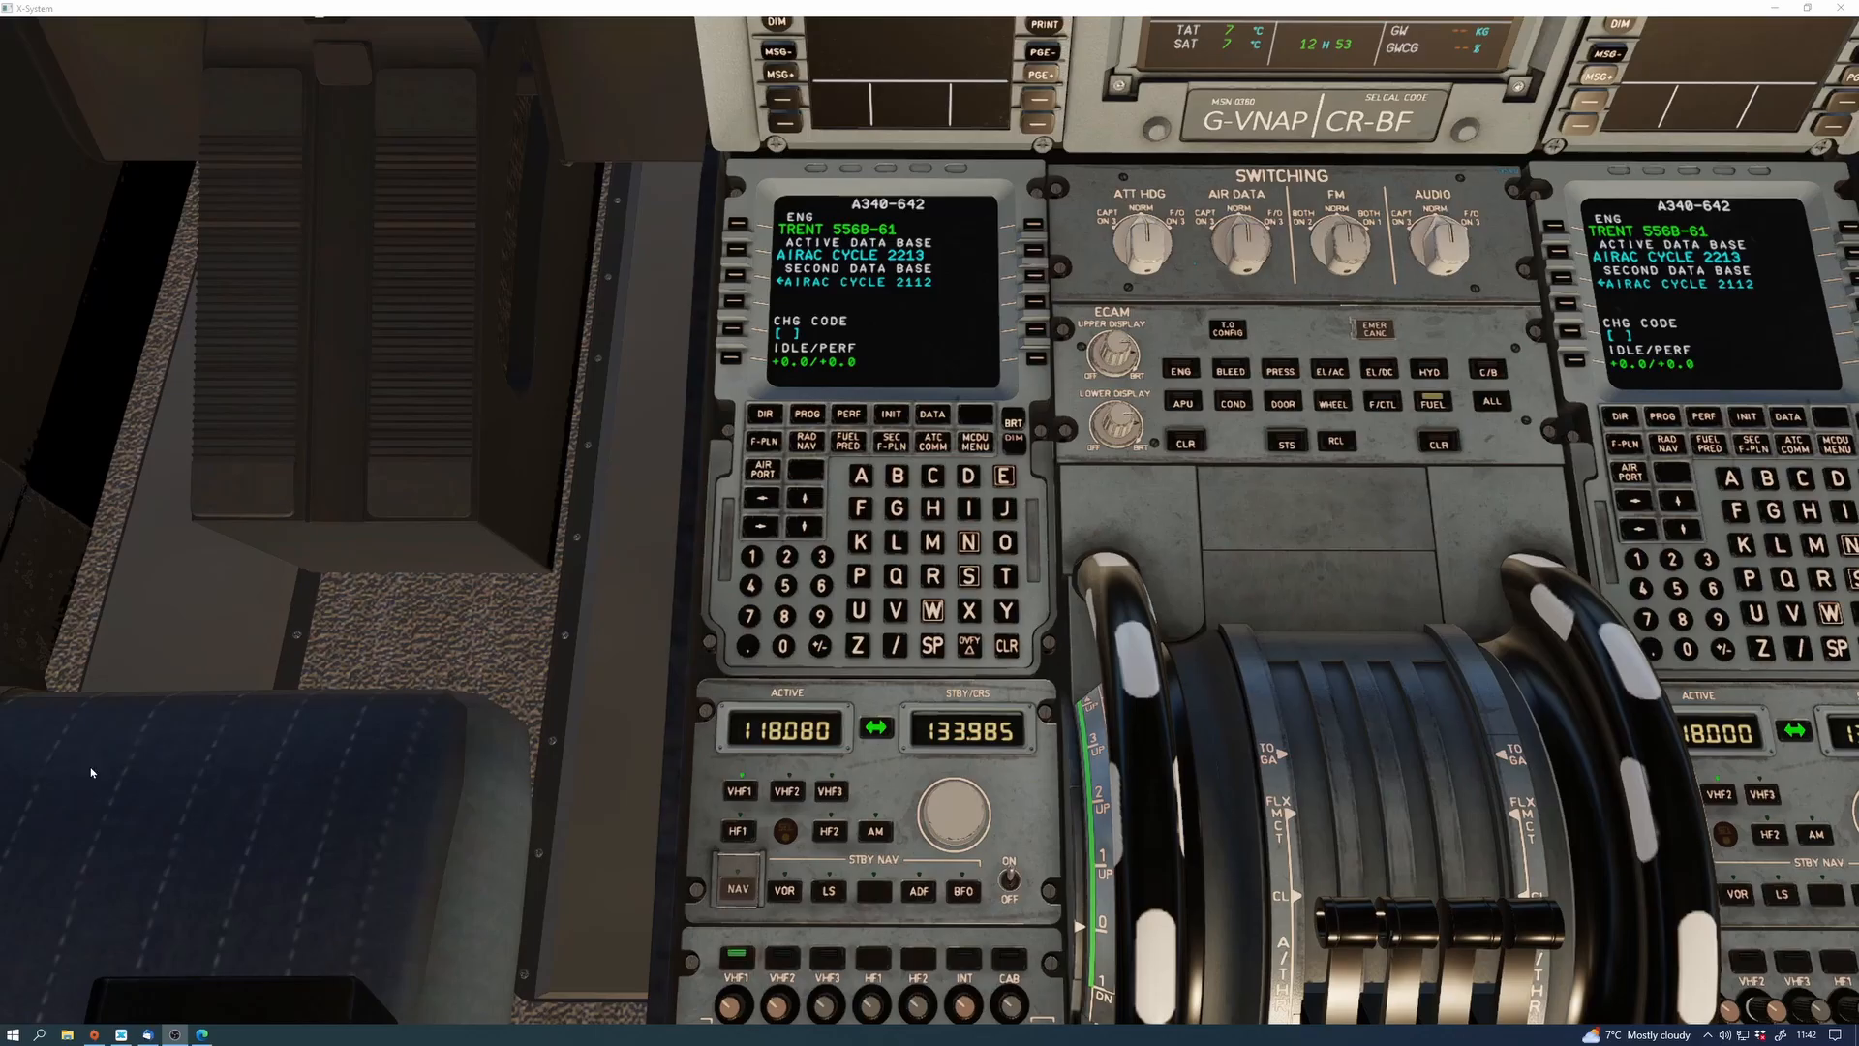
mouse_move(306, 1045)
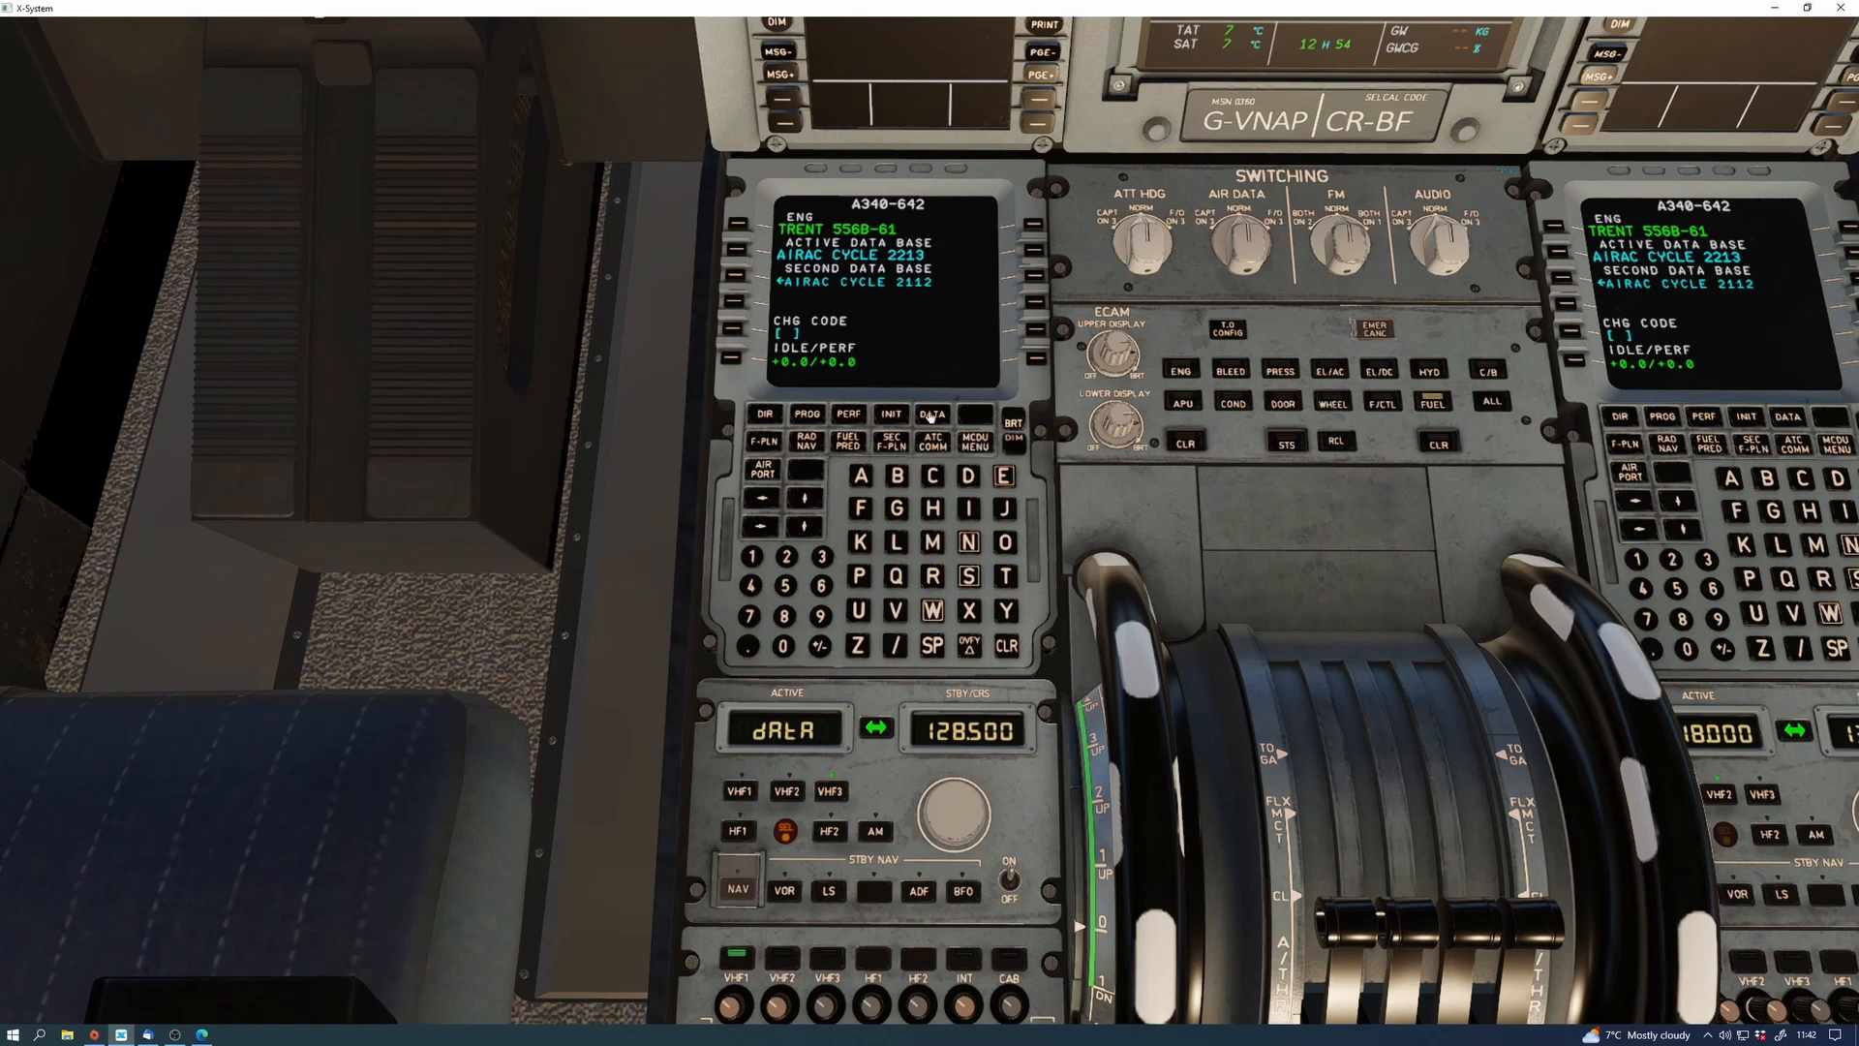
Bring up the MCDU Data Index page with VHF3 in DATA mode
left_click(929, 413)
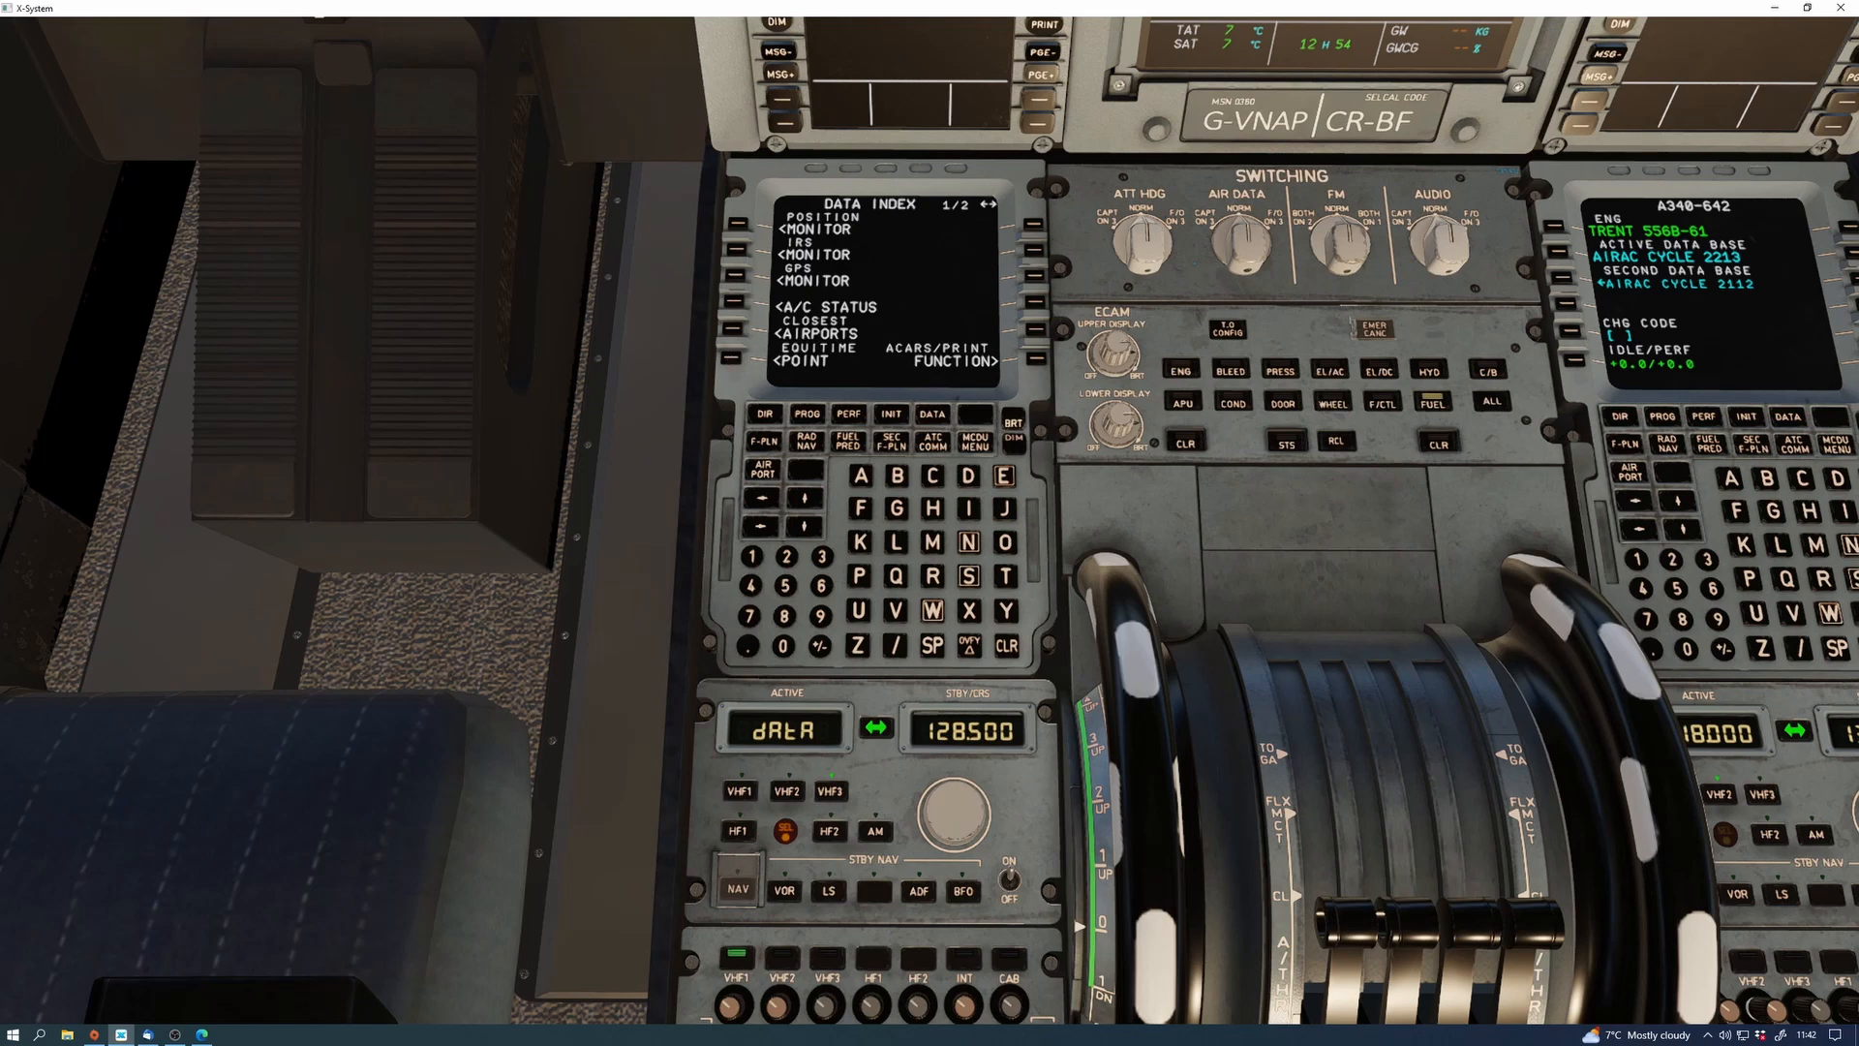
mouse_move(108, 461)
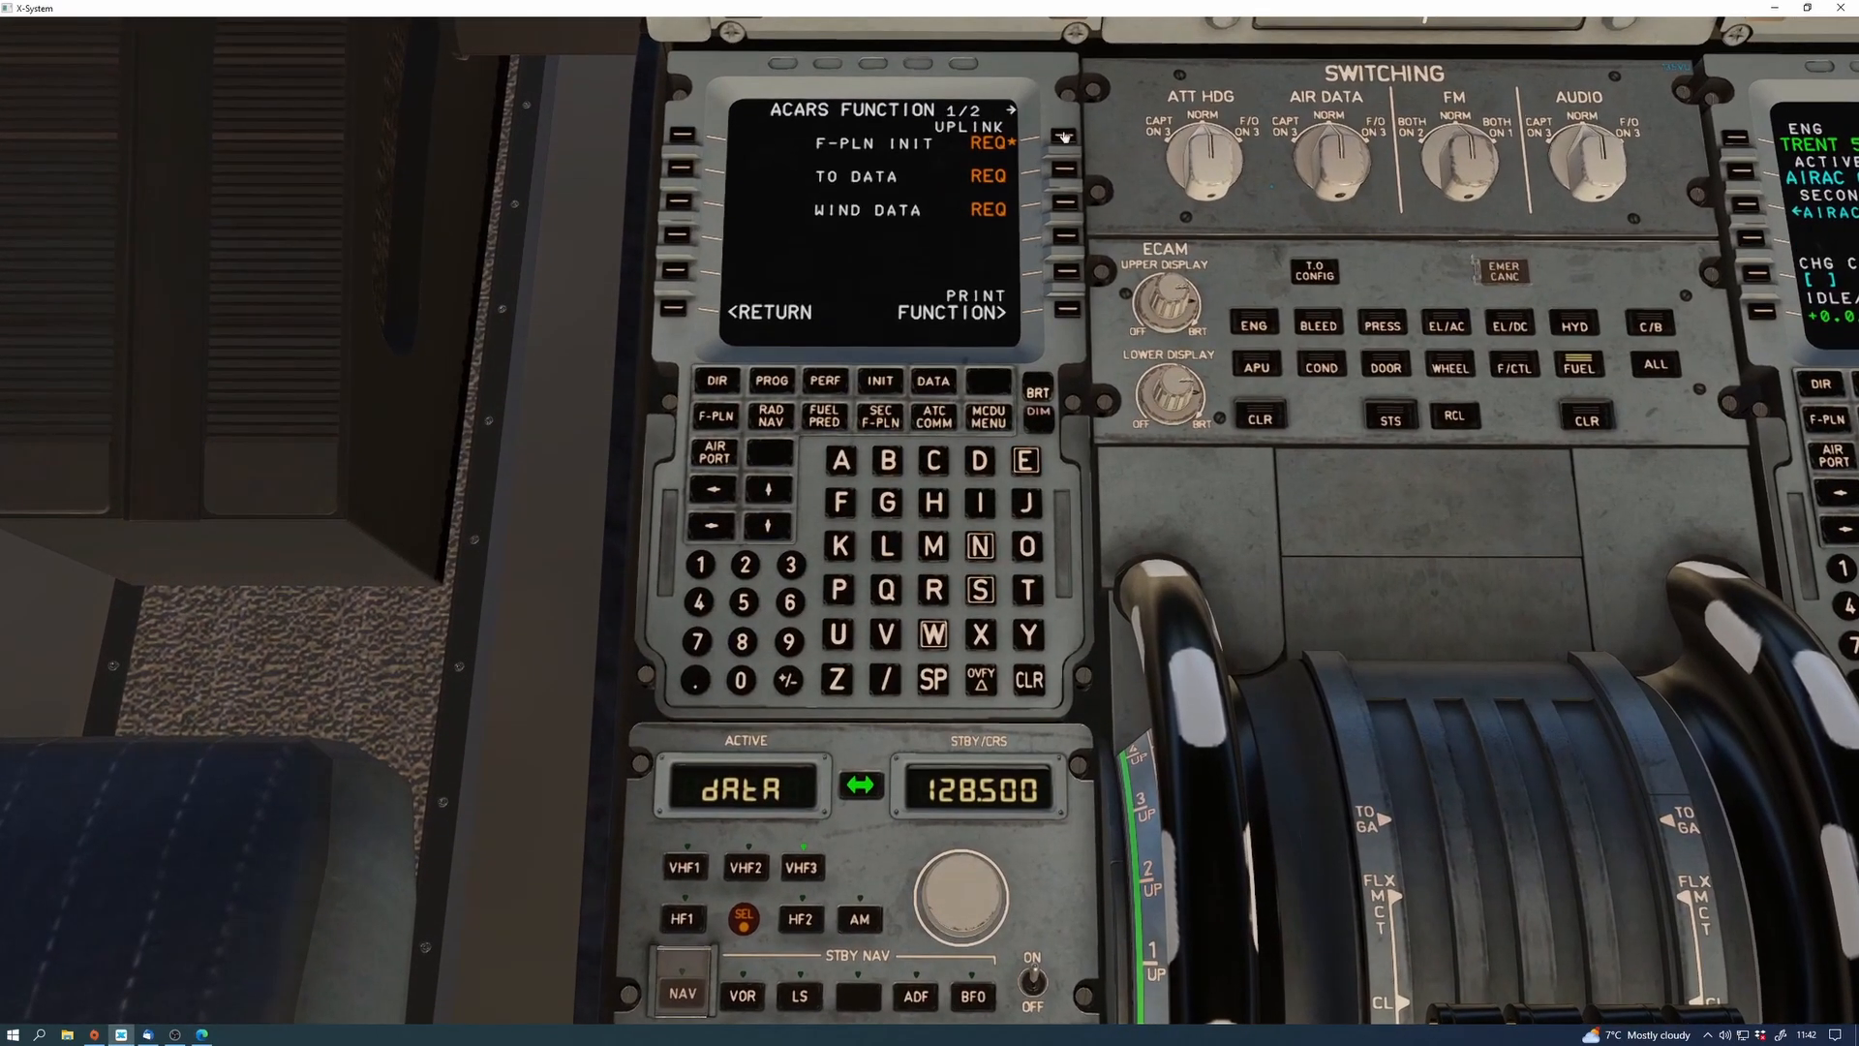
Request the F-PLN INIT uplink from SimBrief on the ACARS Function page
left_click(1061, 136)
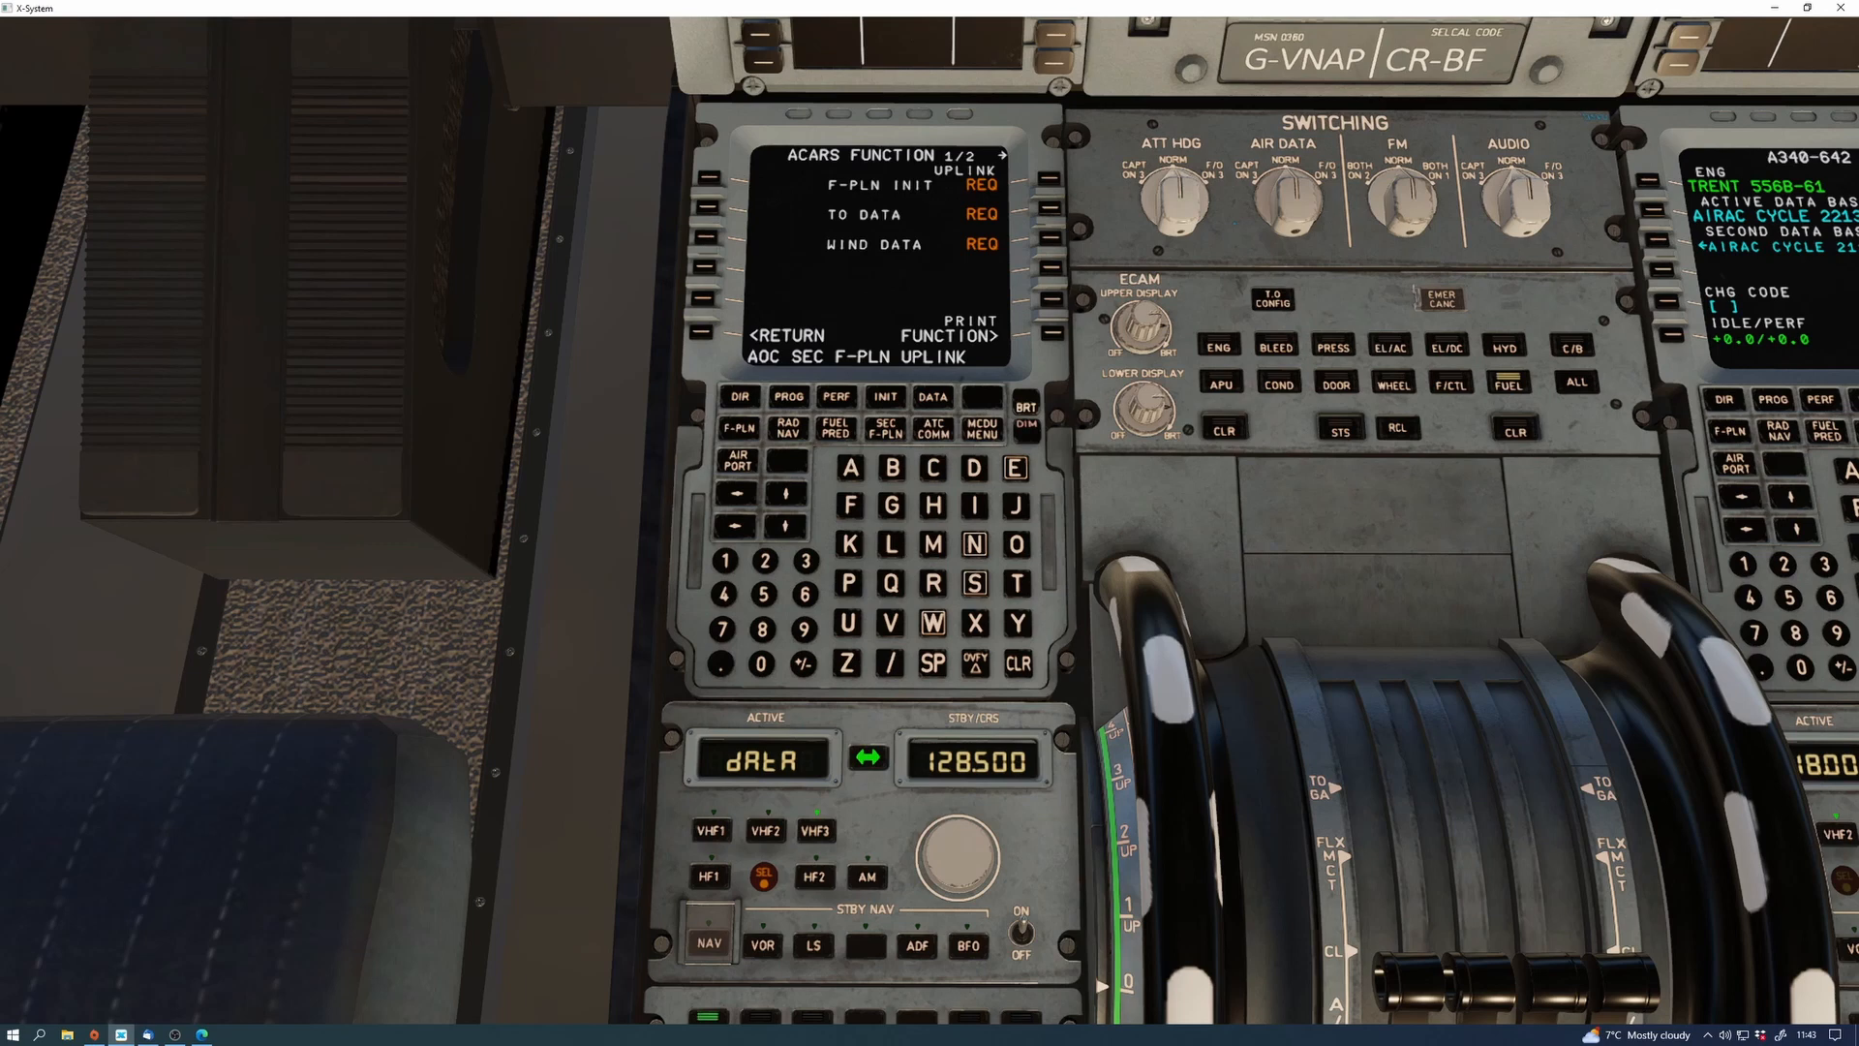
mouse_move(611, 480)
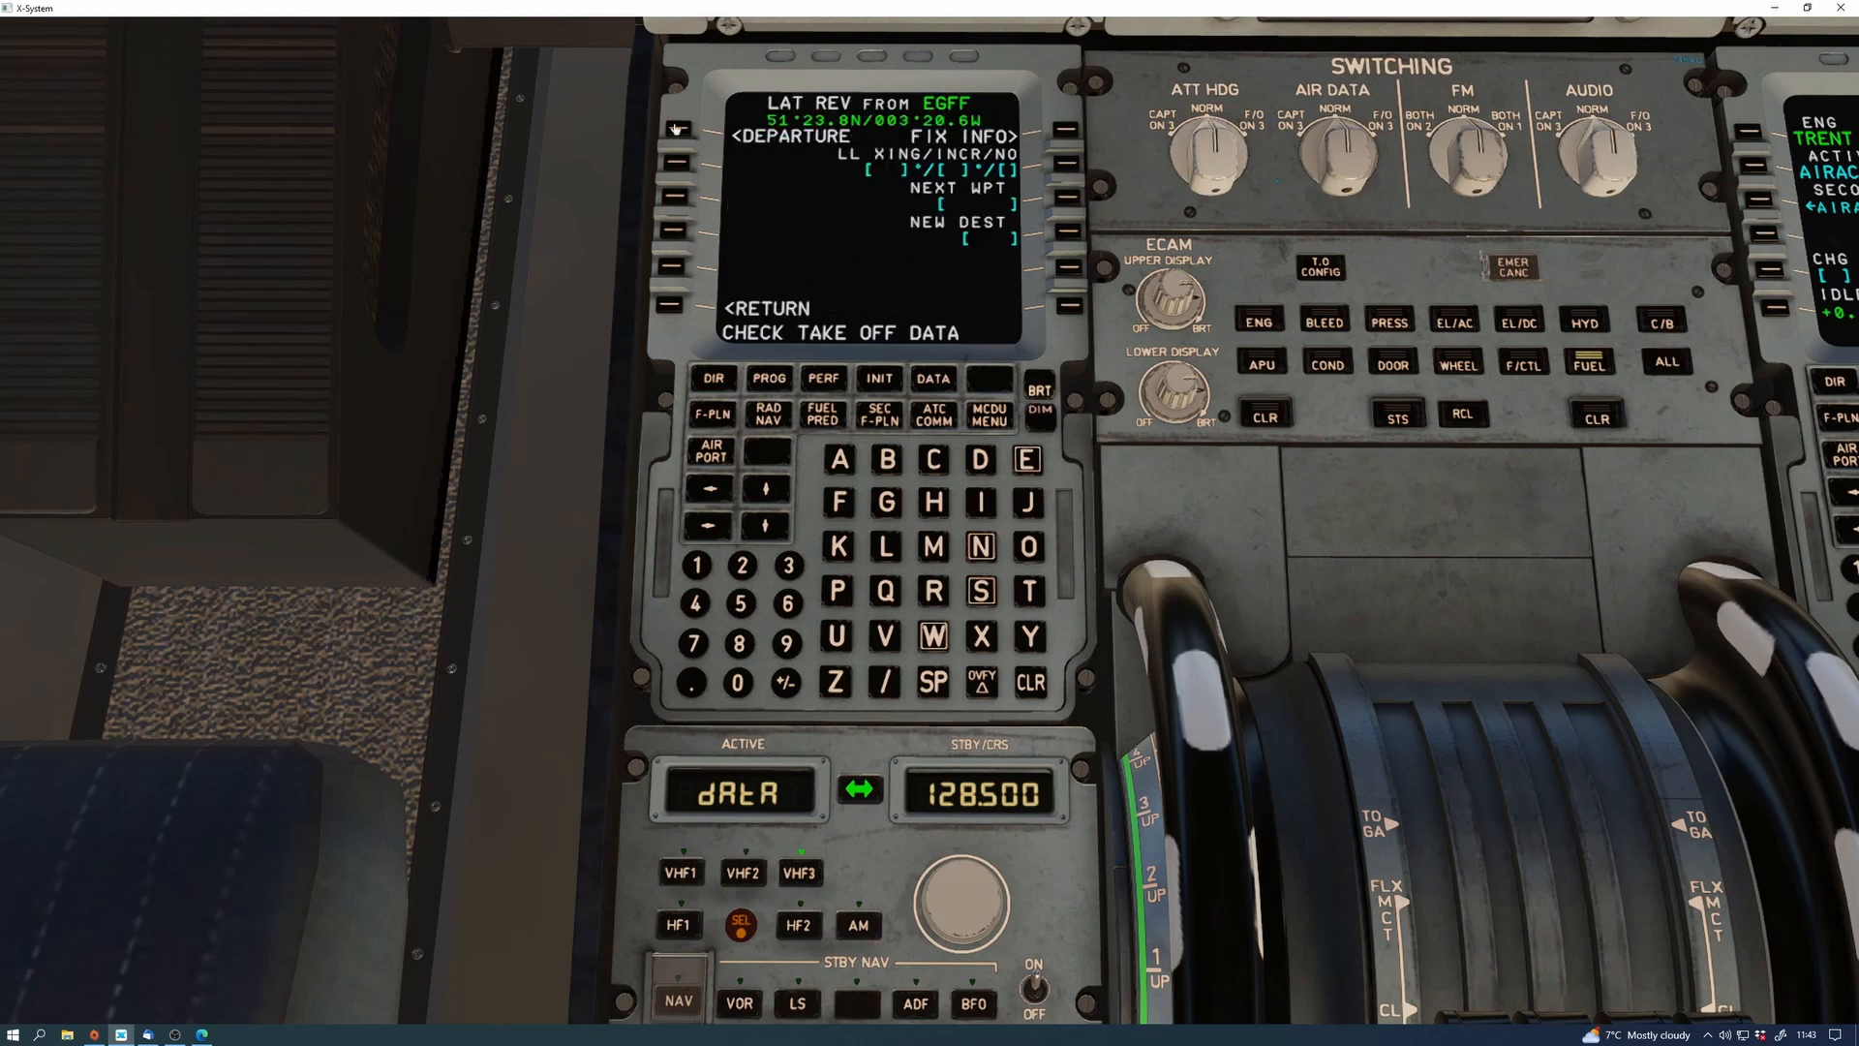
Bring up the departure options for EGFF from the temporary flight plan
left_click(680, 159)
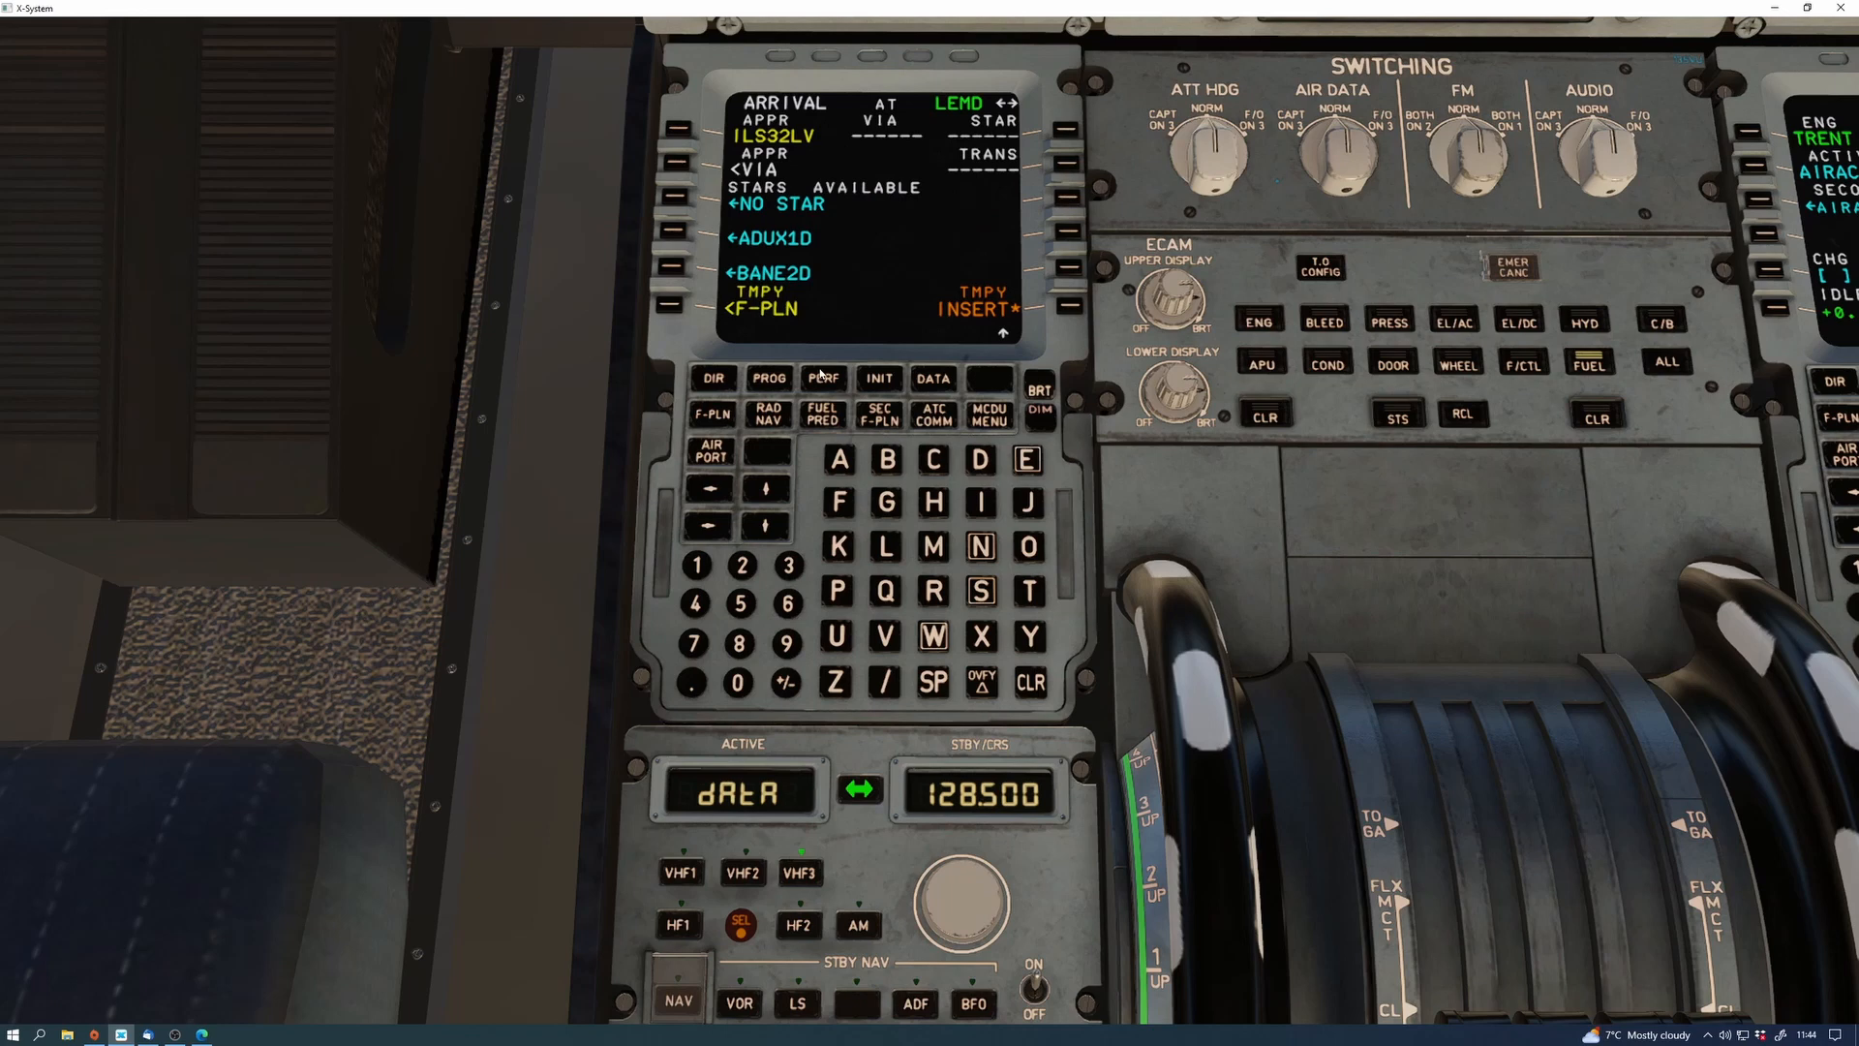
mouse_move(765, 490)
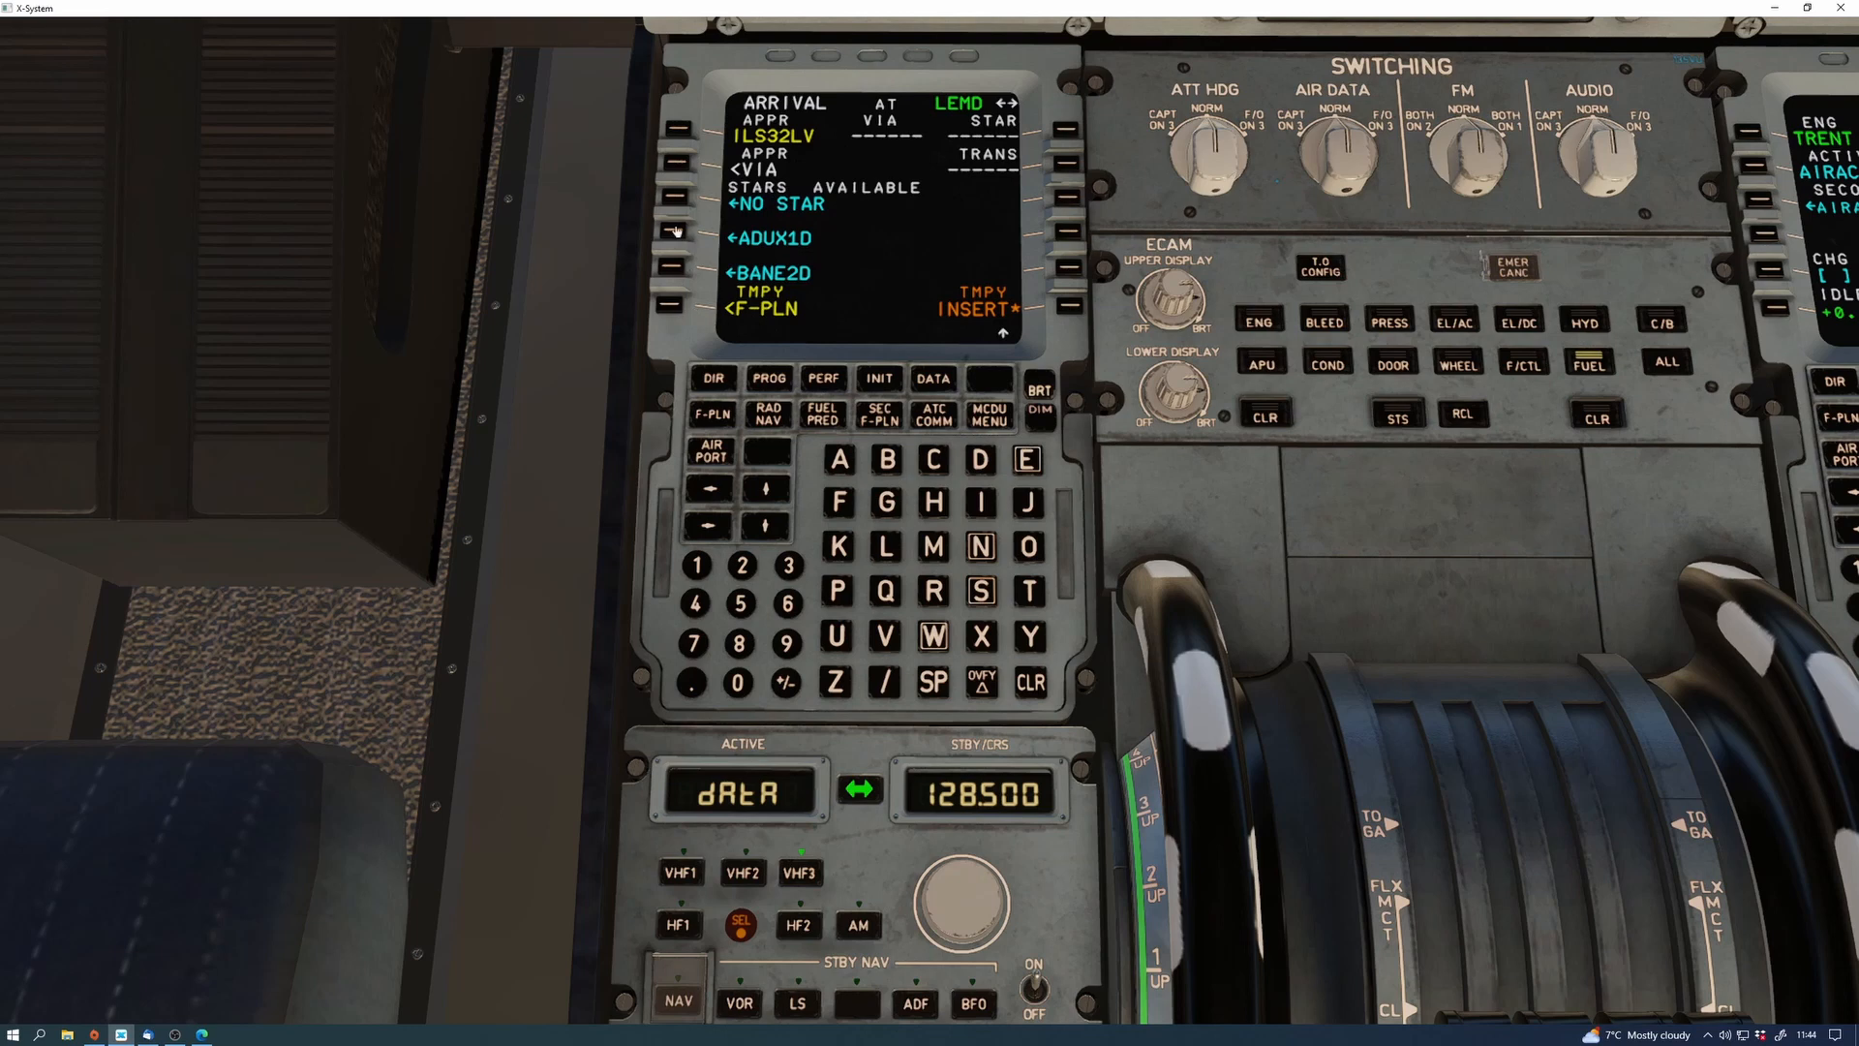
Choose the ADUX1D standard arrival for LEMD runway 32L
left_click(681, 229)
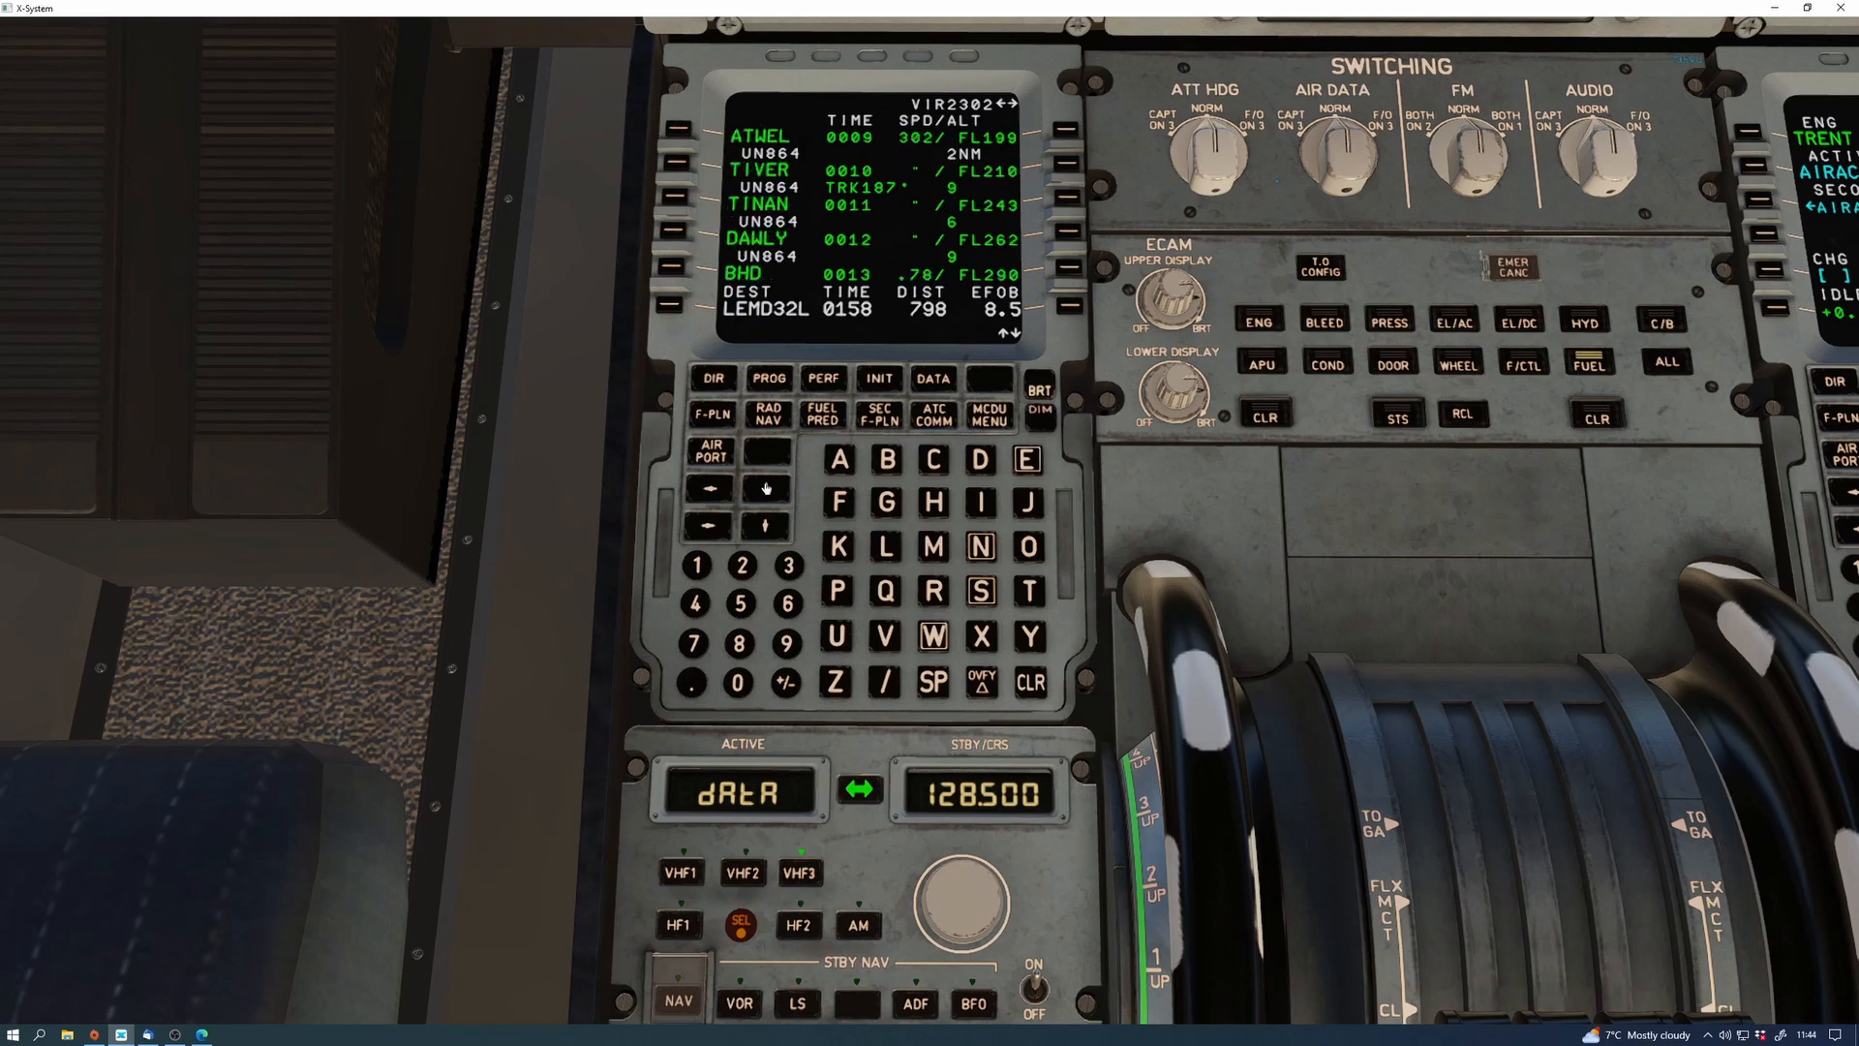
mouse_move(767, 523)
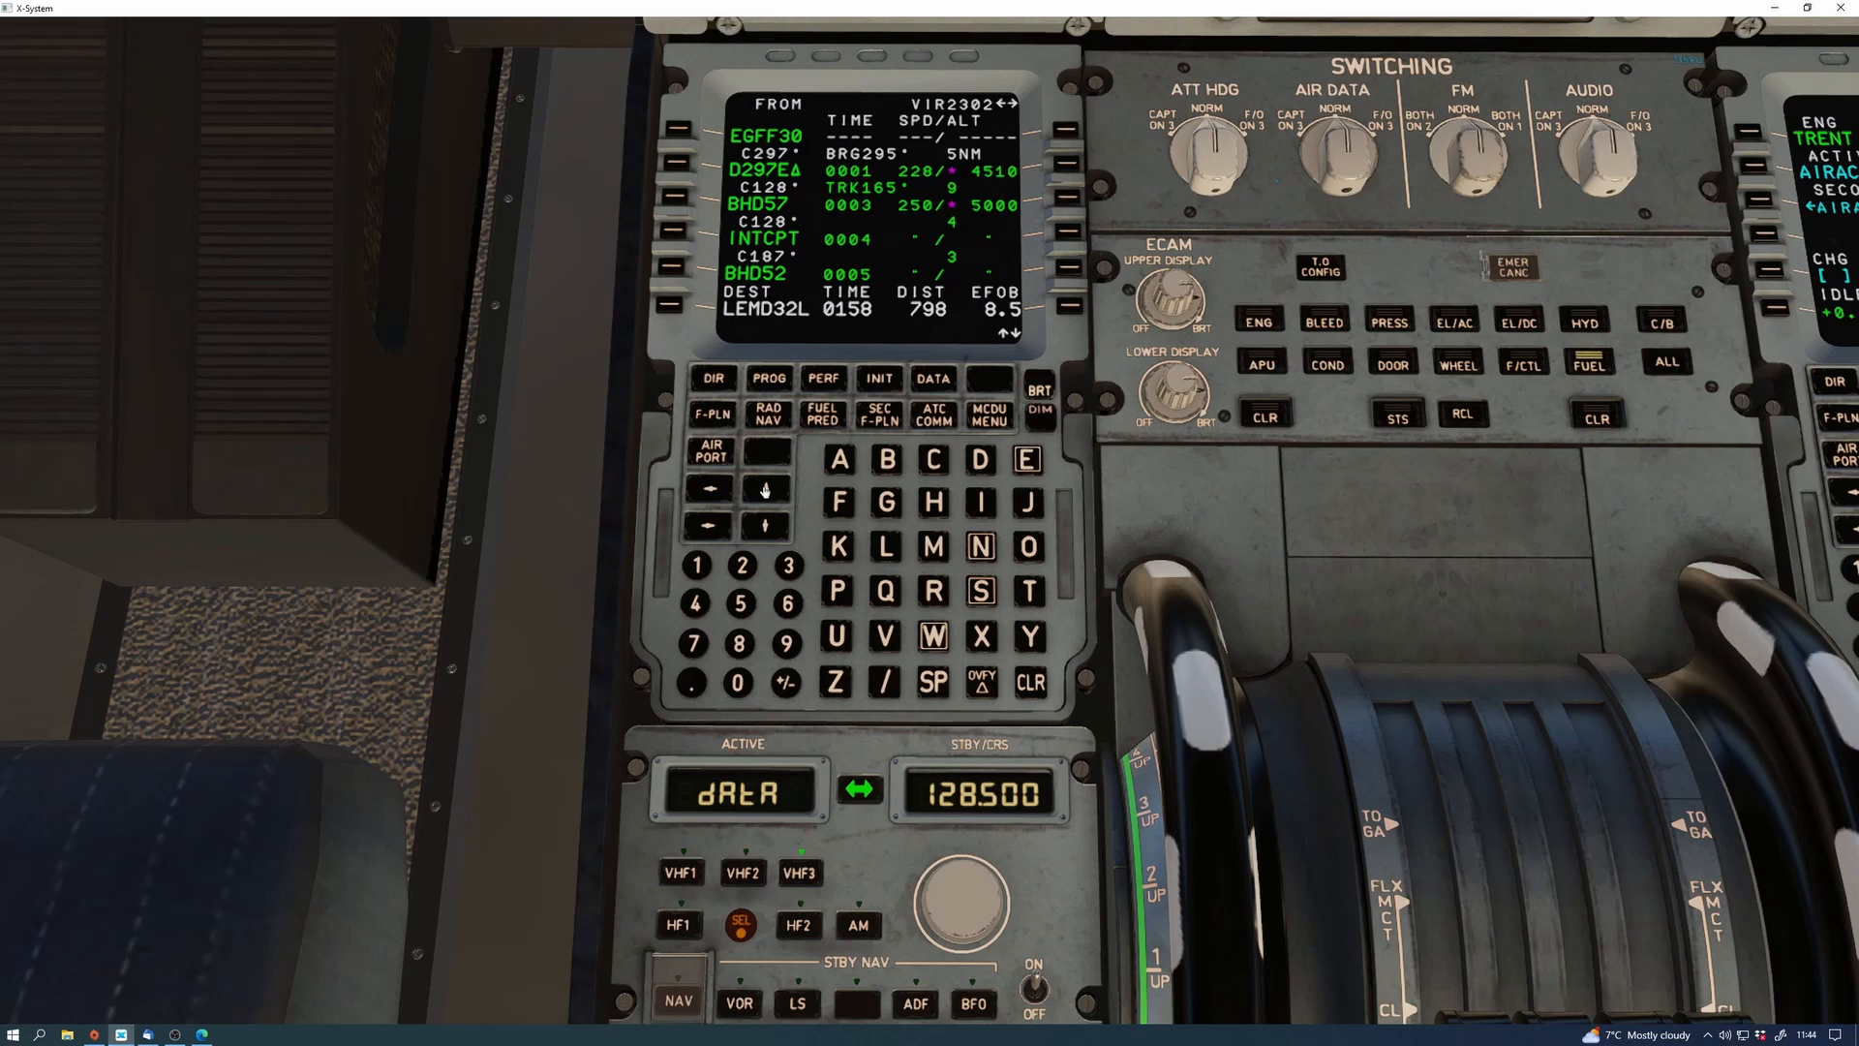
mouse_move(41, 956)
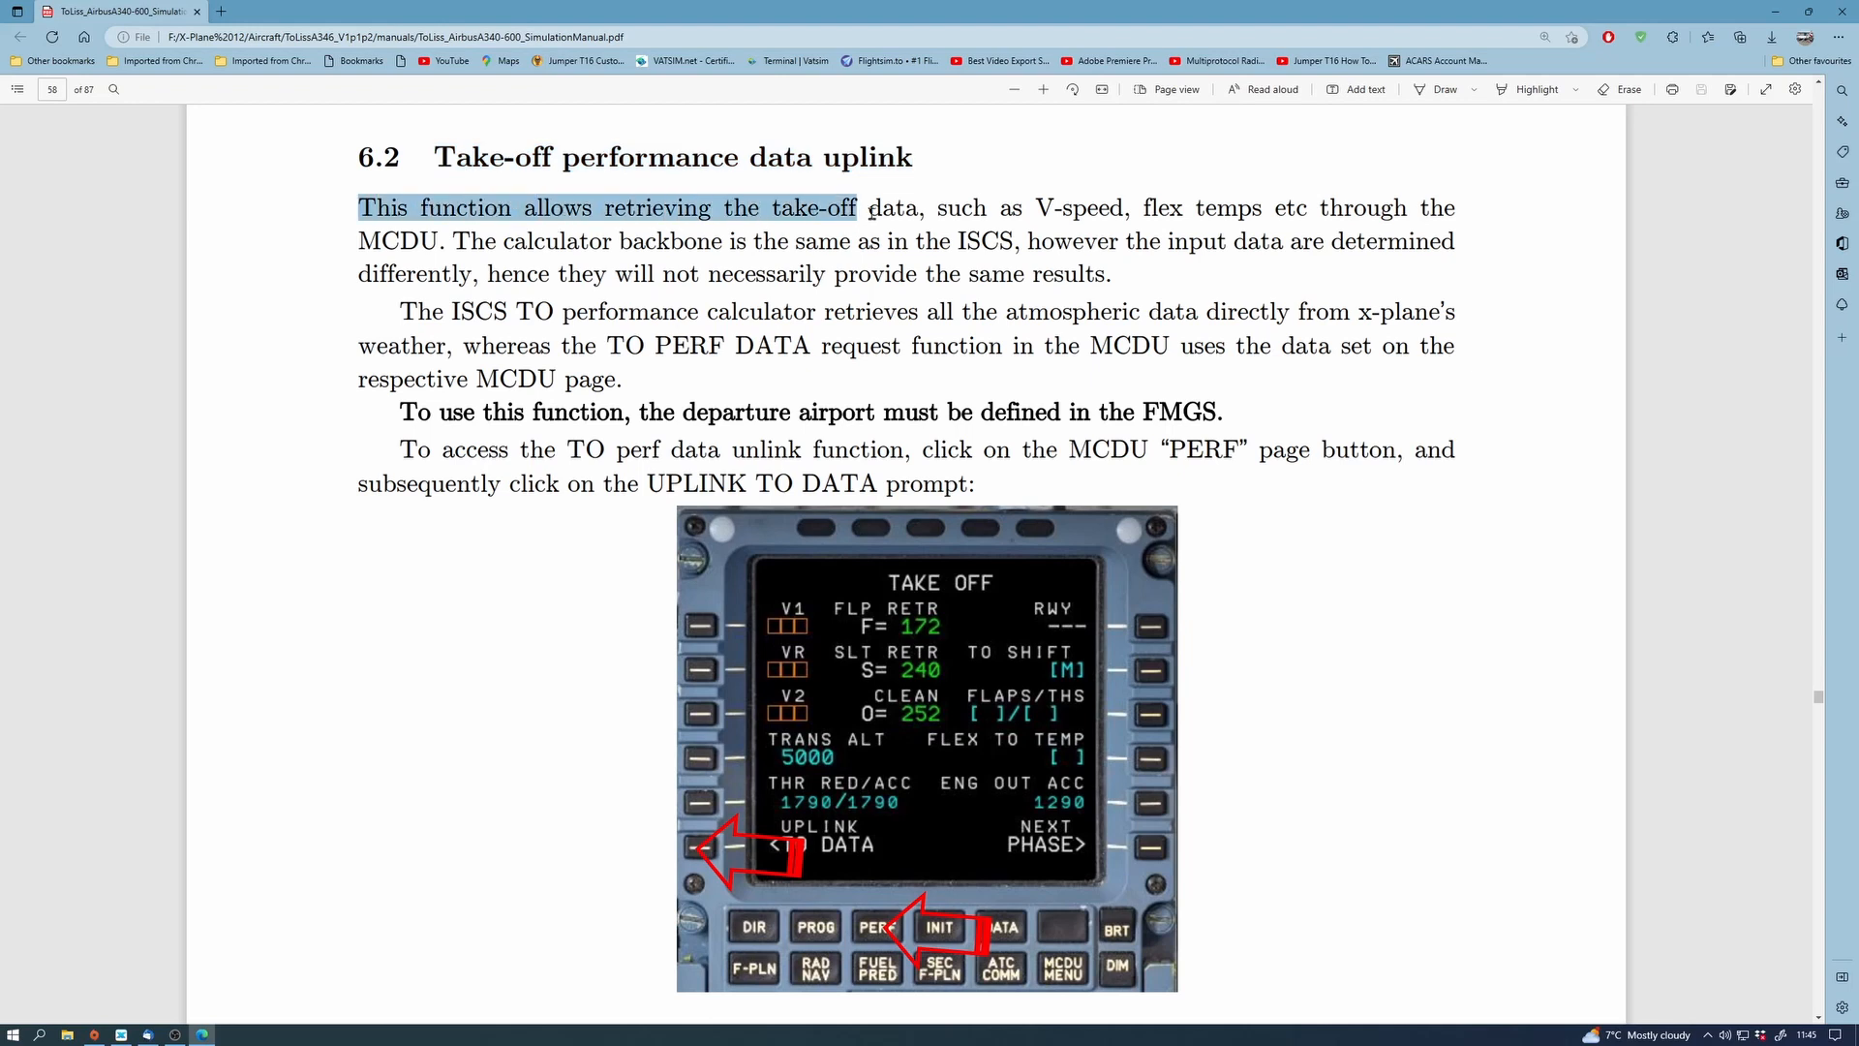
Highlight the section 6.2 sentence about retrieving take-off data via uplink
left_click_drag(862, 208, 1391, 241)
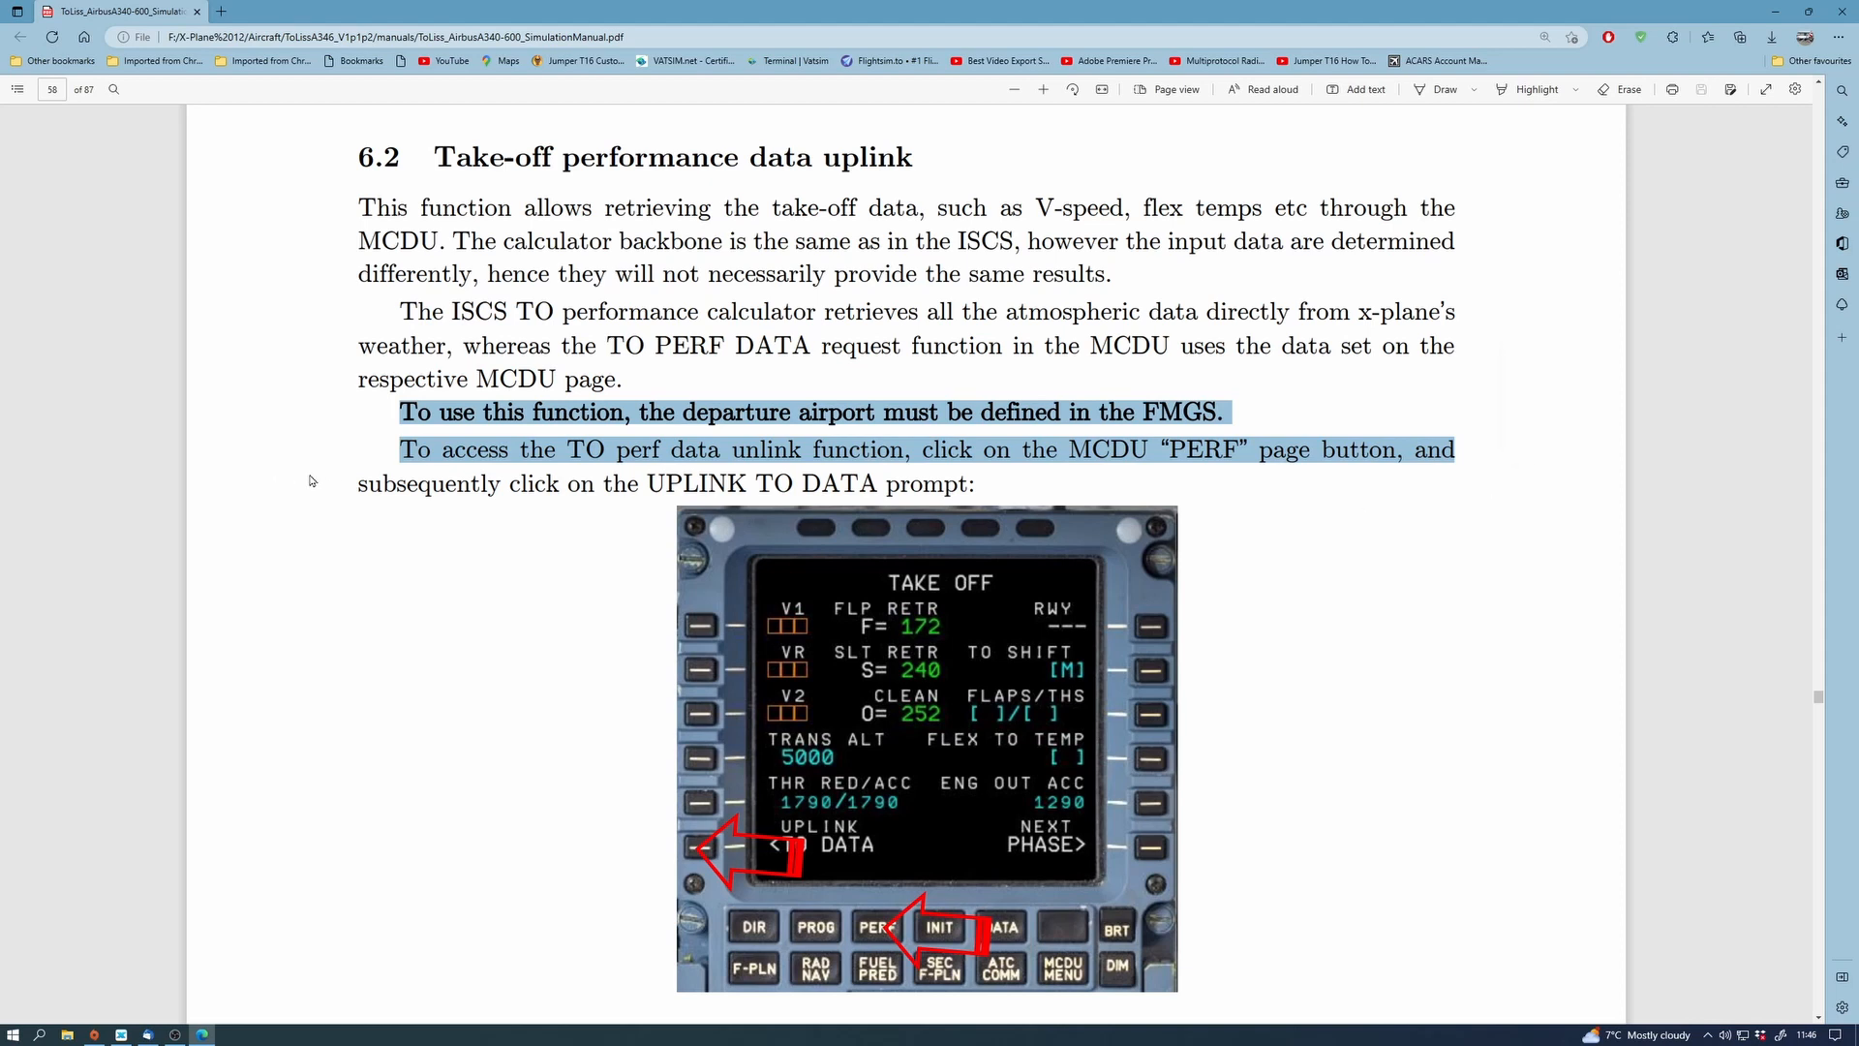
mouse_move(372, 488)
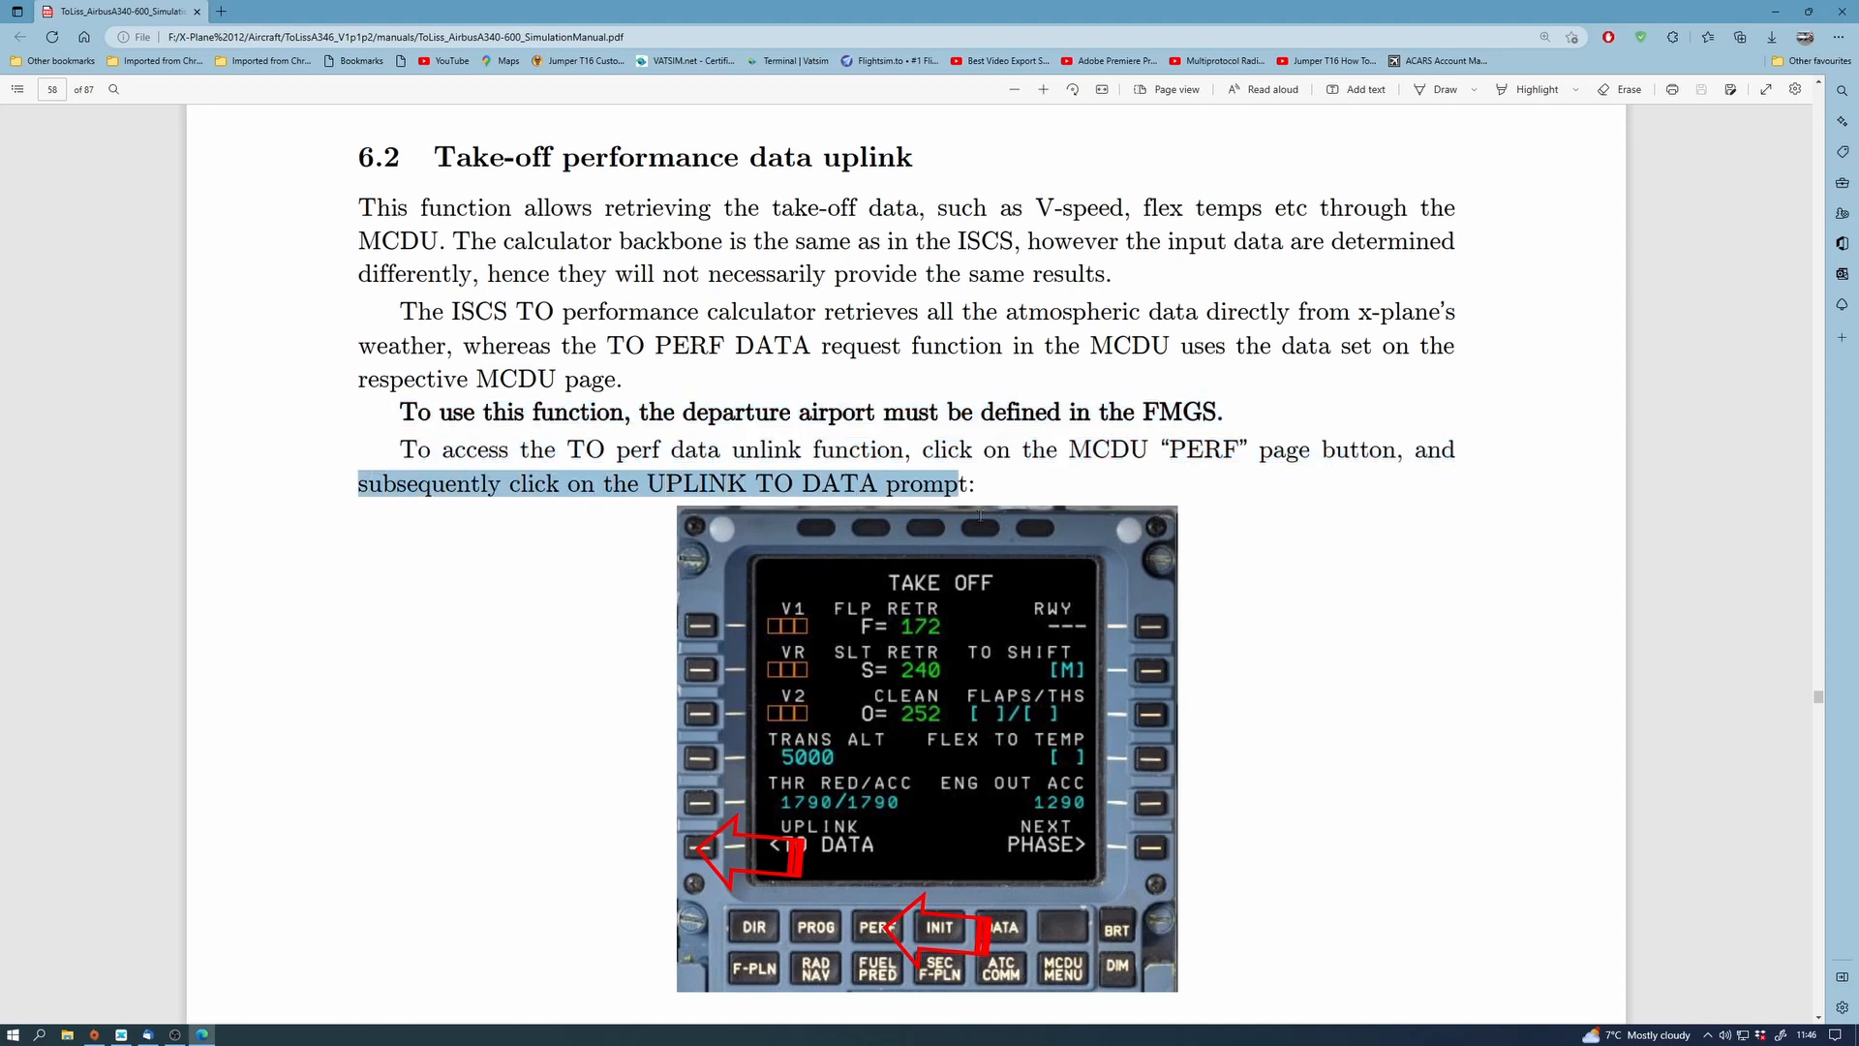
mouse_move(1255, 864)
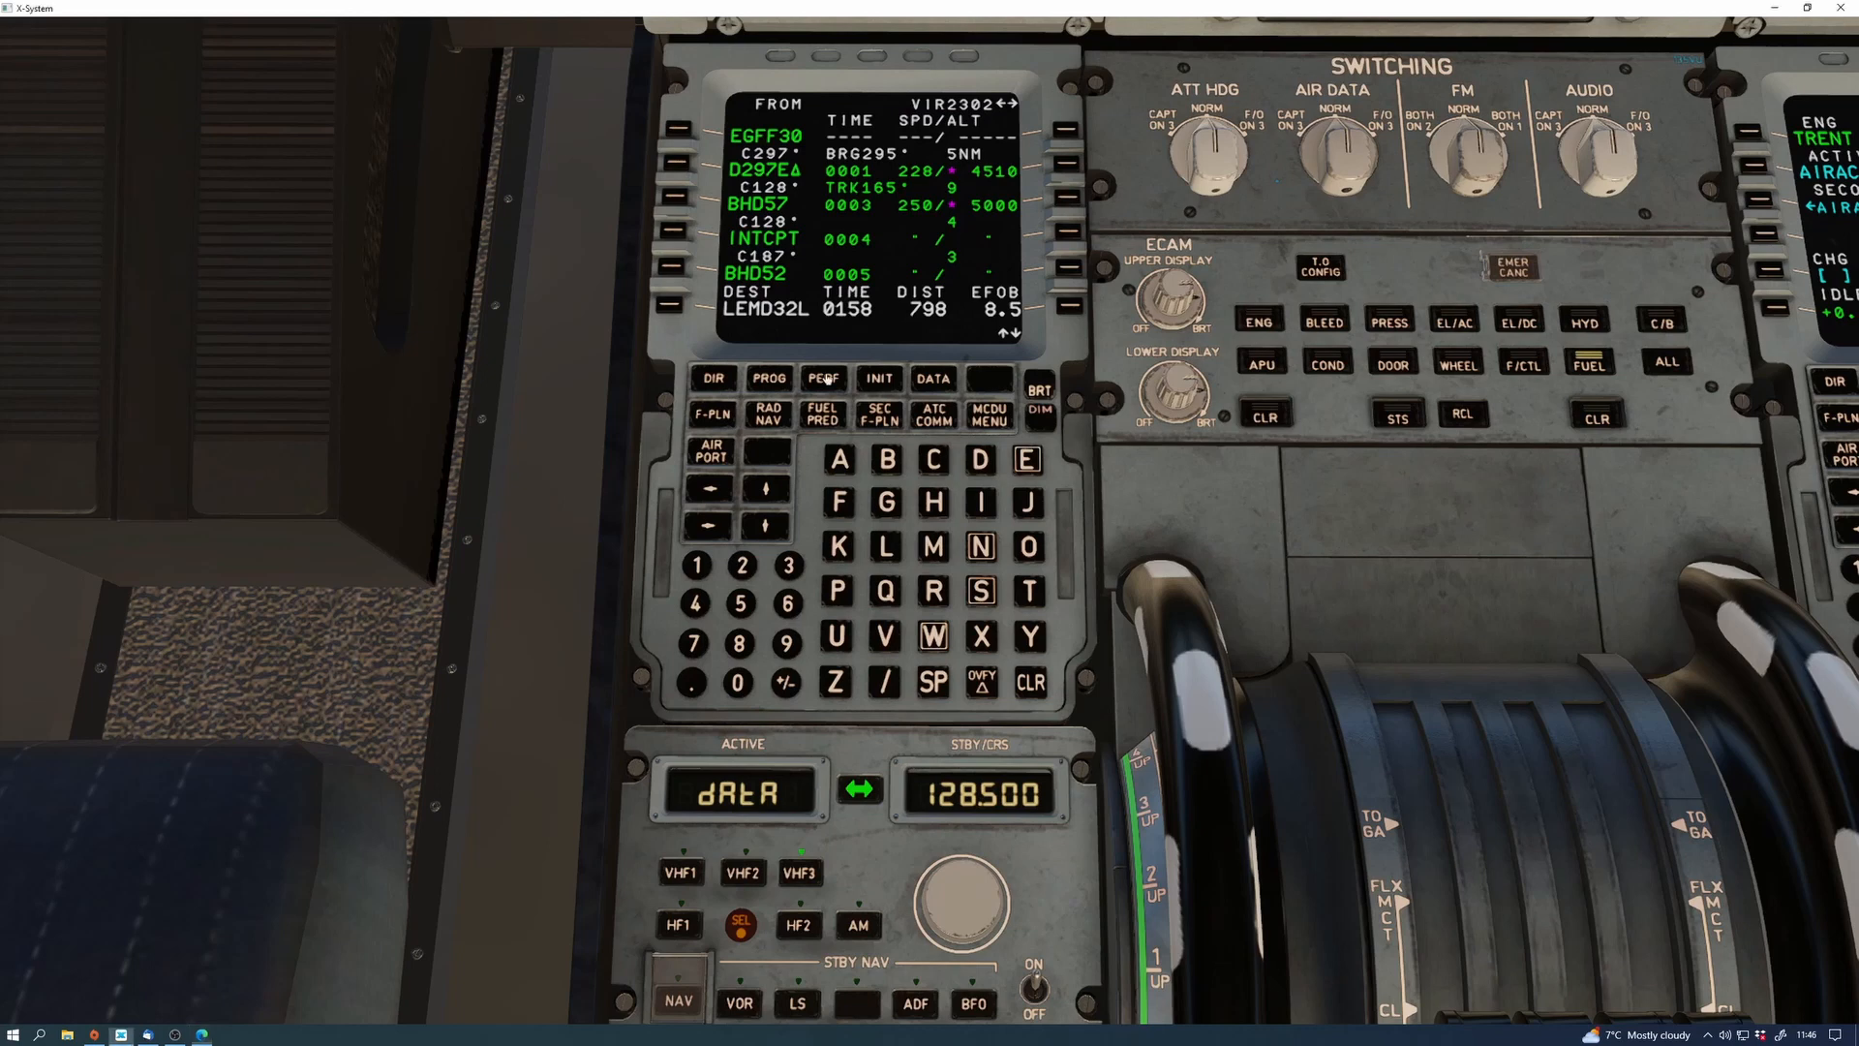
Bring up the take-off performance page for the runway 30 TO data uplink request
left_click(823, 378)
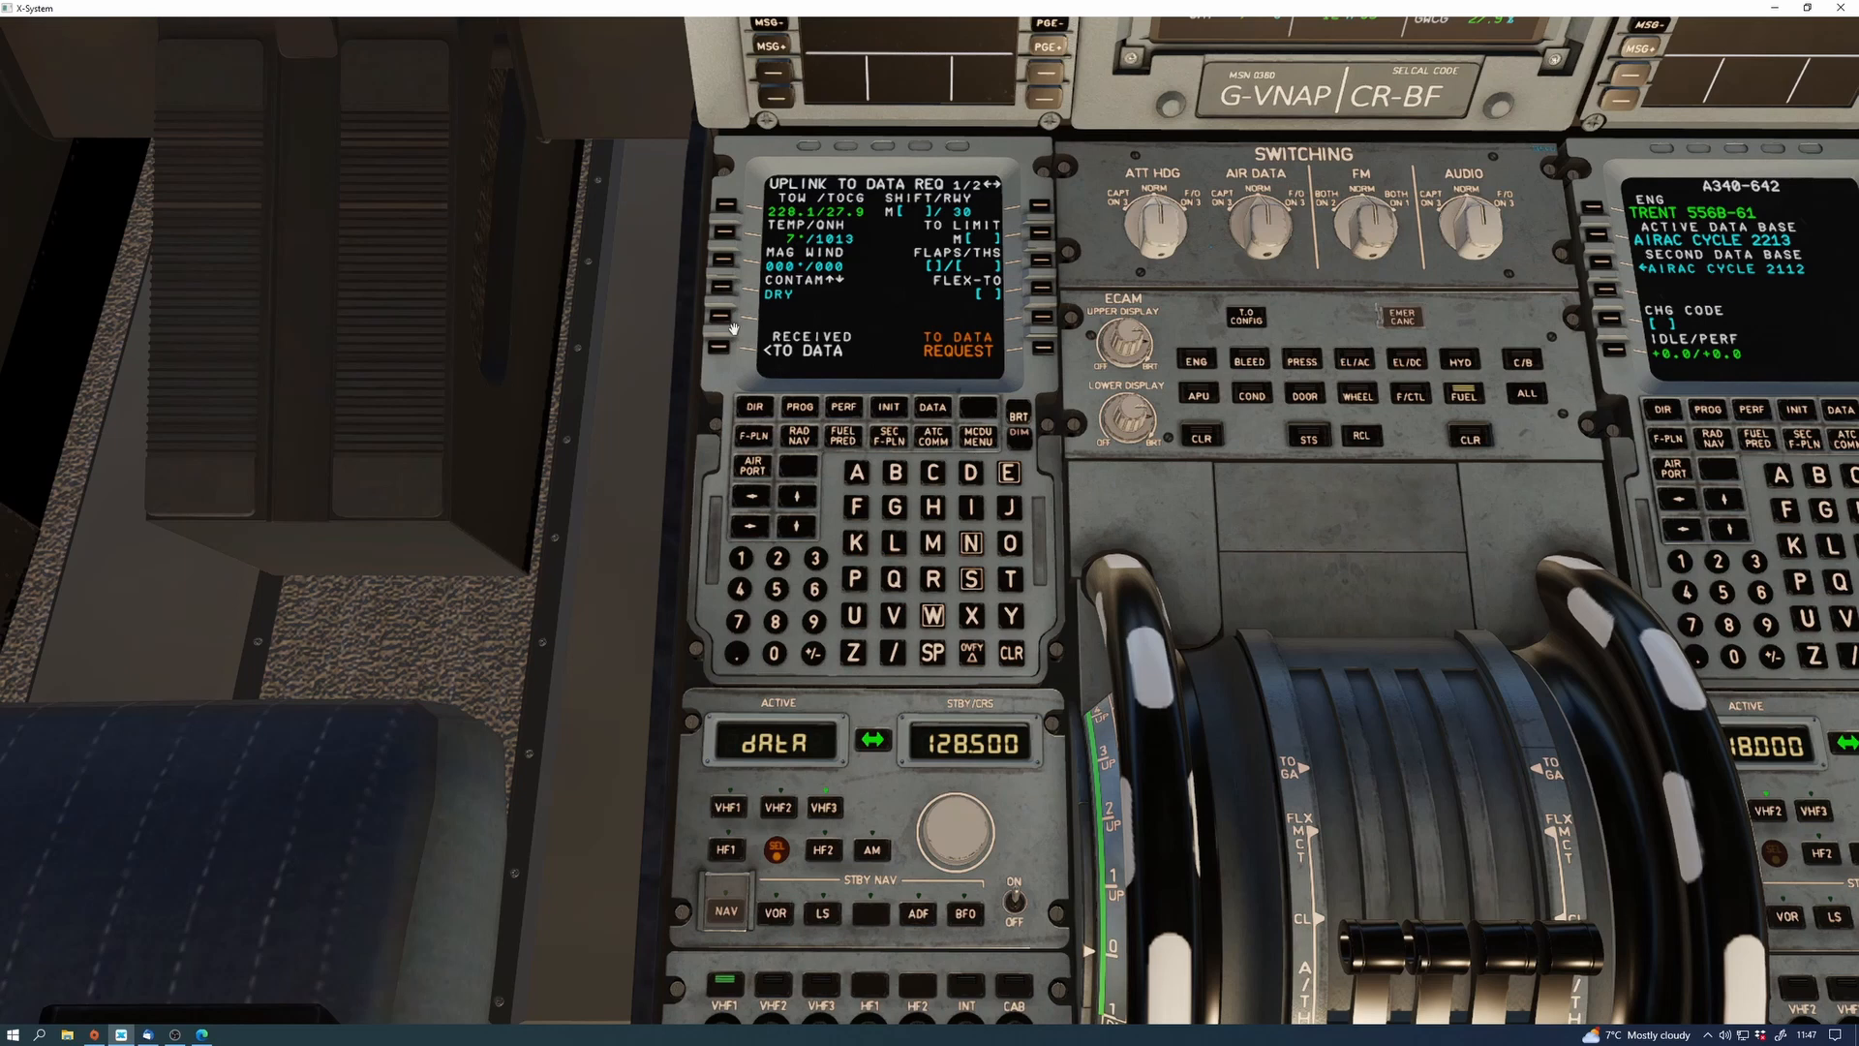
mouse_move(744, 353)
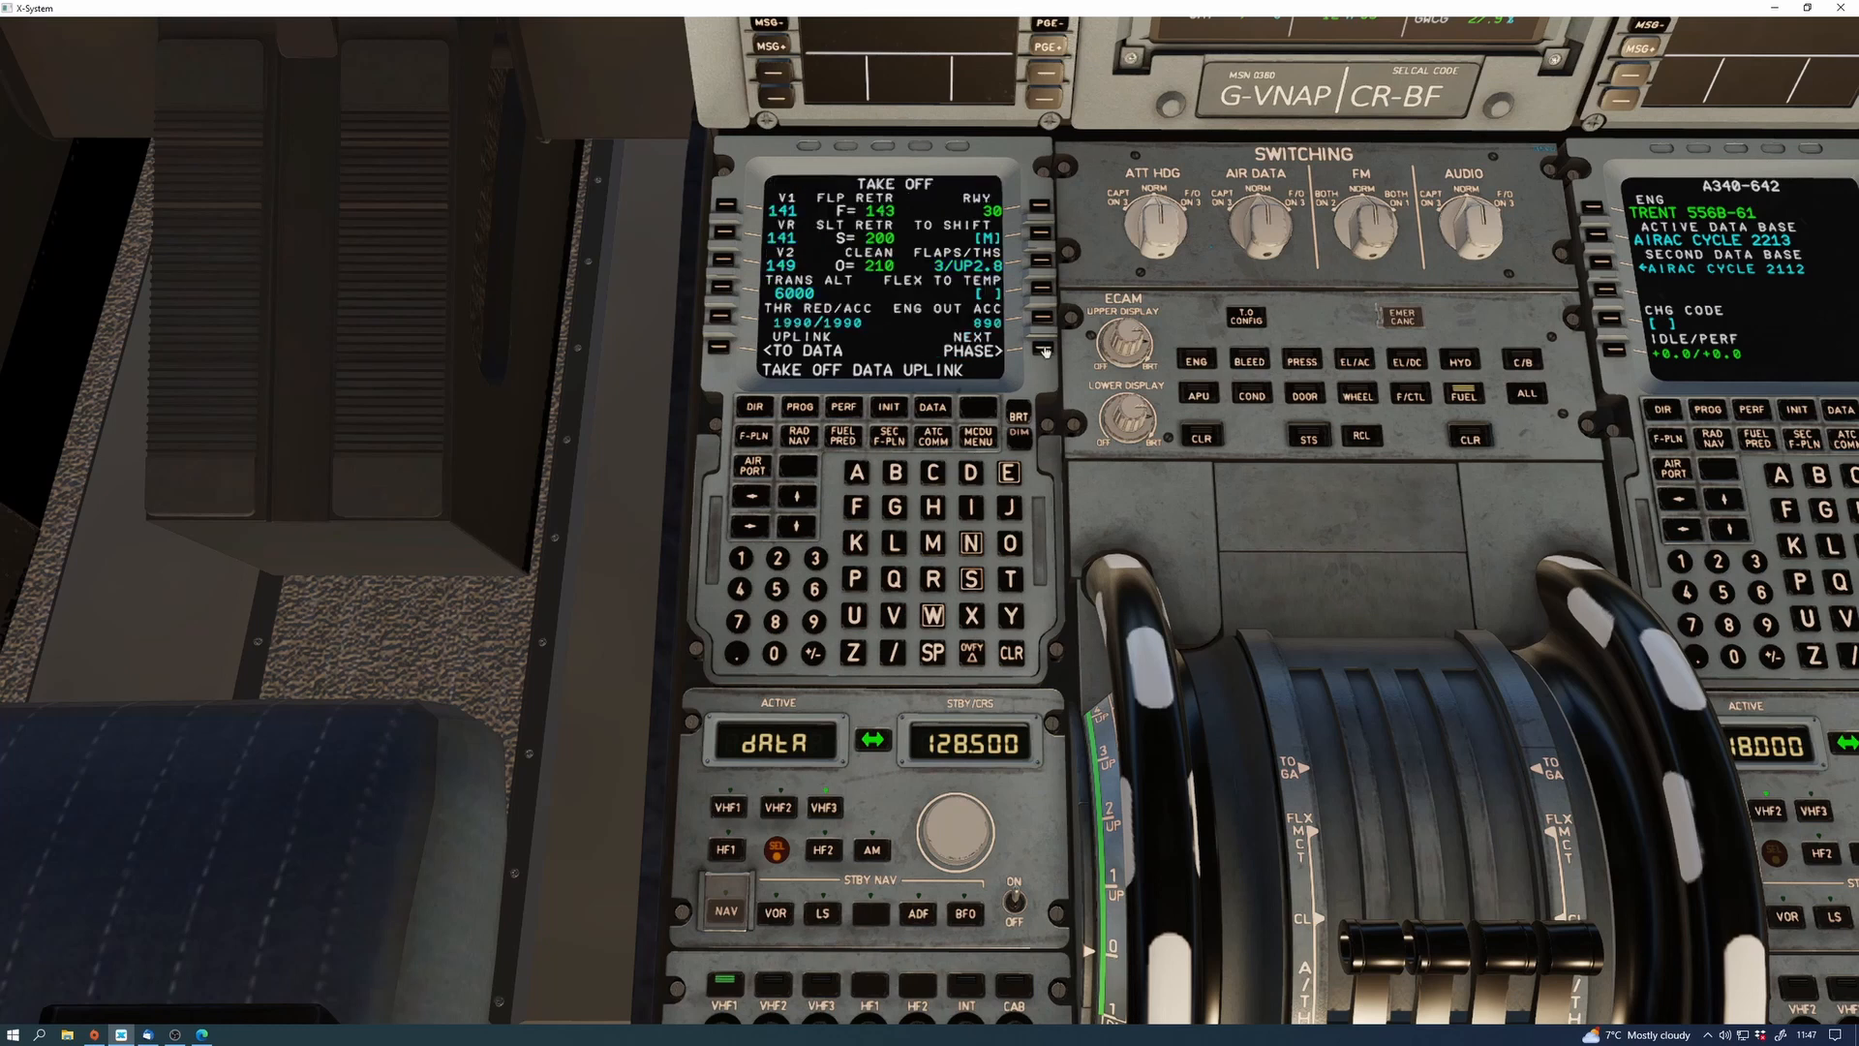
mouse_move(1028, 647)
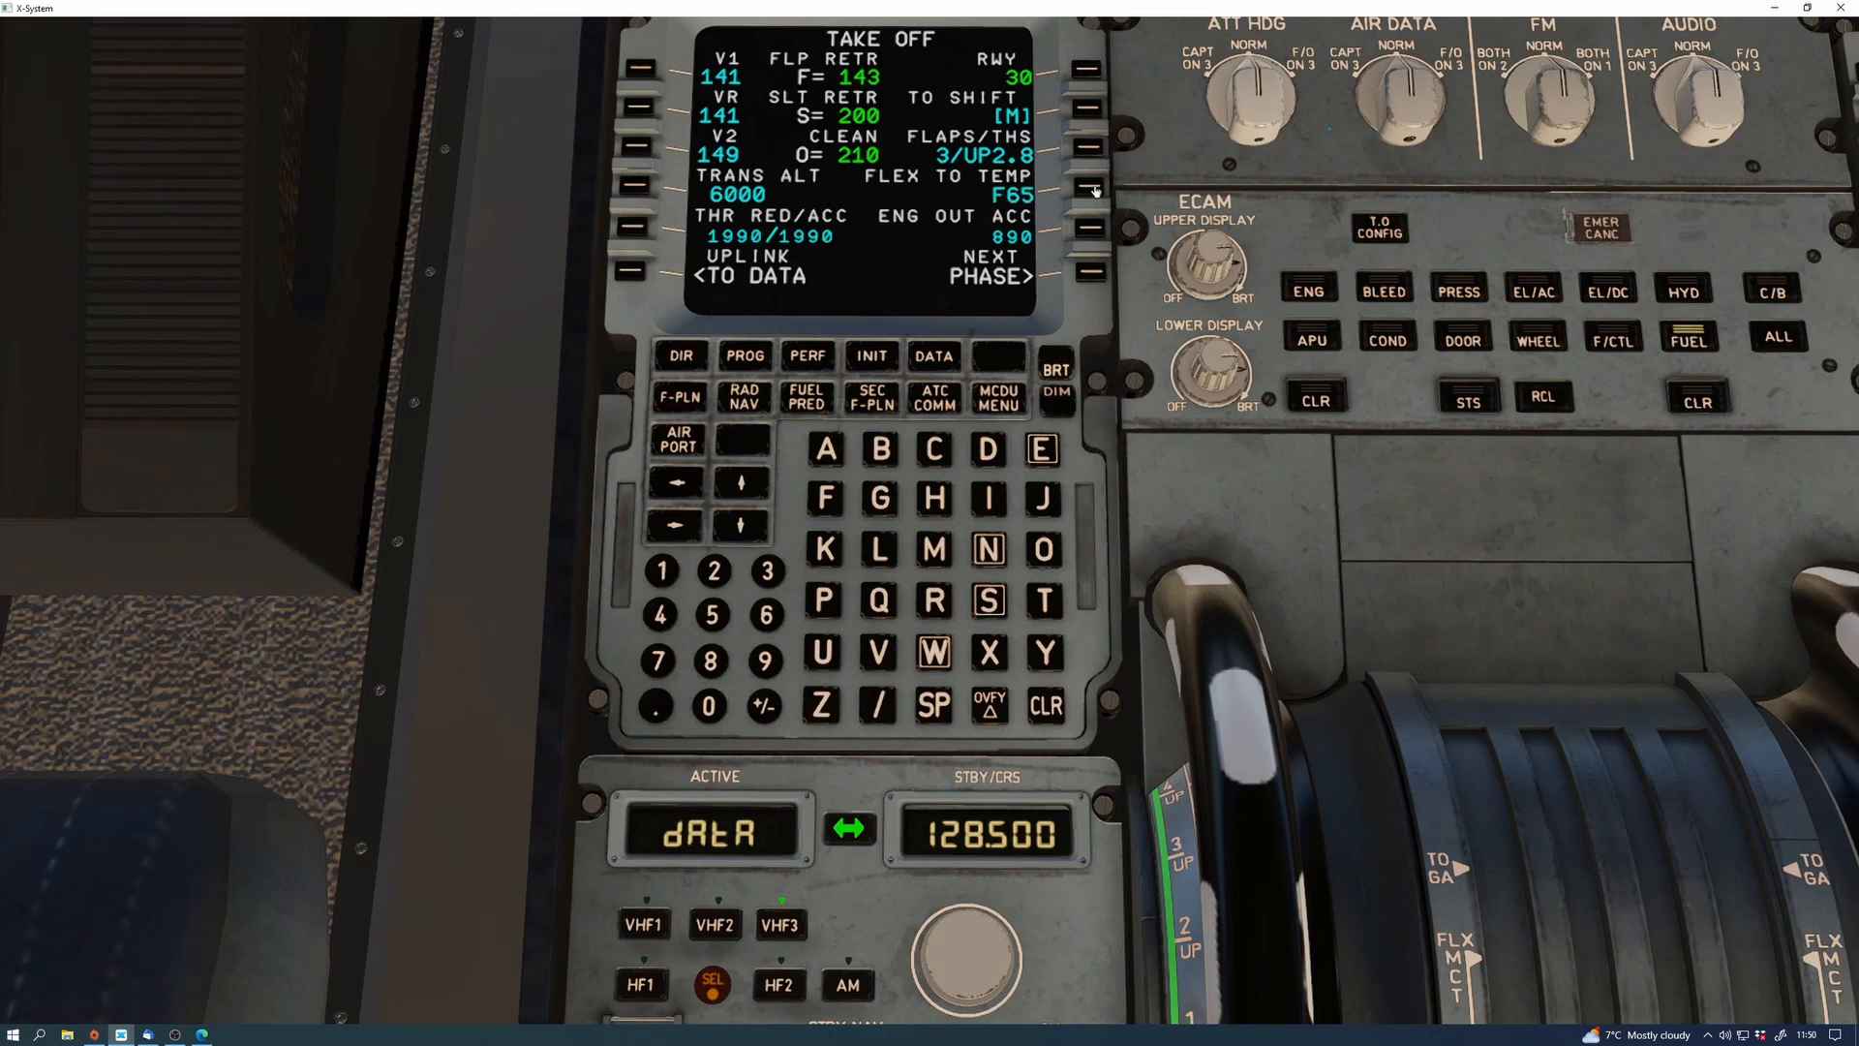
mouse_move(723, 525)
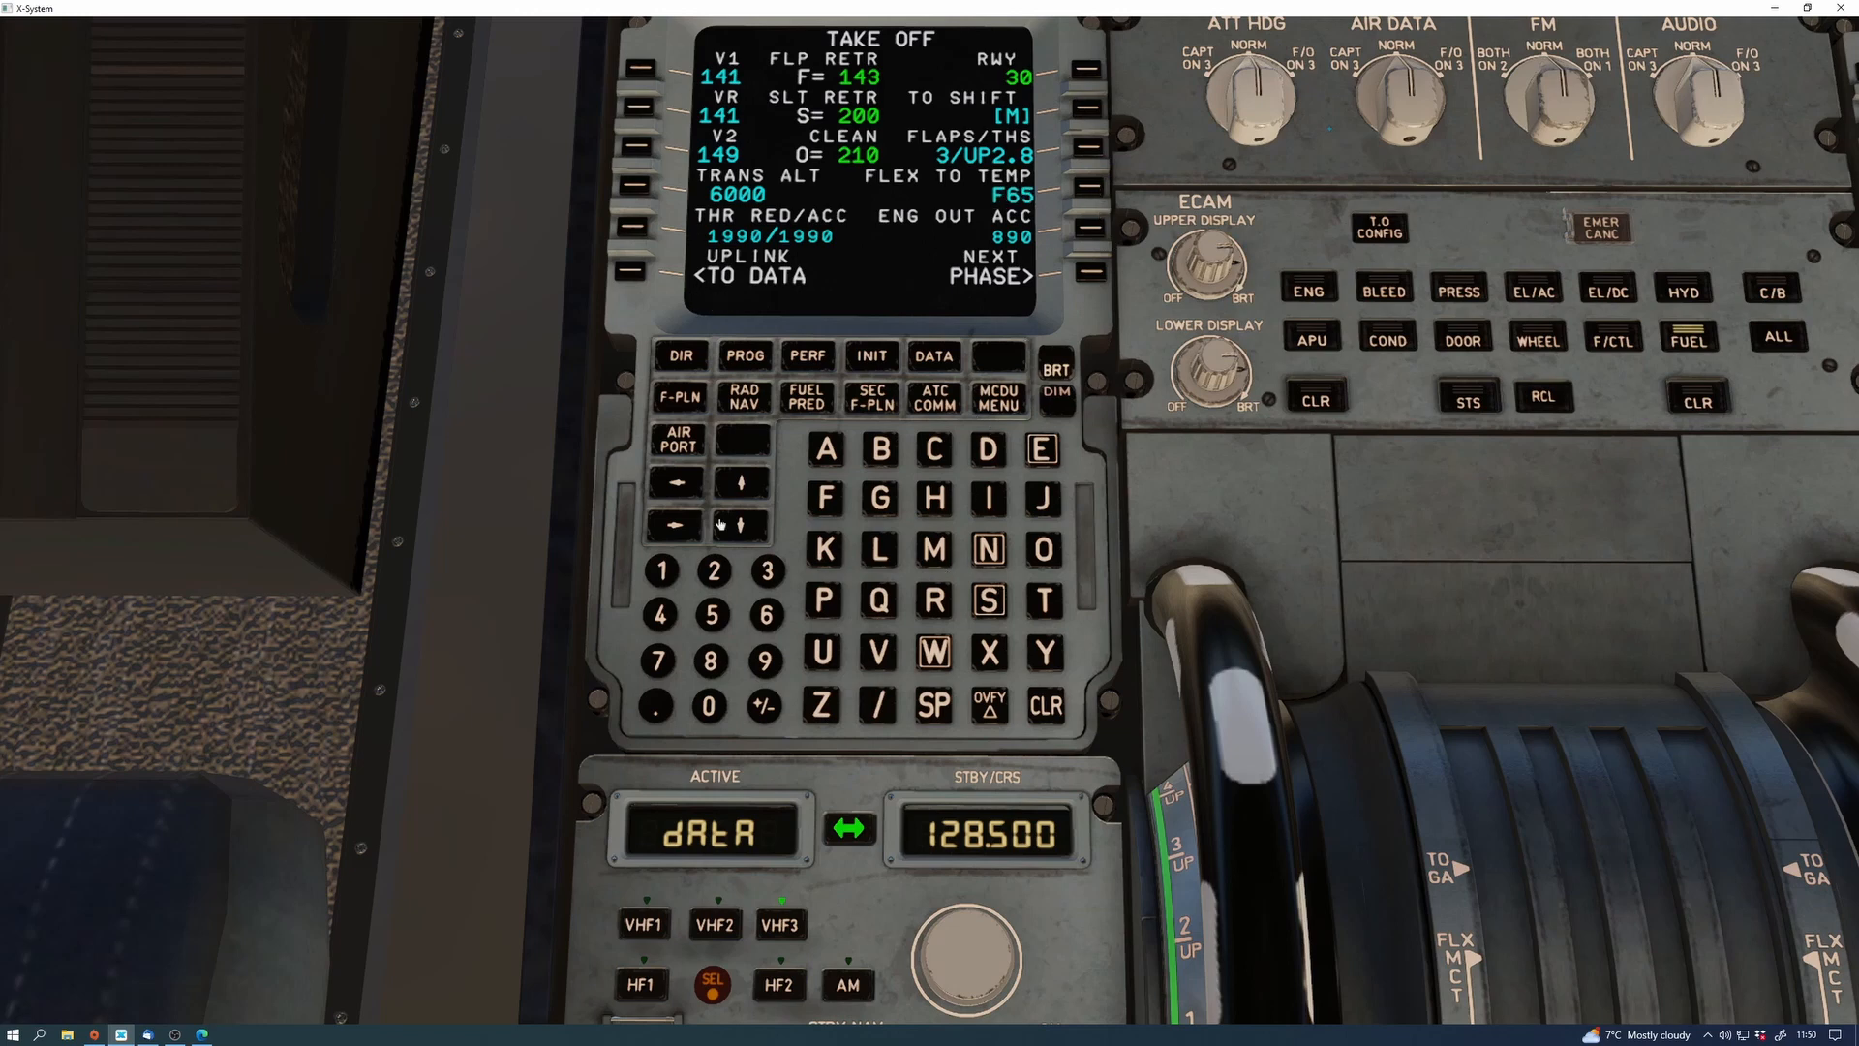
mouse_move(1063, 199)
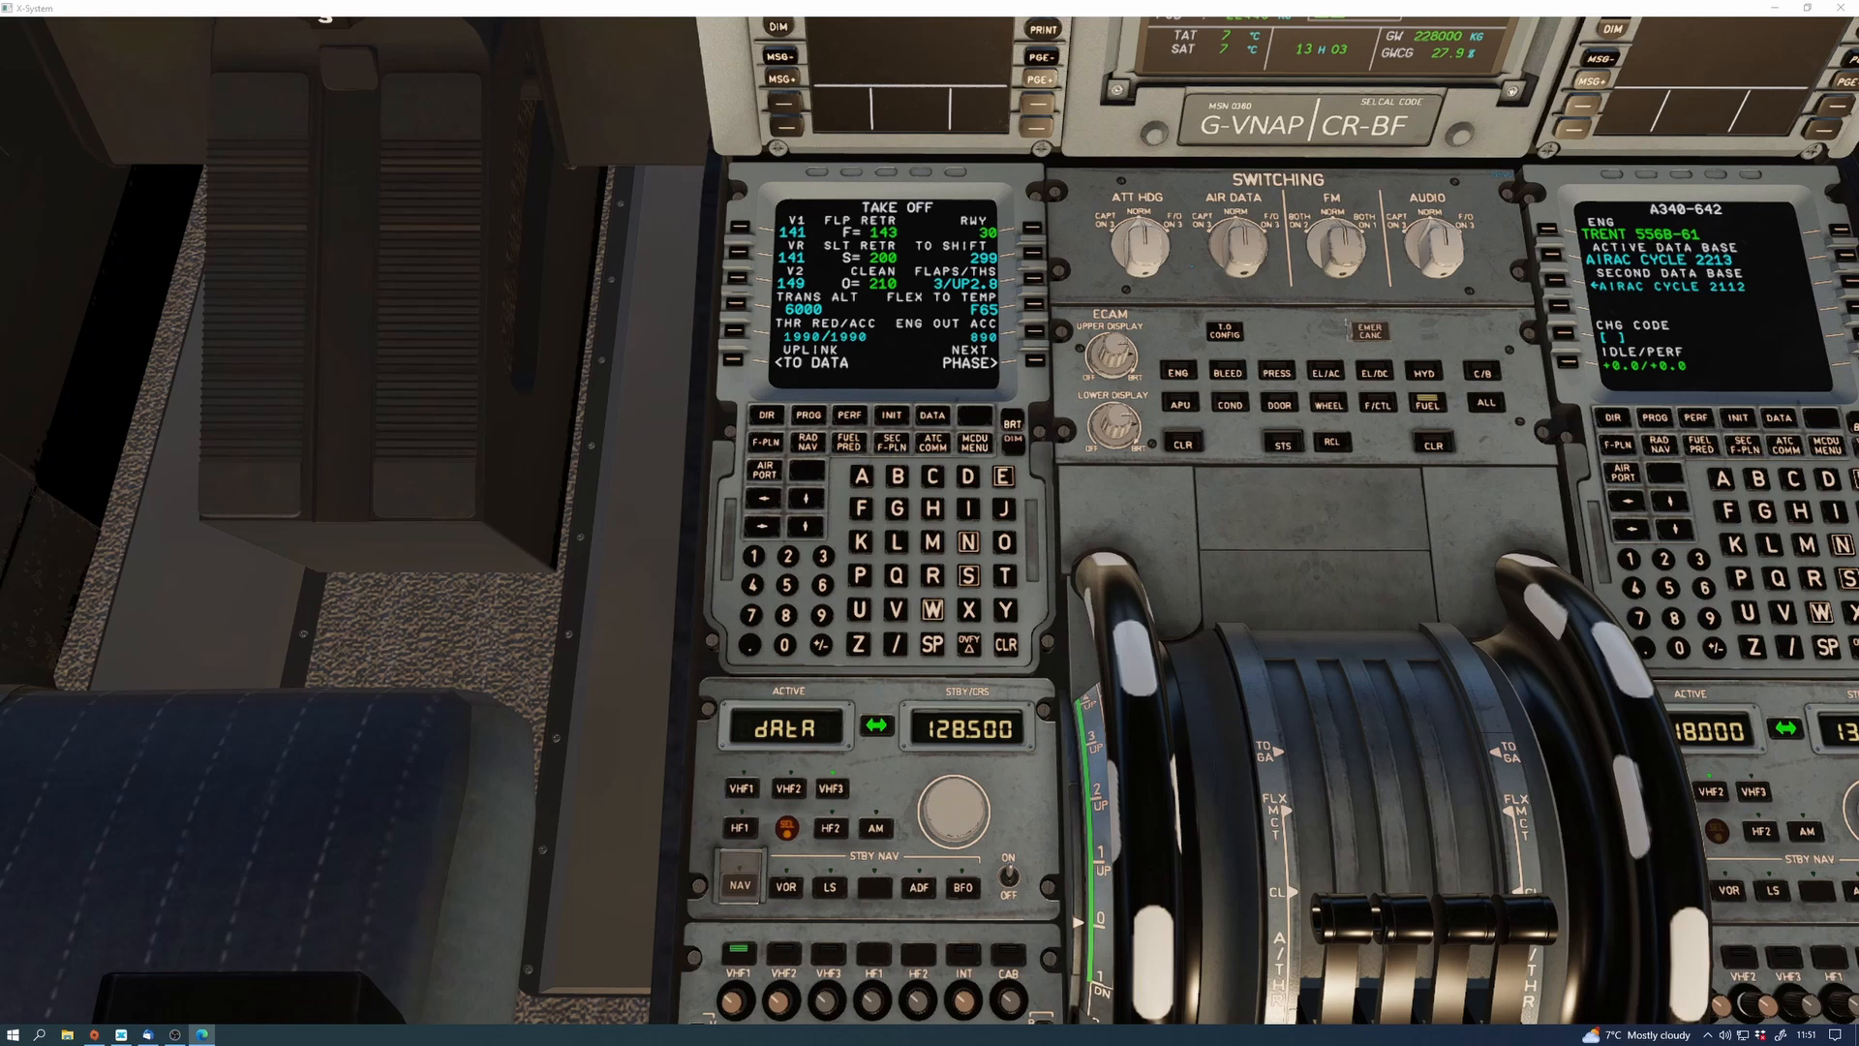
mouse_move(600, 67)
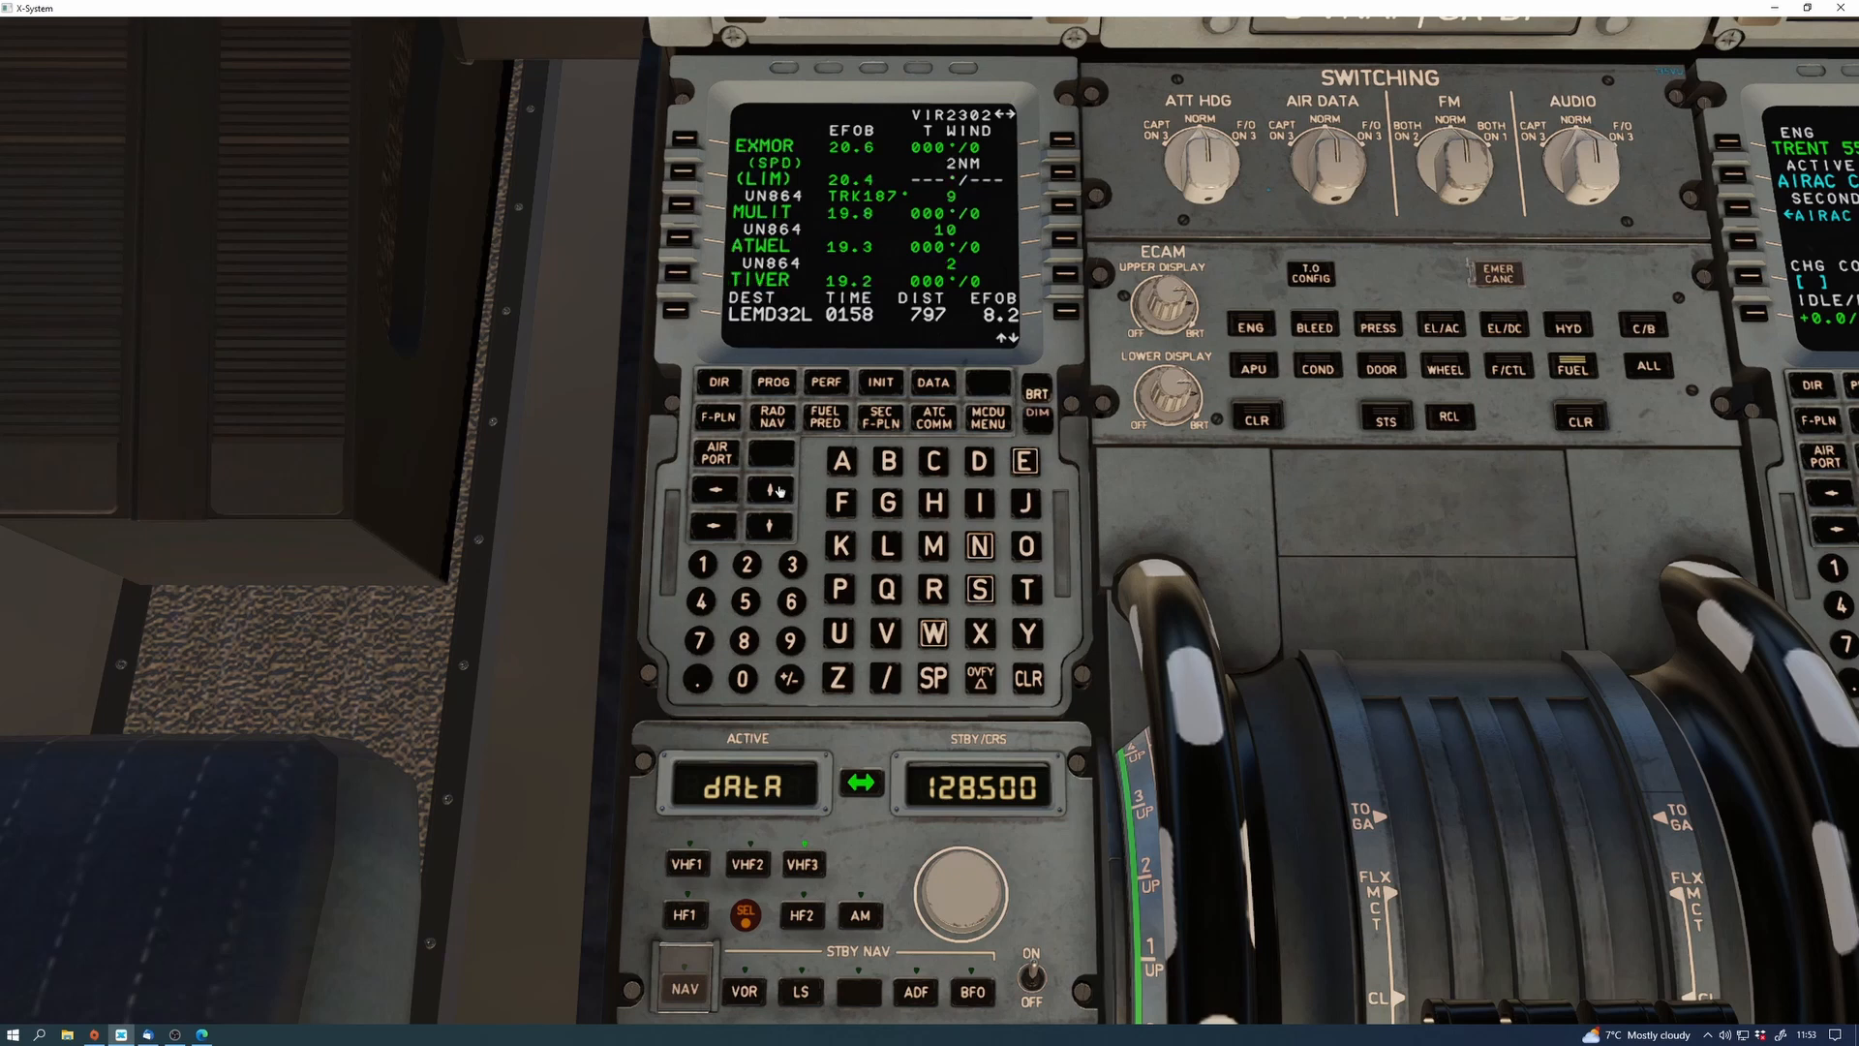
Slew the flight plan back to EGFF30 showing EFOB 22.4 and calm winds
left_click(771, 523)
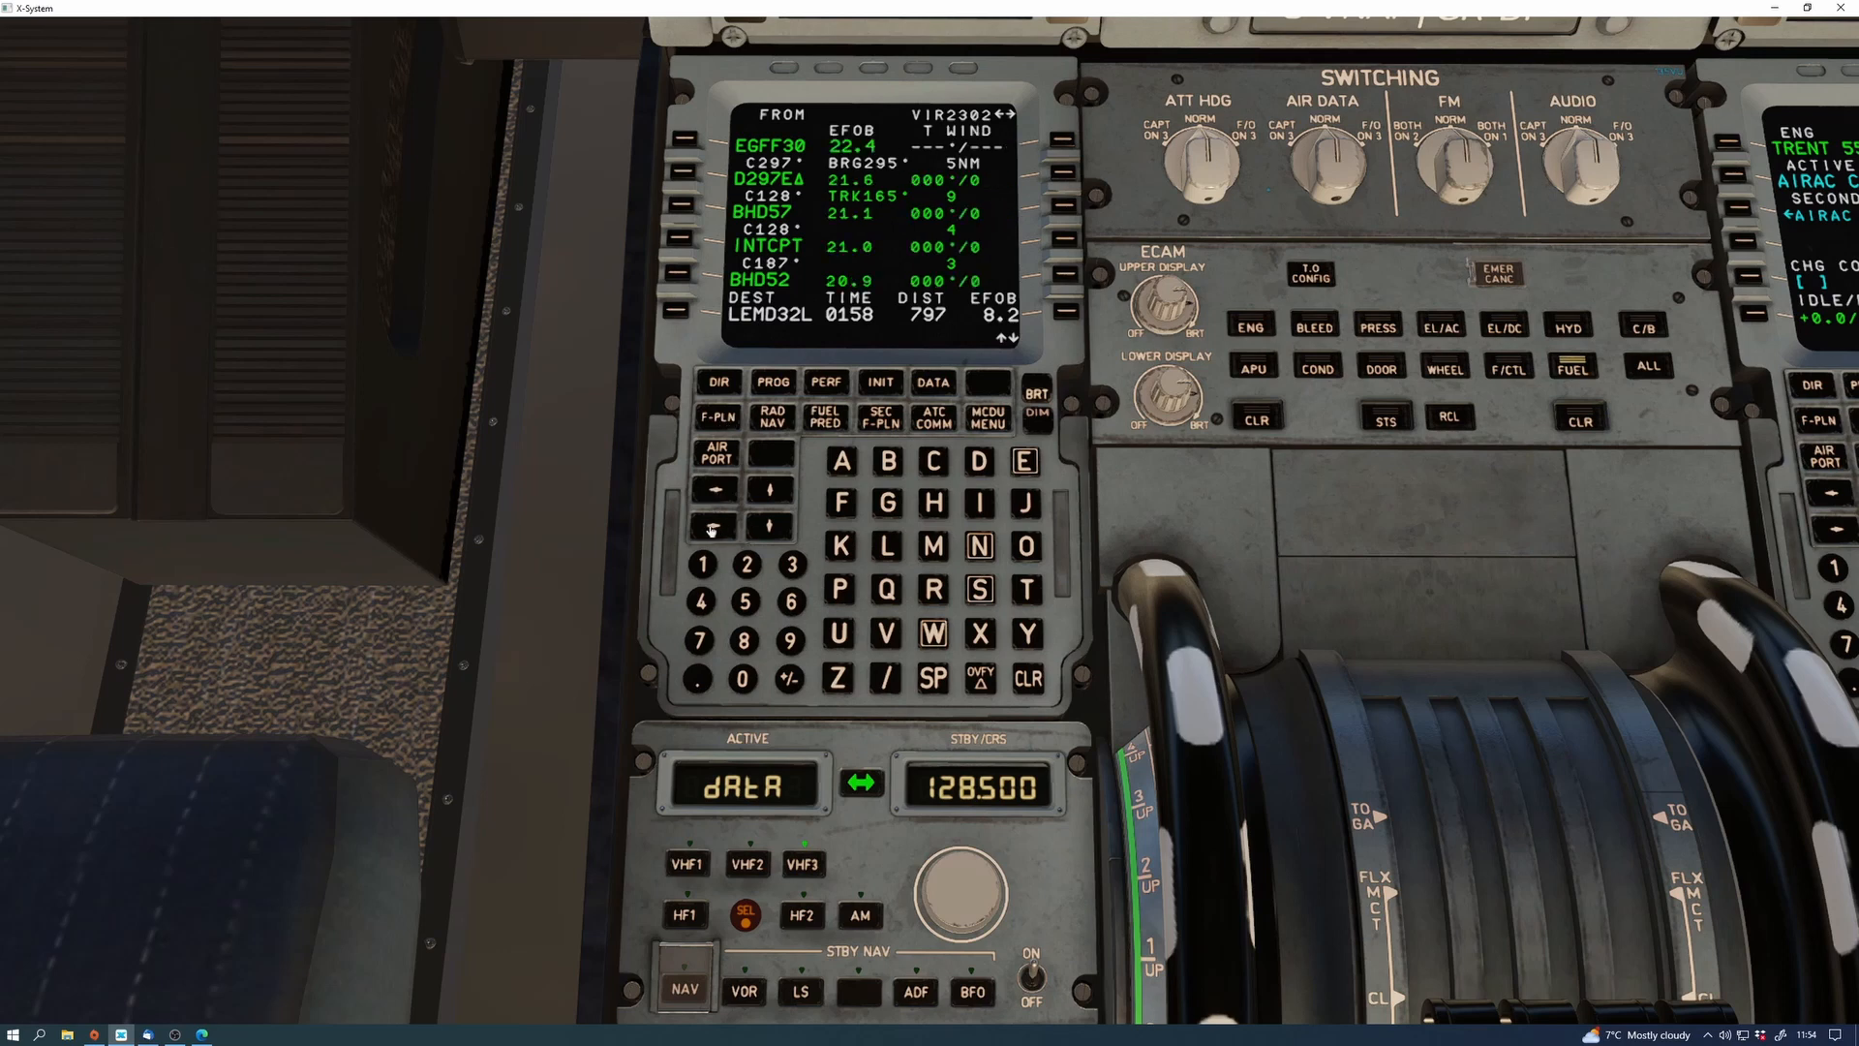
mouse_move(759, 496)
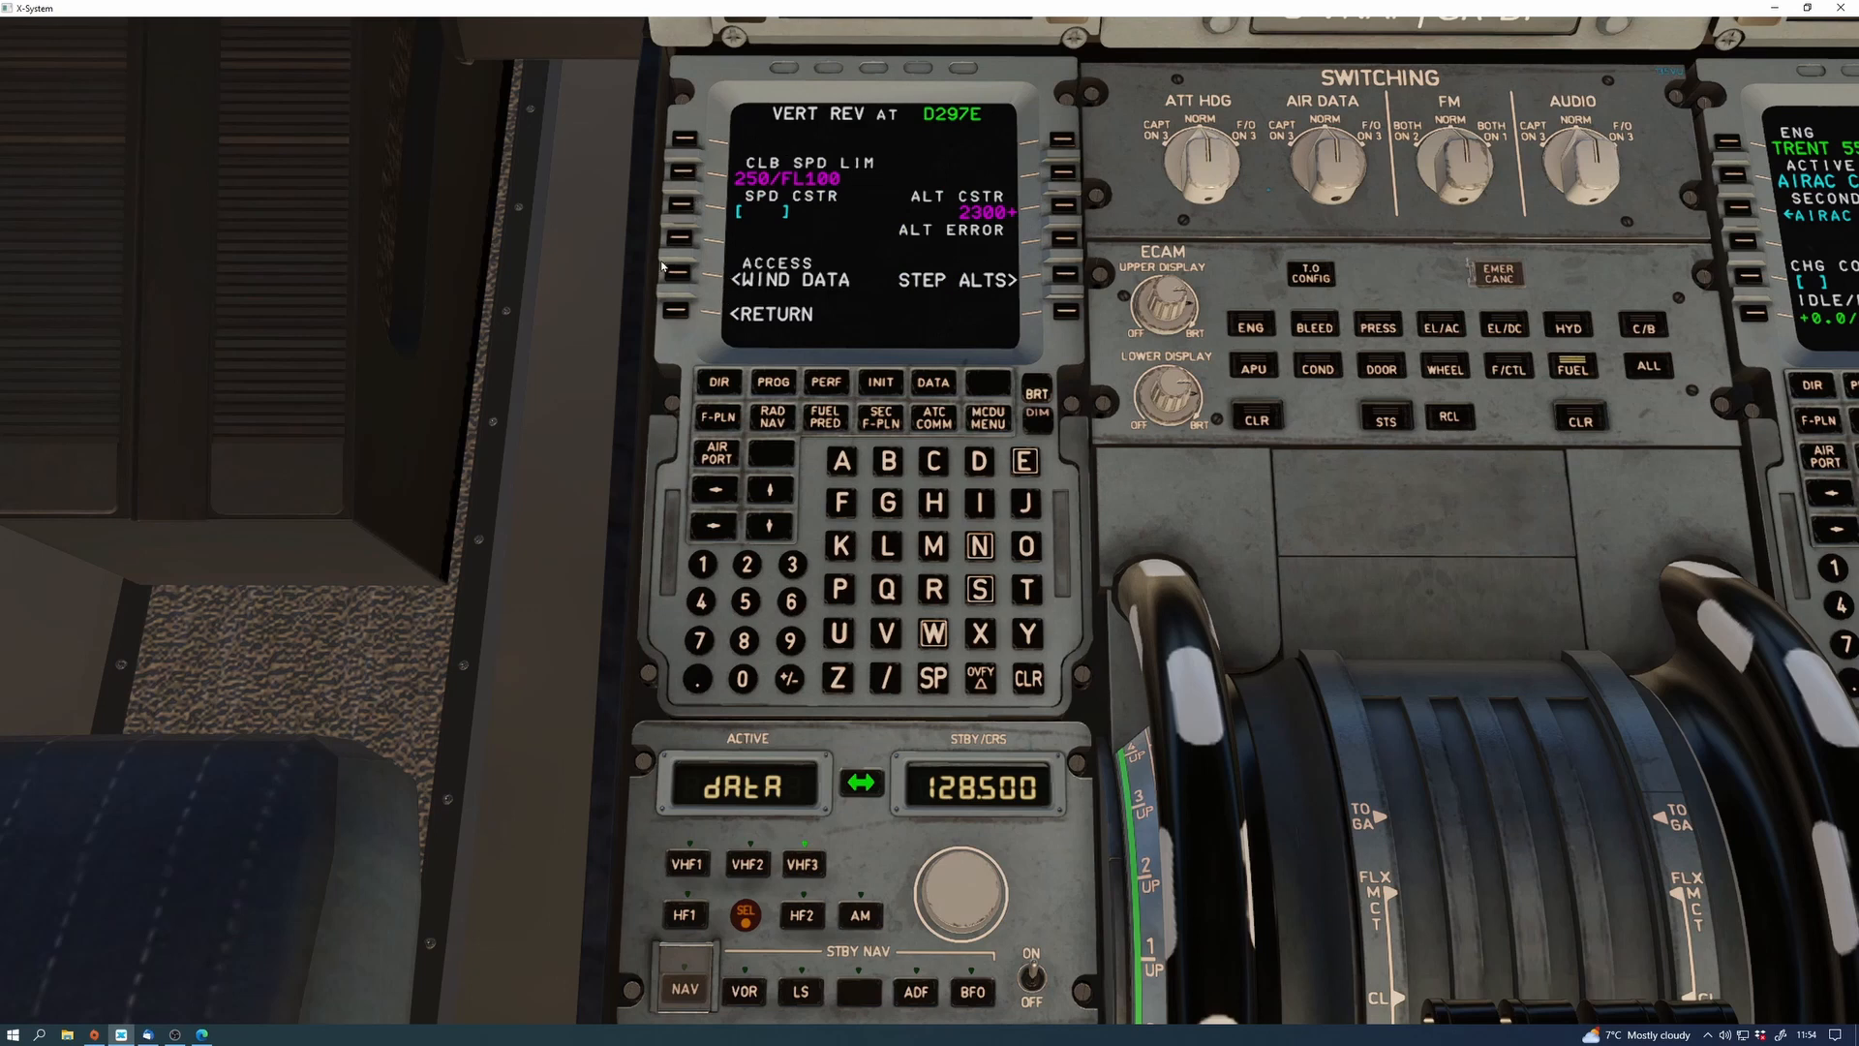
Request the wind data uplink from VERT REV, giving SALCO 310°/91 at FL350
left_click(684, 273)
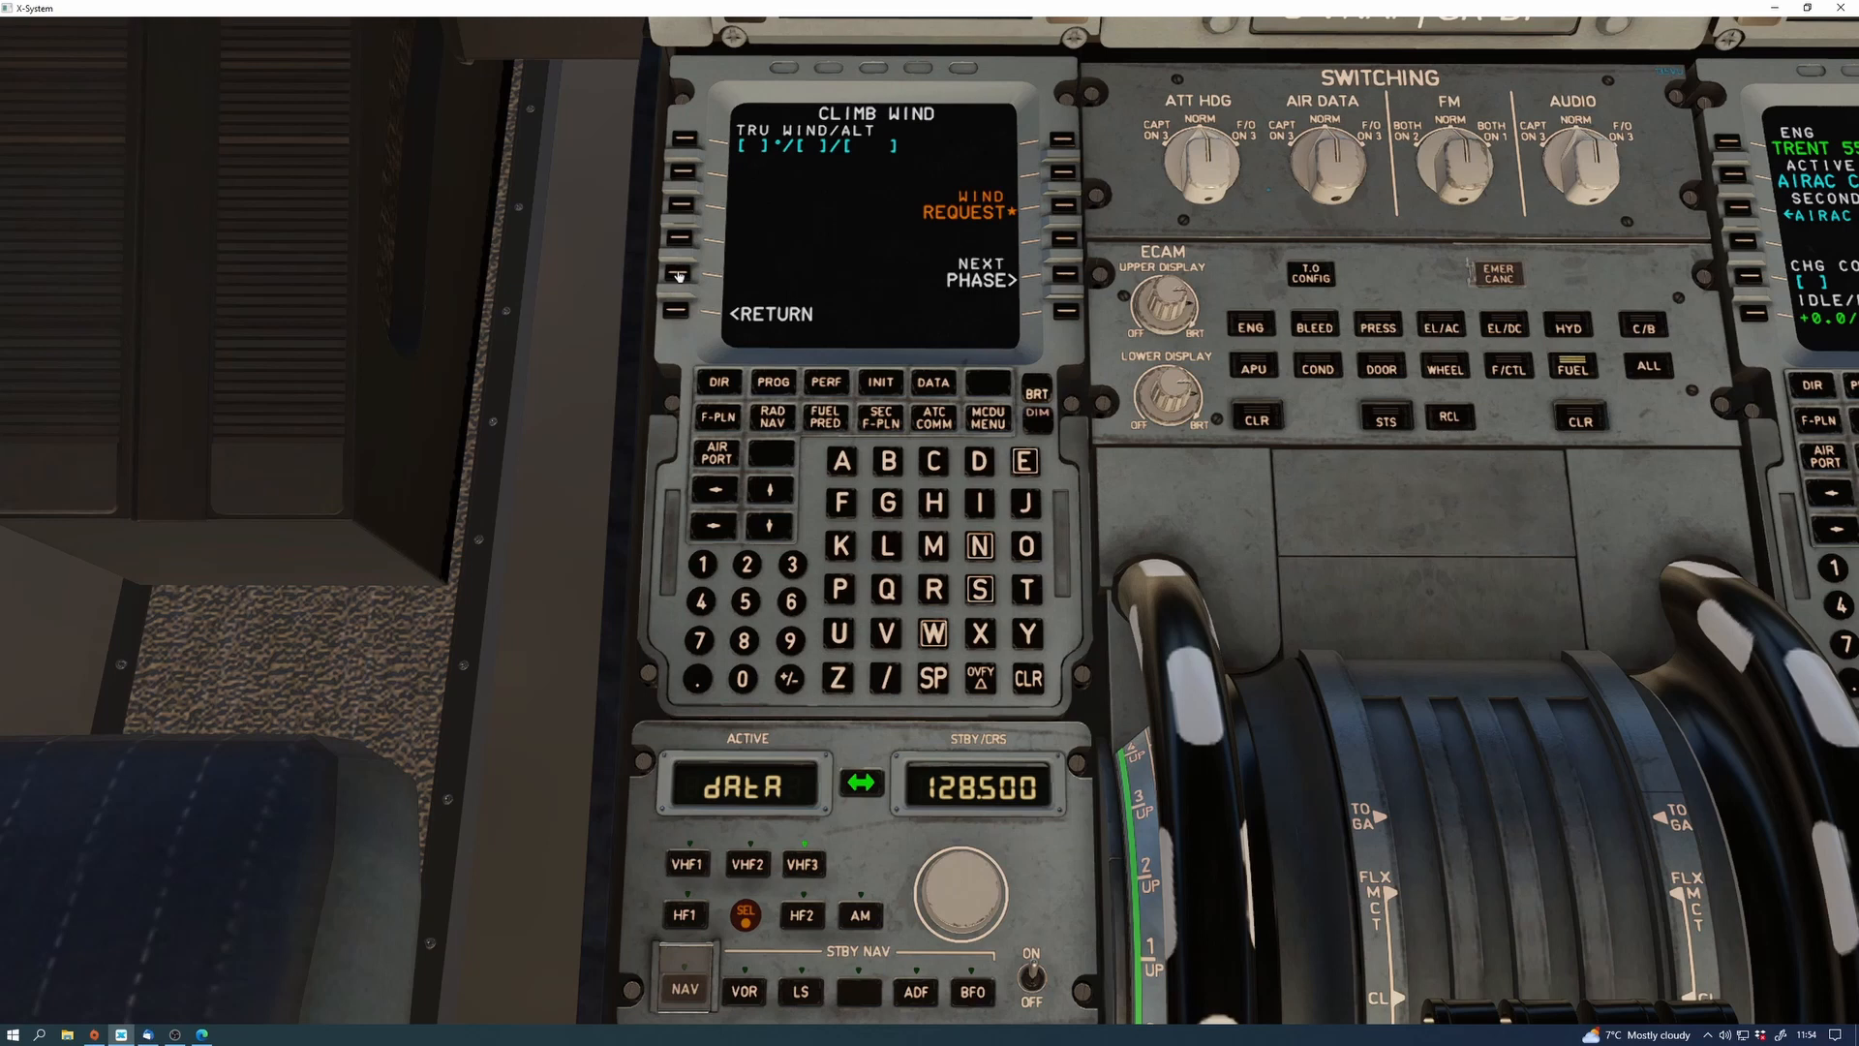
mouse_move(1069, 206)
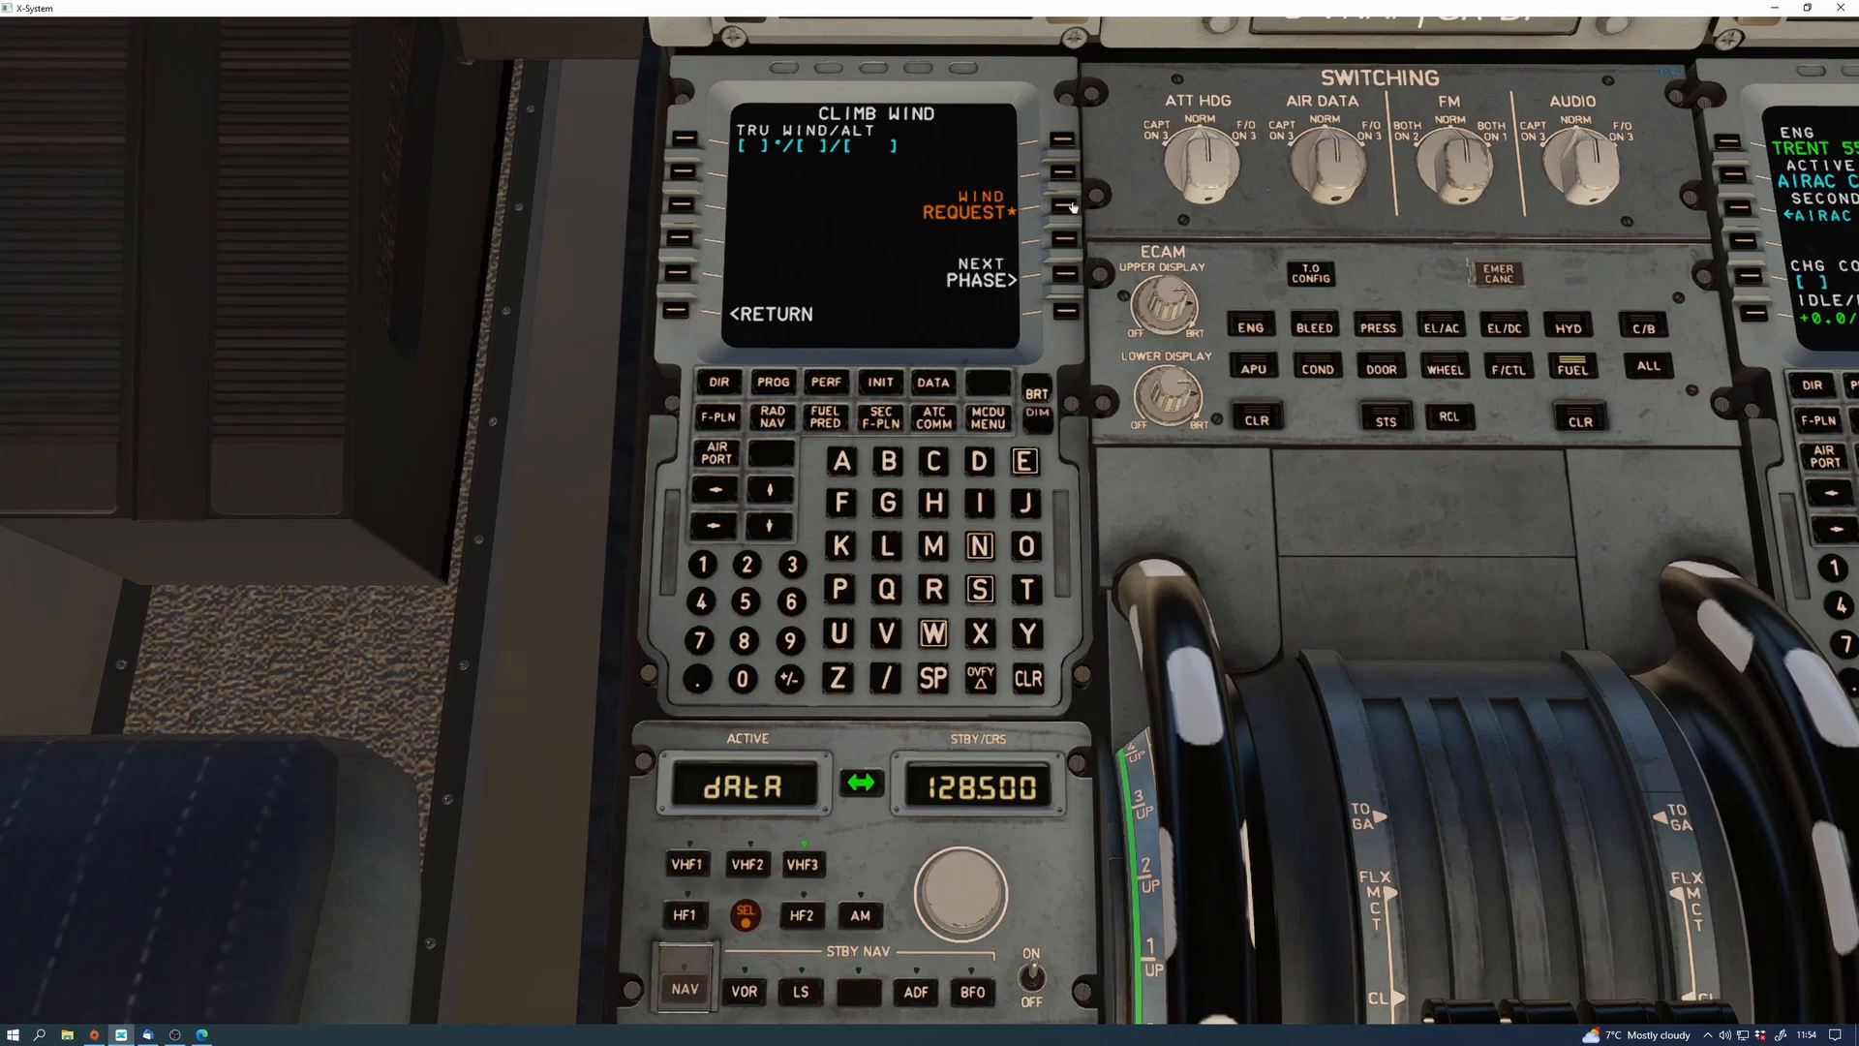
left_click(1061, 205)
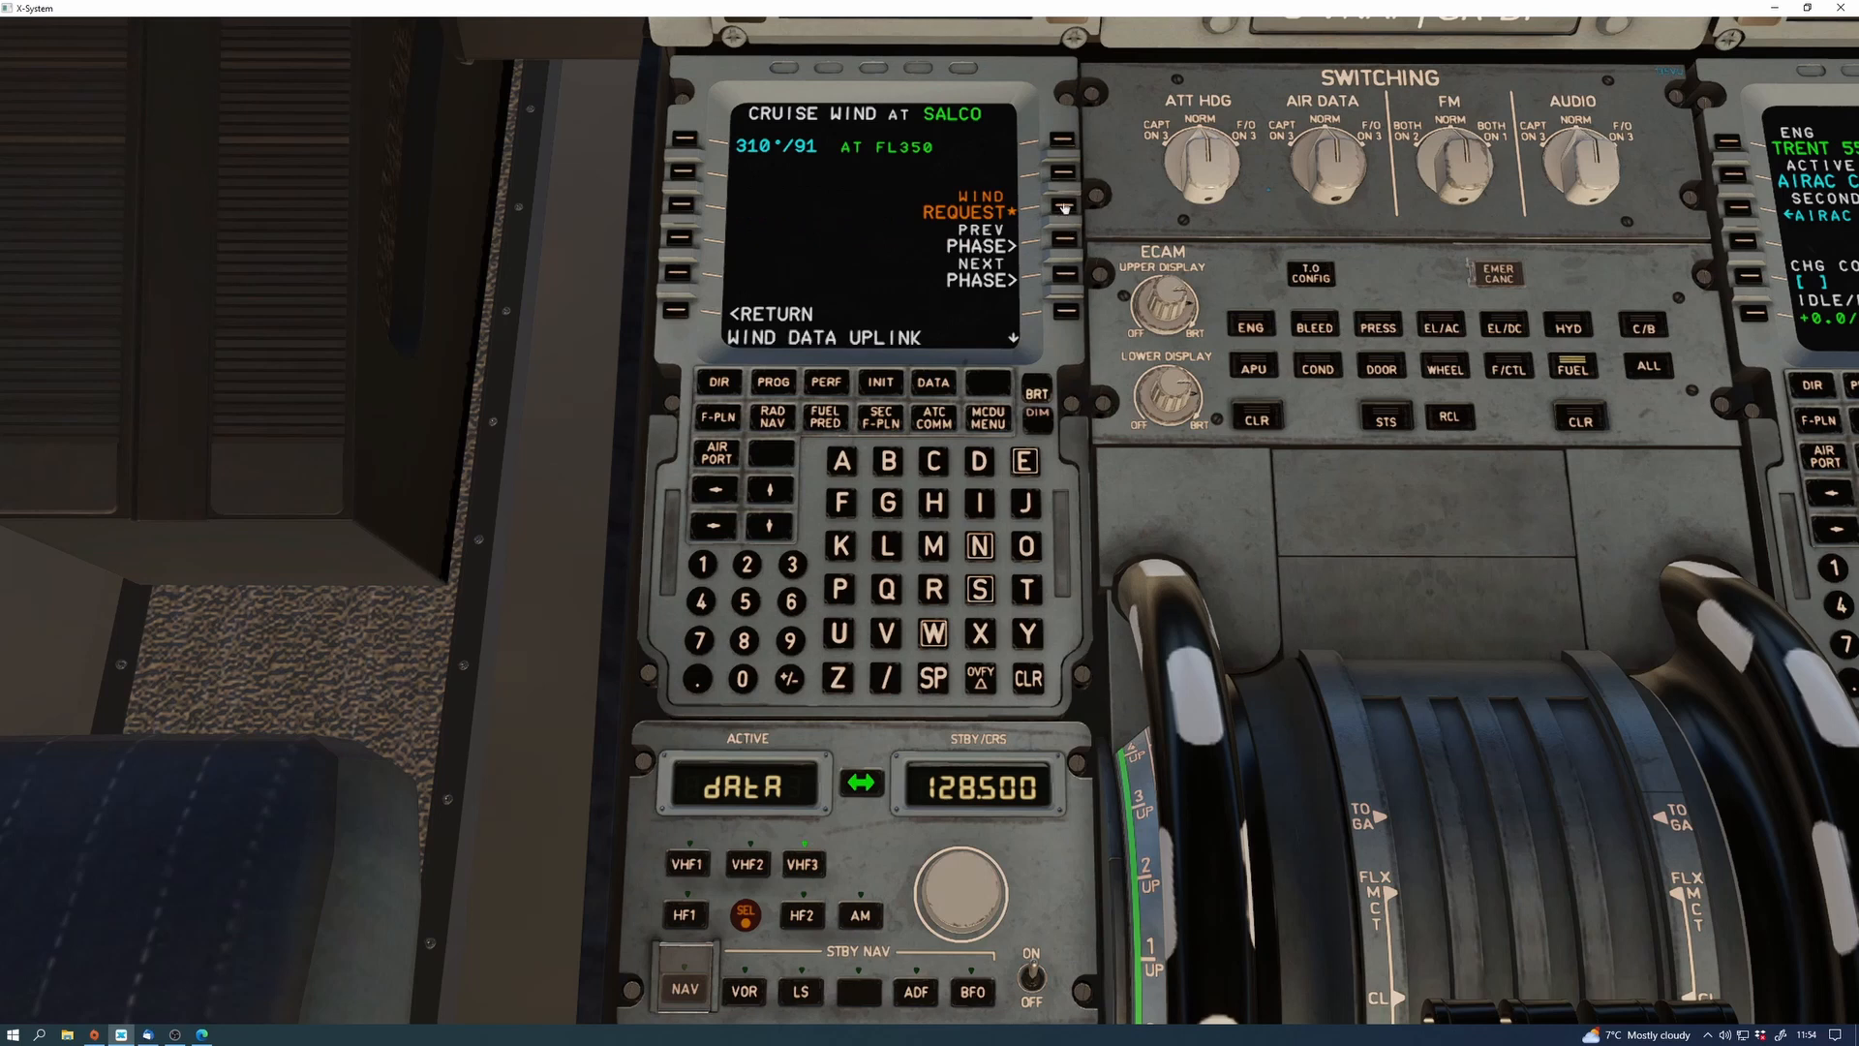
mouse_move(972, 562)
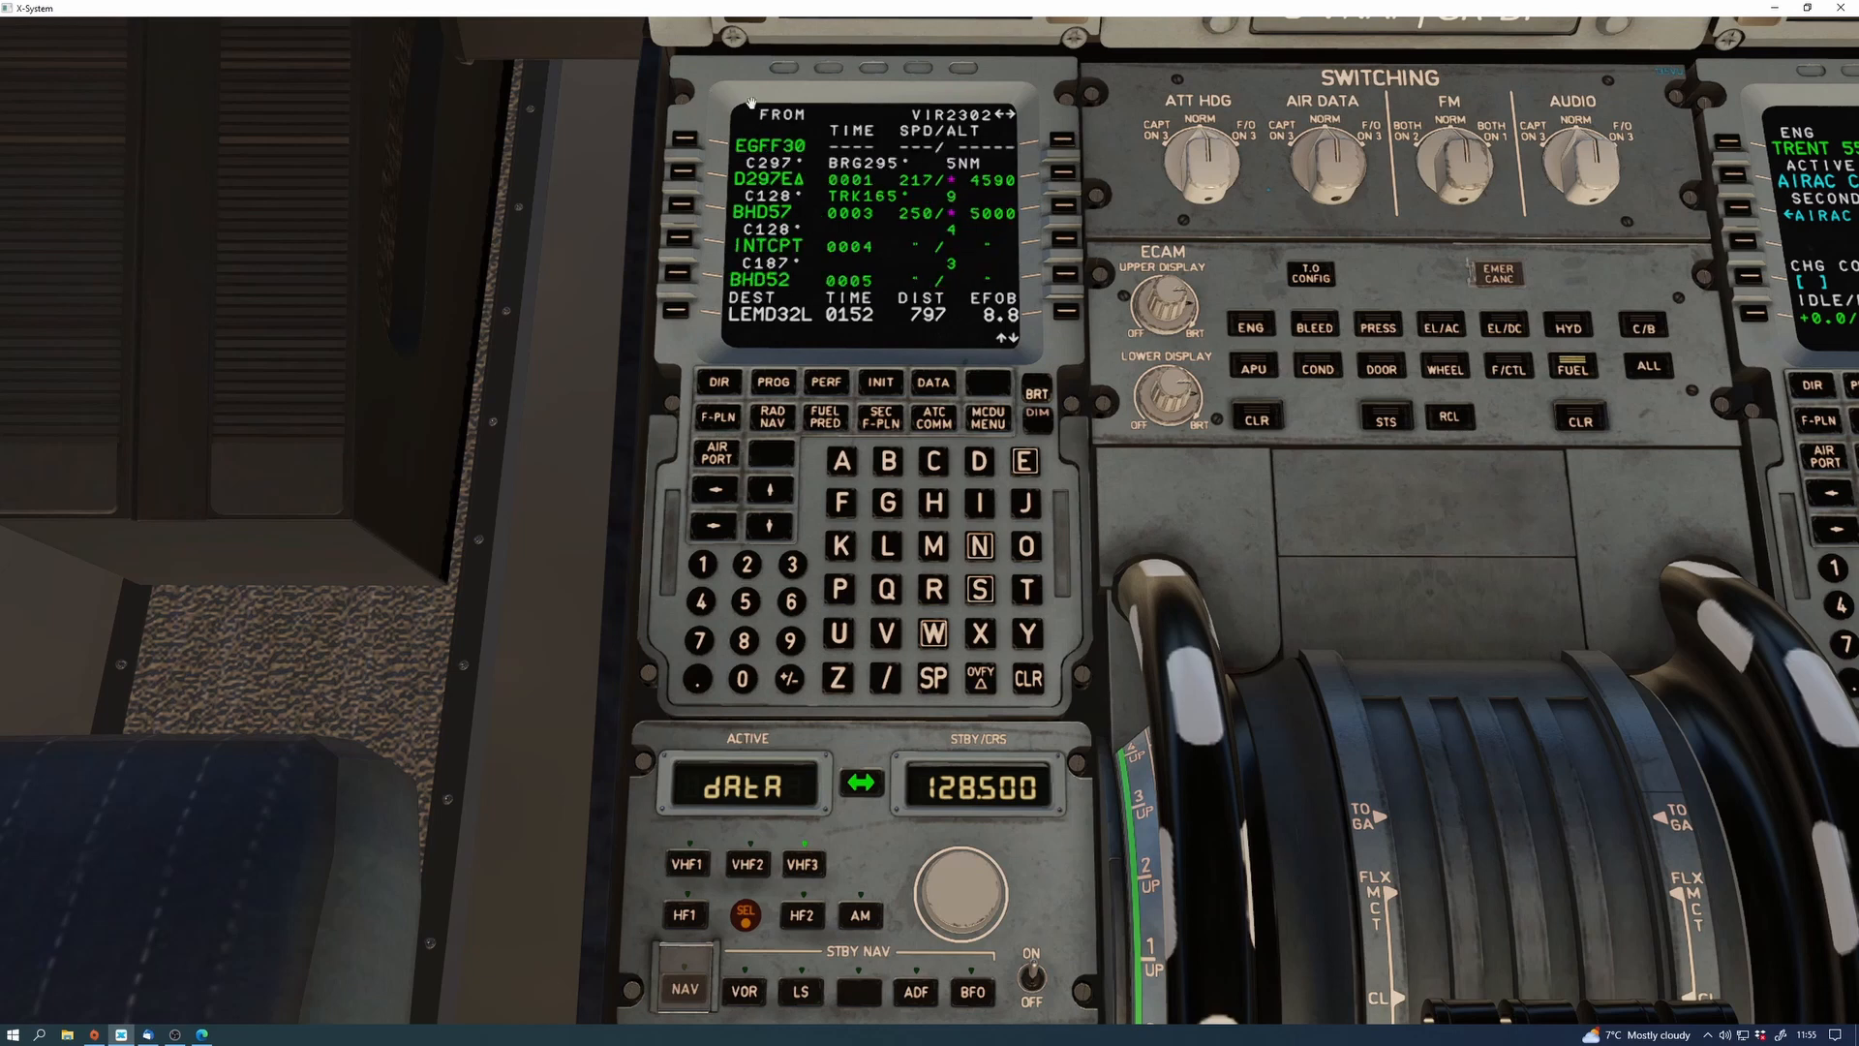
mouse_move(889, 418)
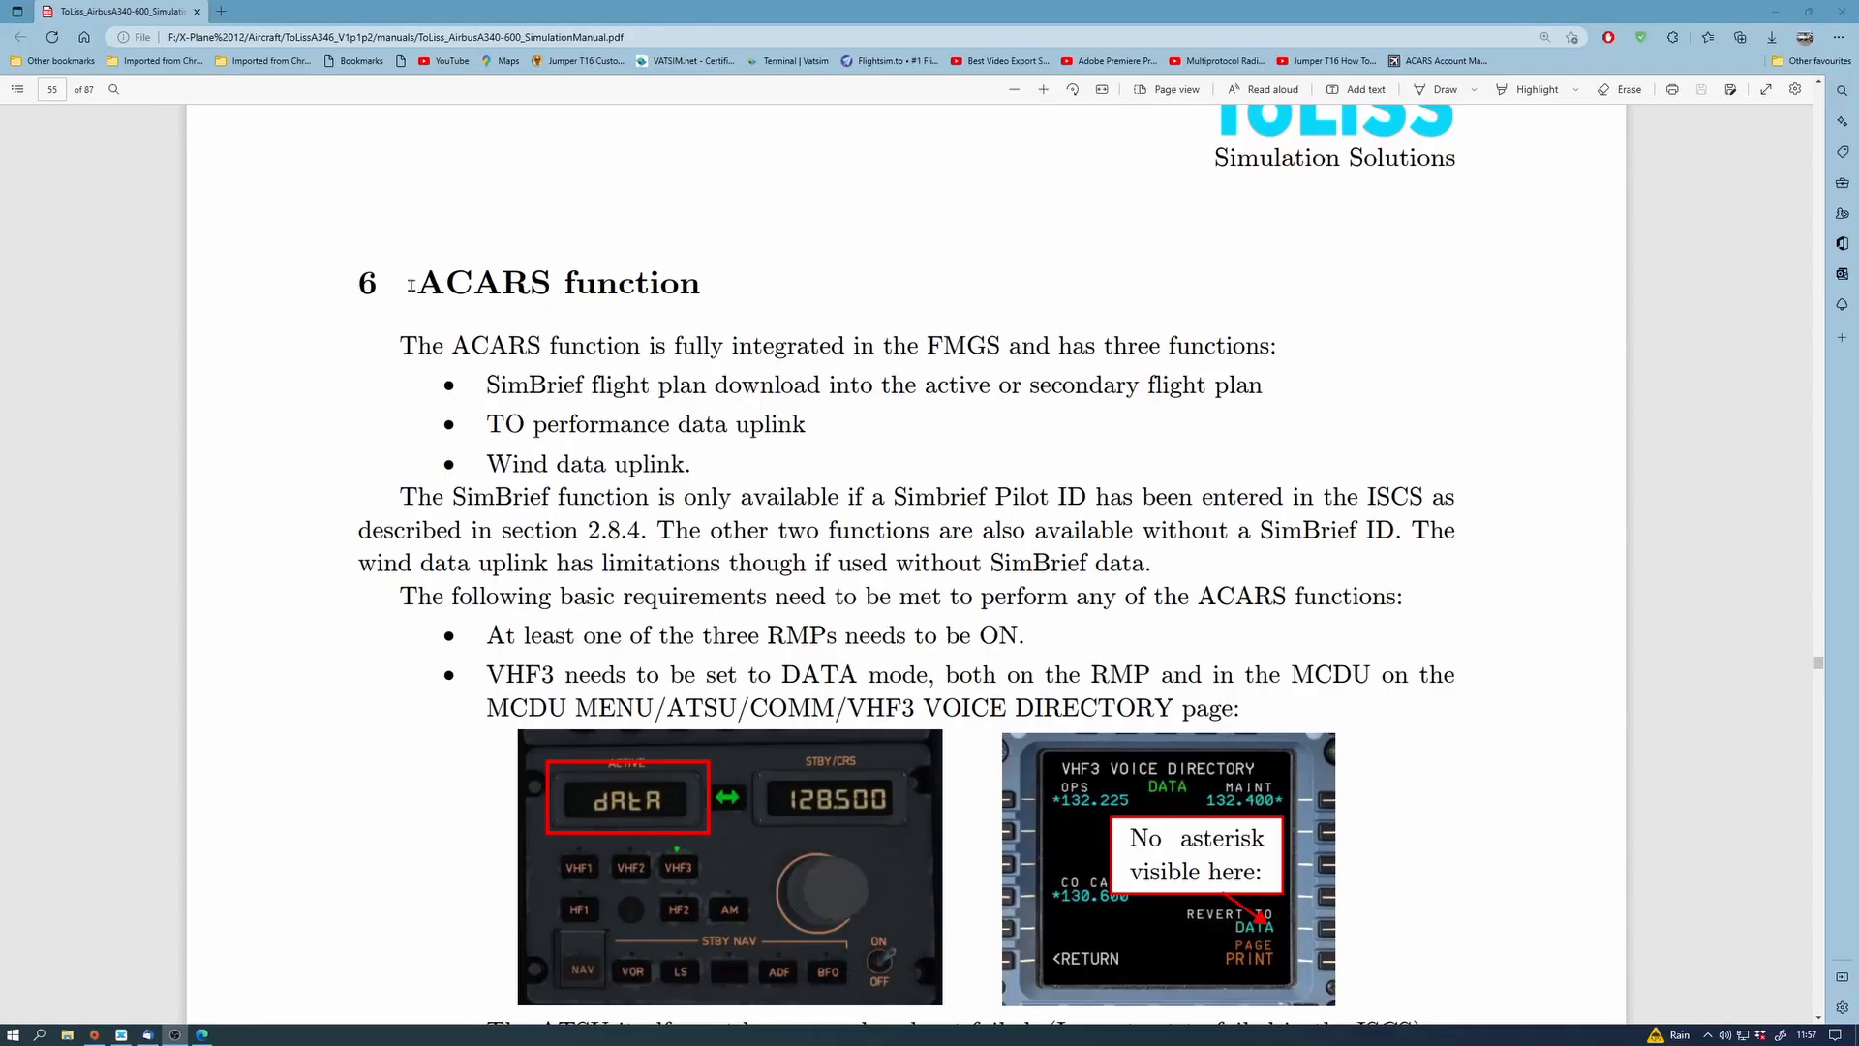
Select the section 6 ACARS function heading and reveal its requirements list down to 6.1
double_click(480, 282)
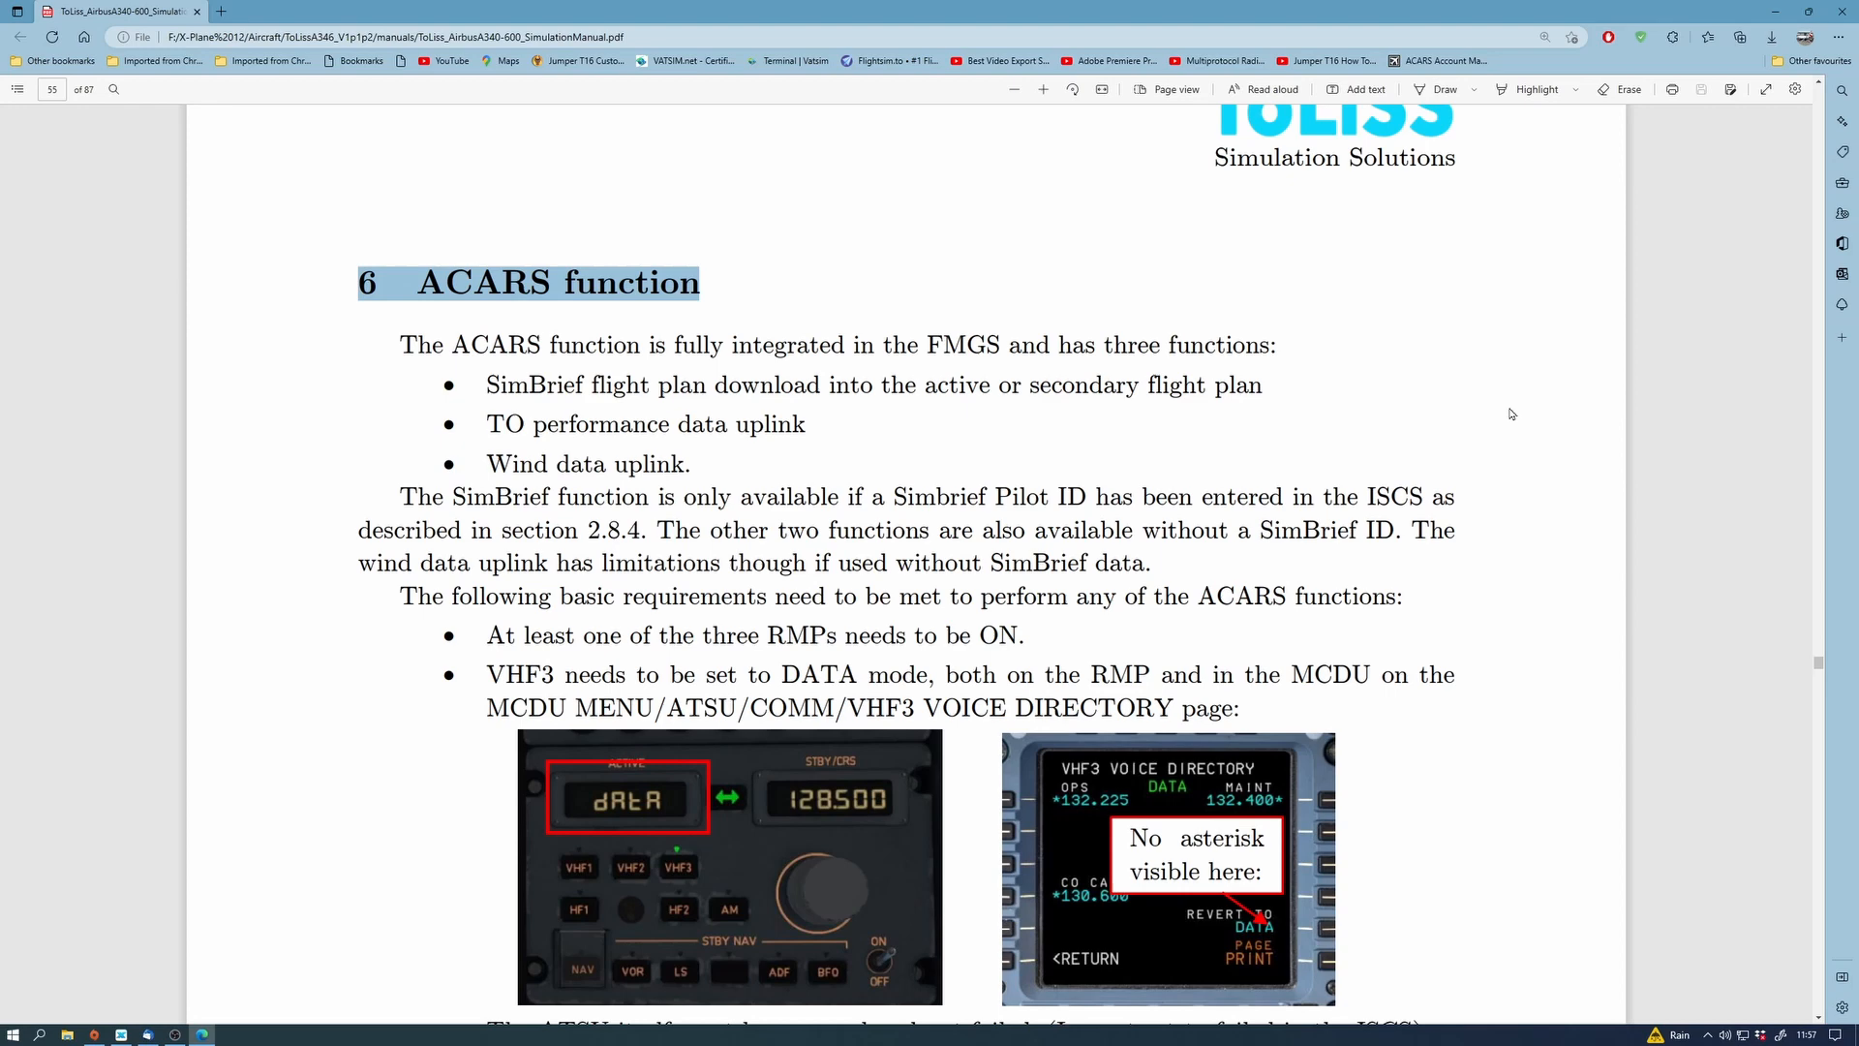
mouse_move(1499, 521)
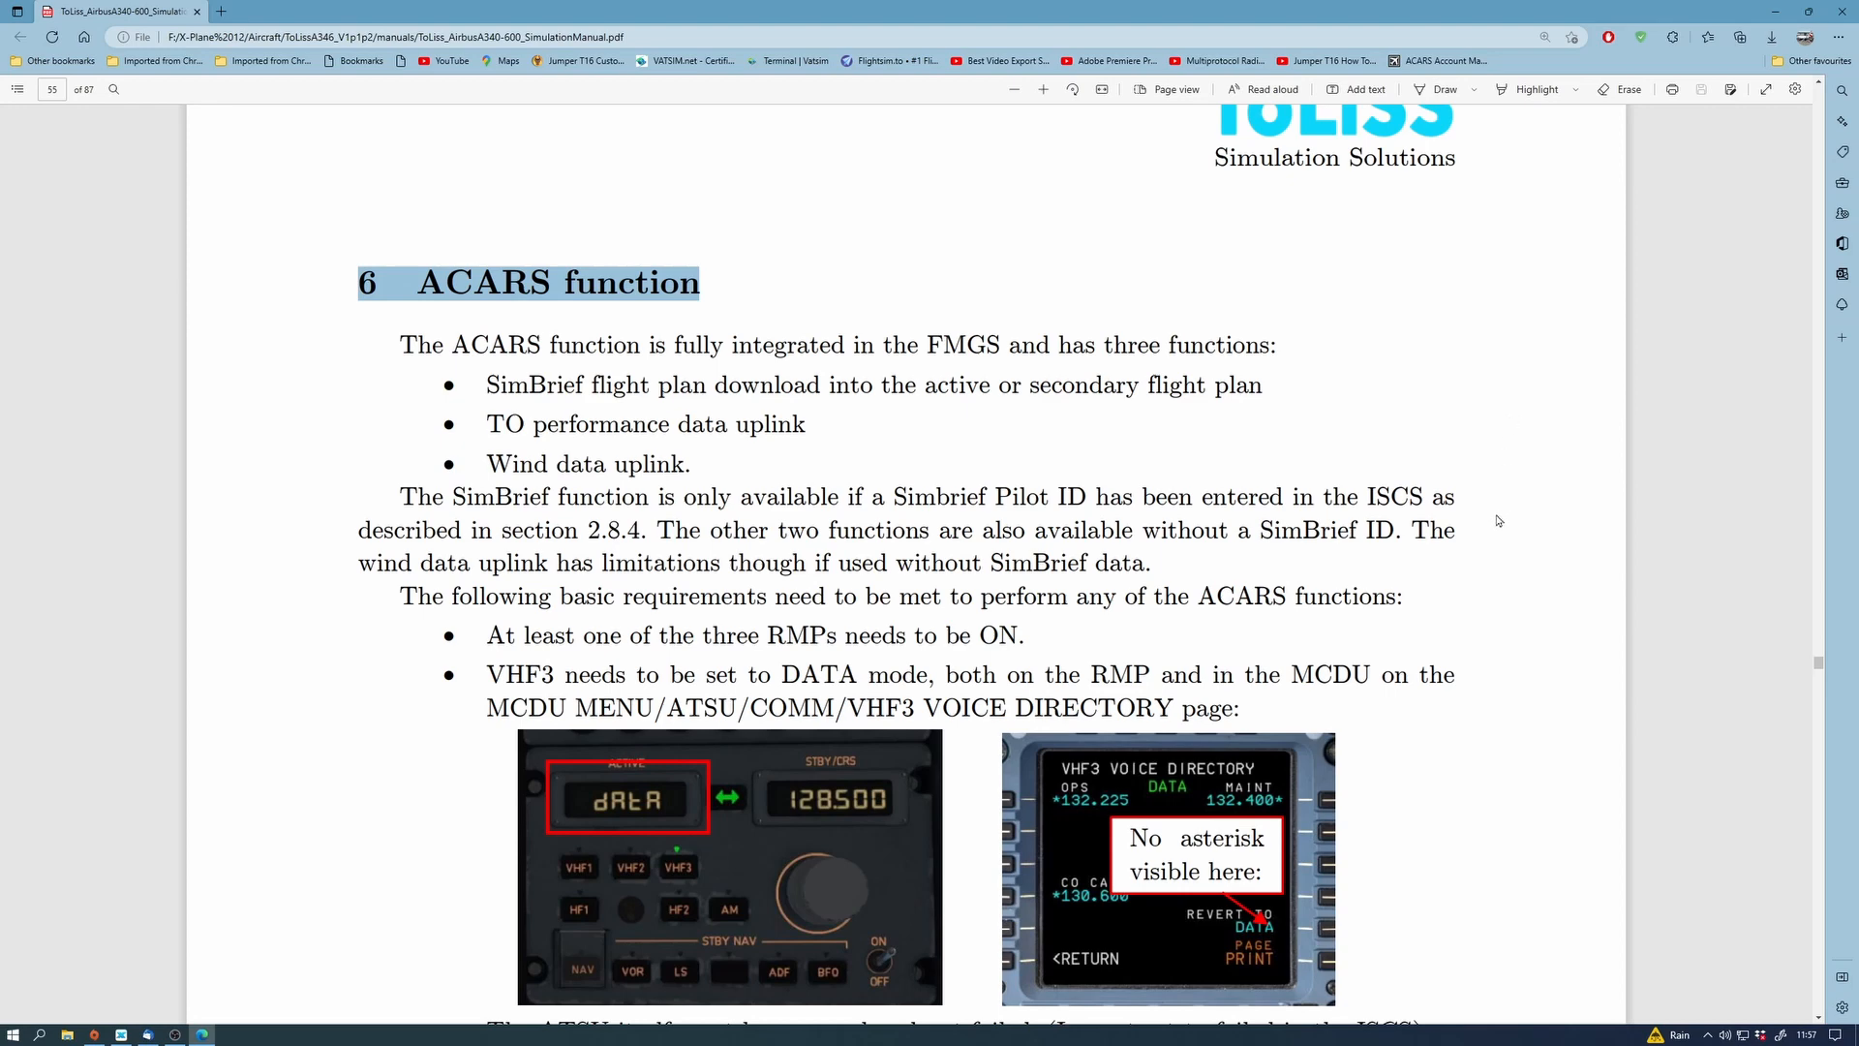
scroll("down", 3)
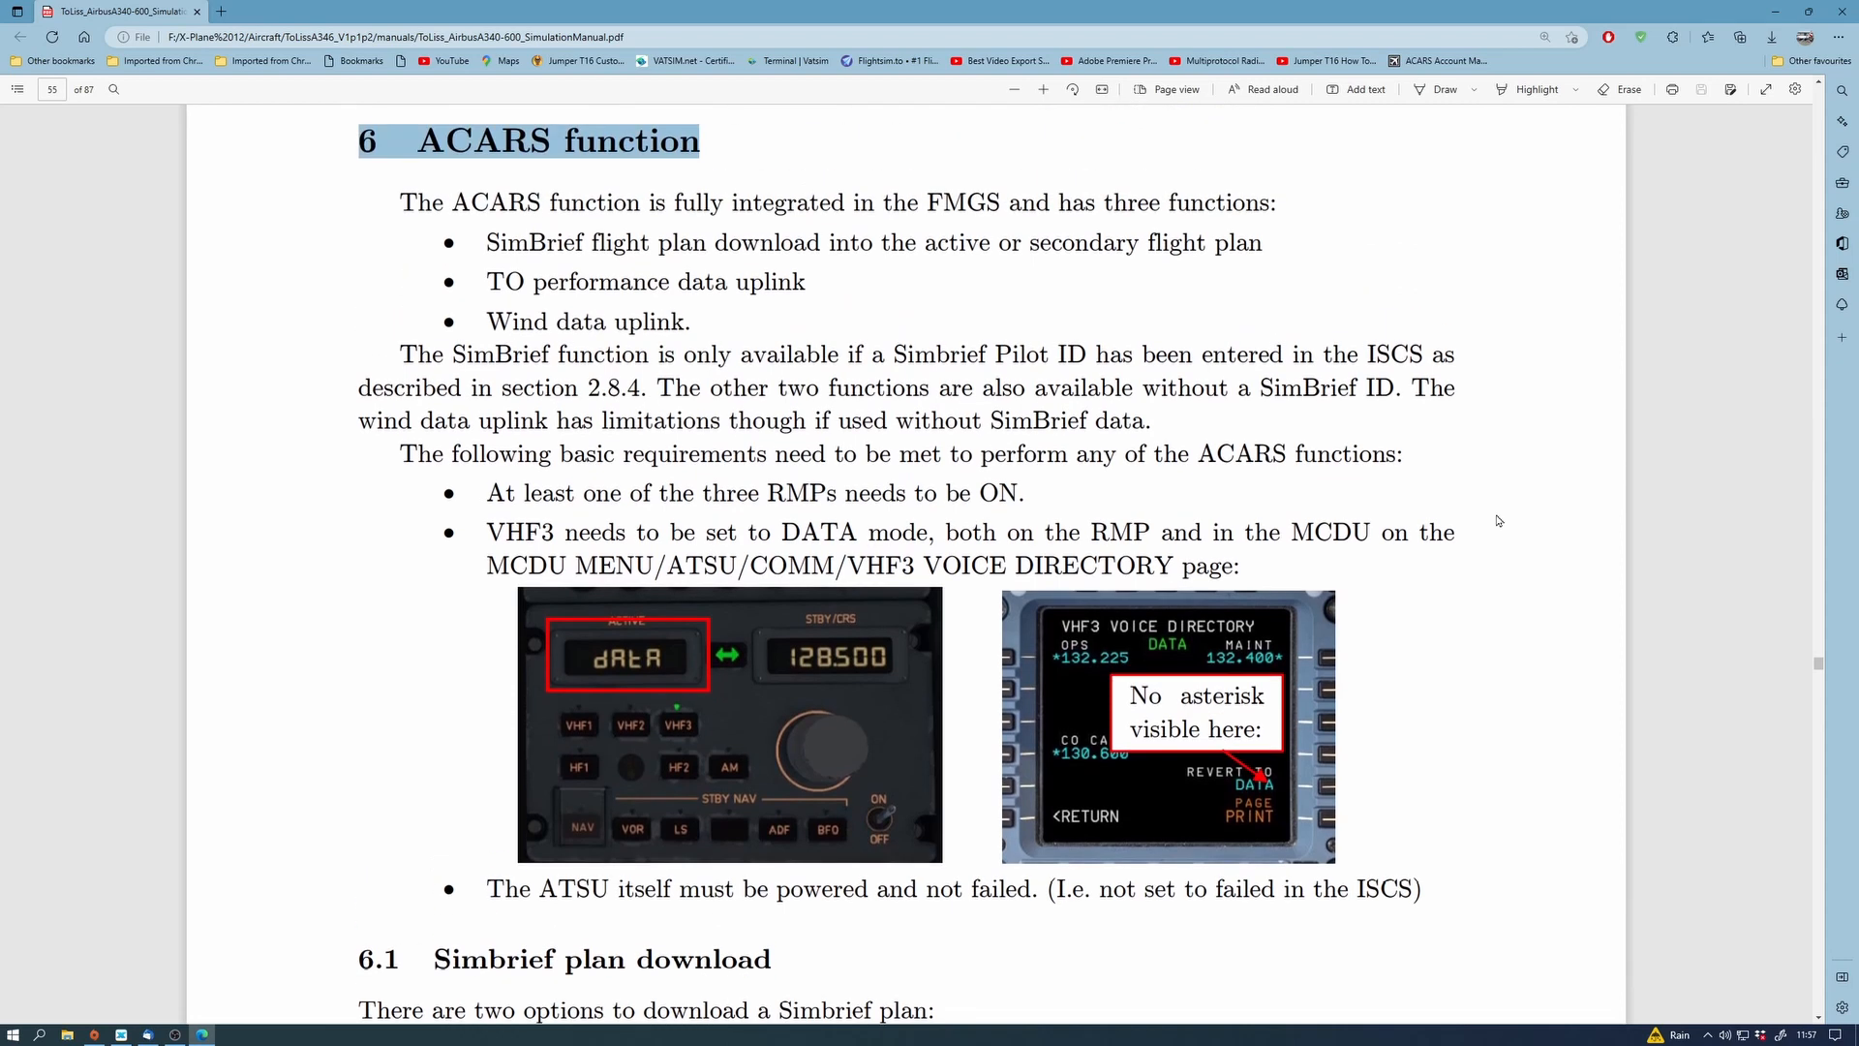
mouse_move(610, 248)
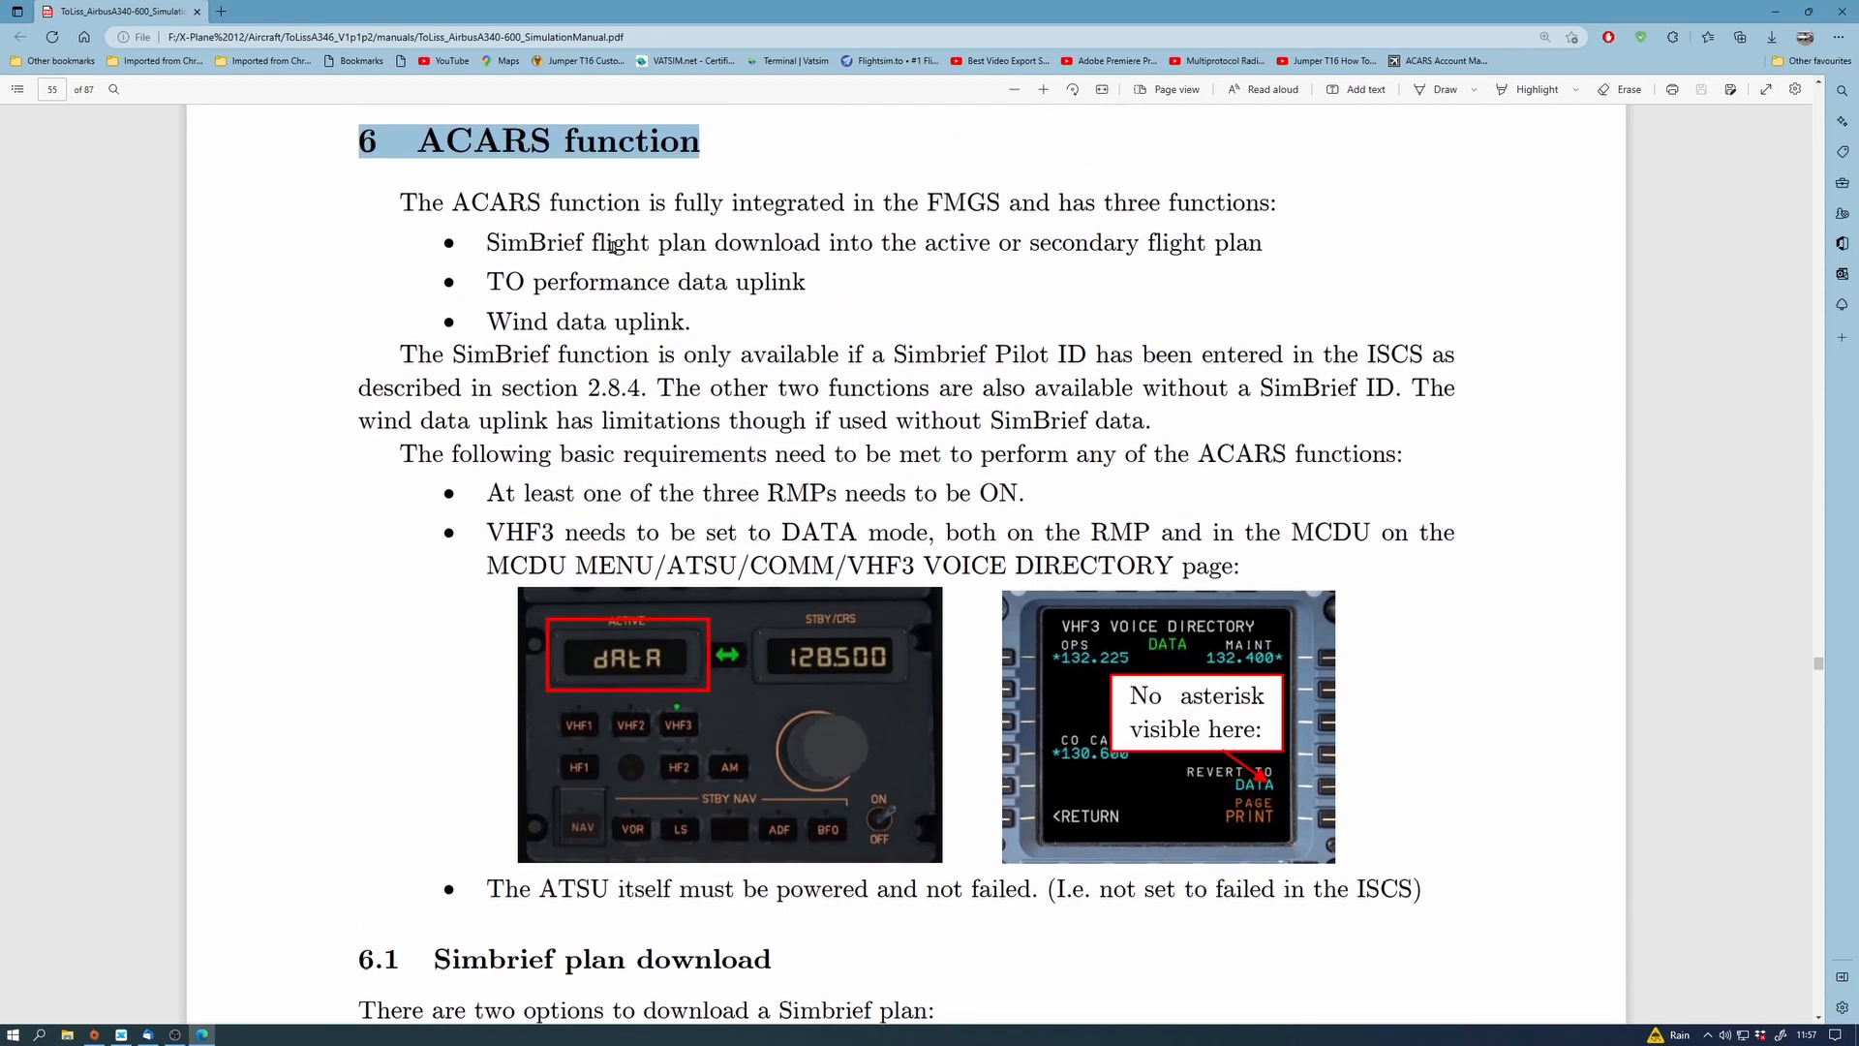
mouse_move(1065, 407)
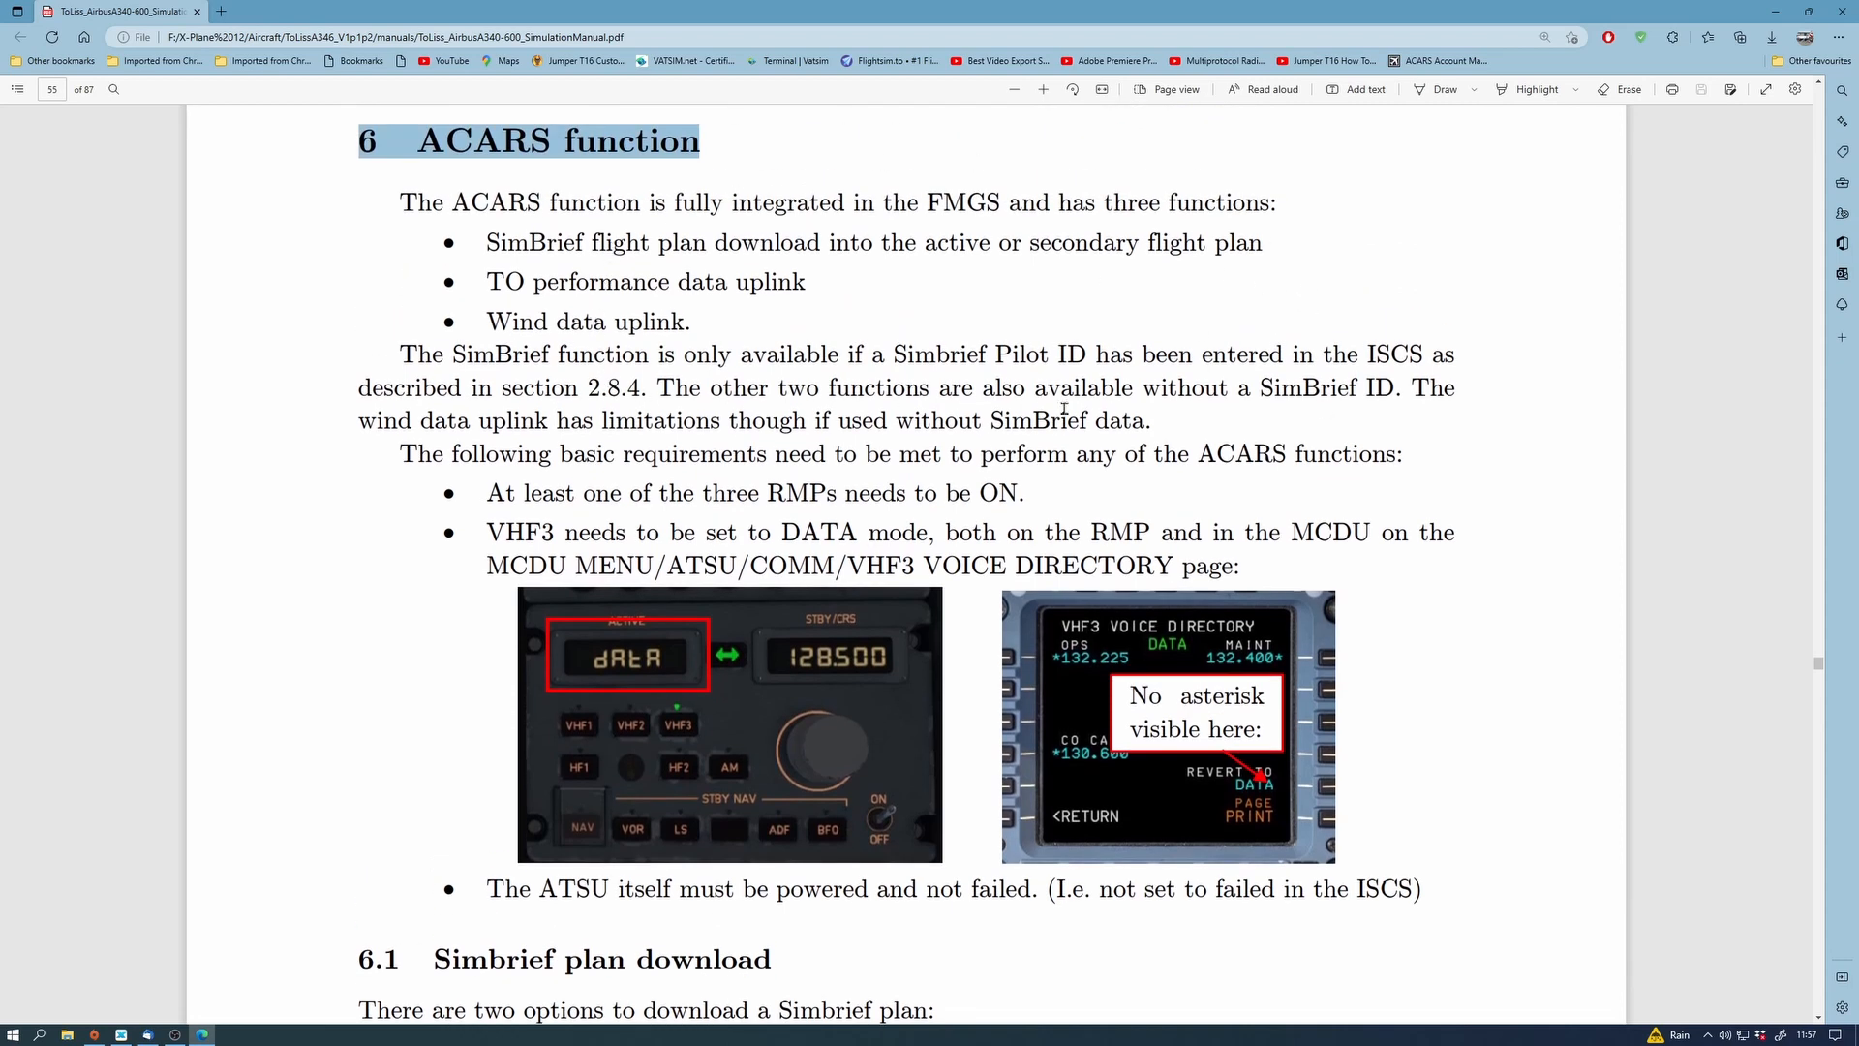